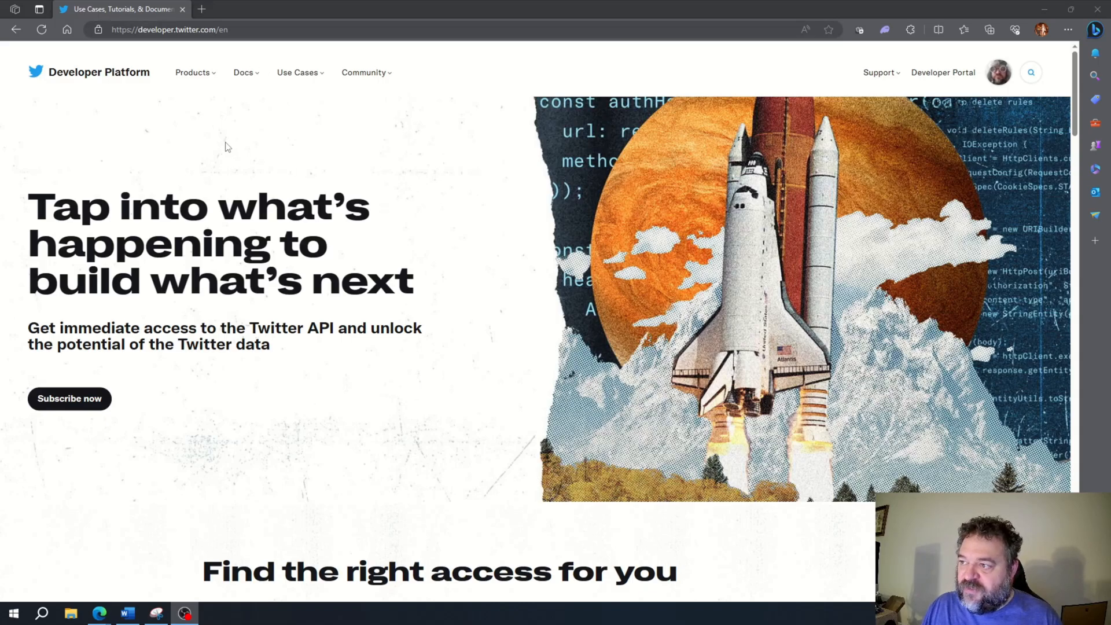
Step: Go from Products > Twitter API to its documentation via View more in docs
left_click(192, 73)
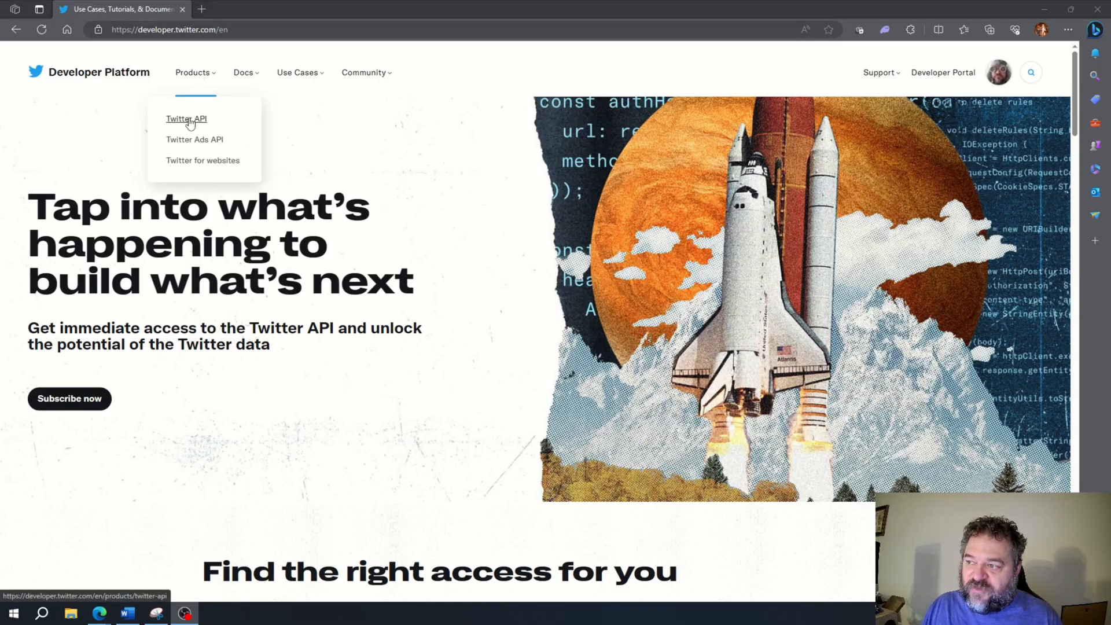
left_click(186, 119)
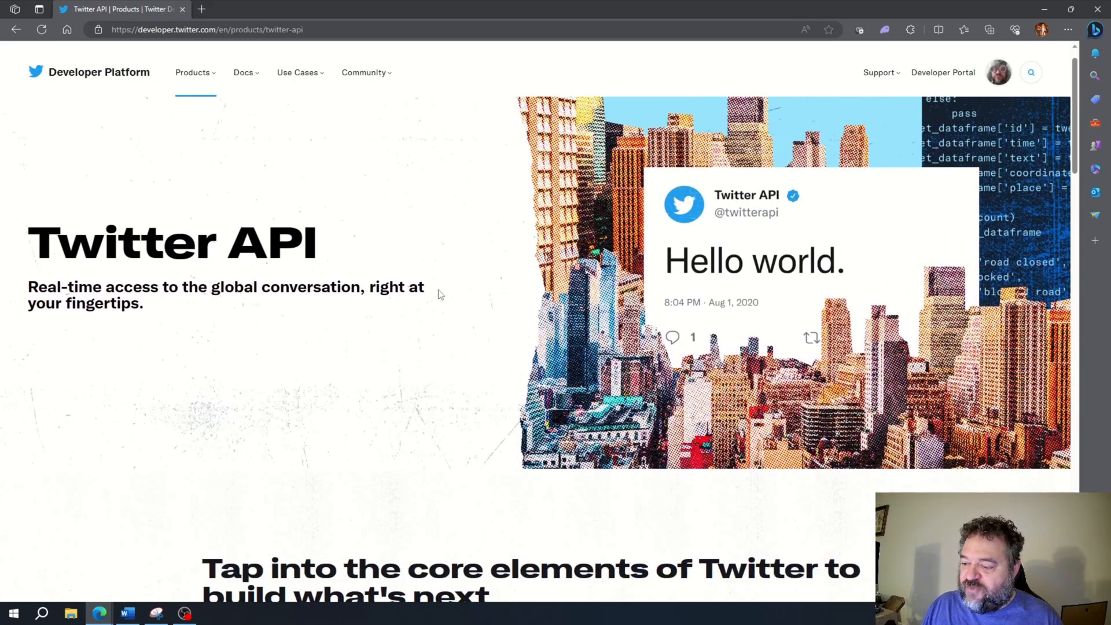
scroll("down", 3)
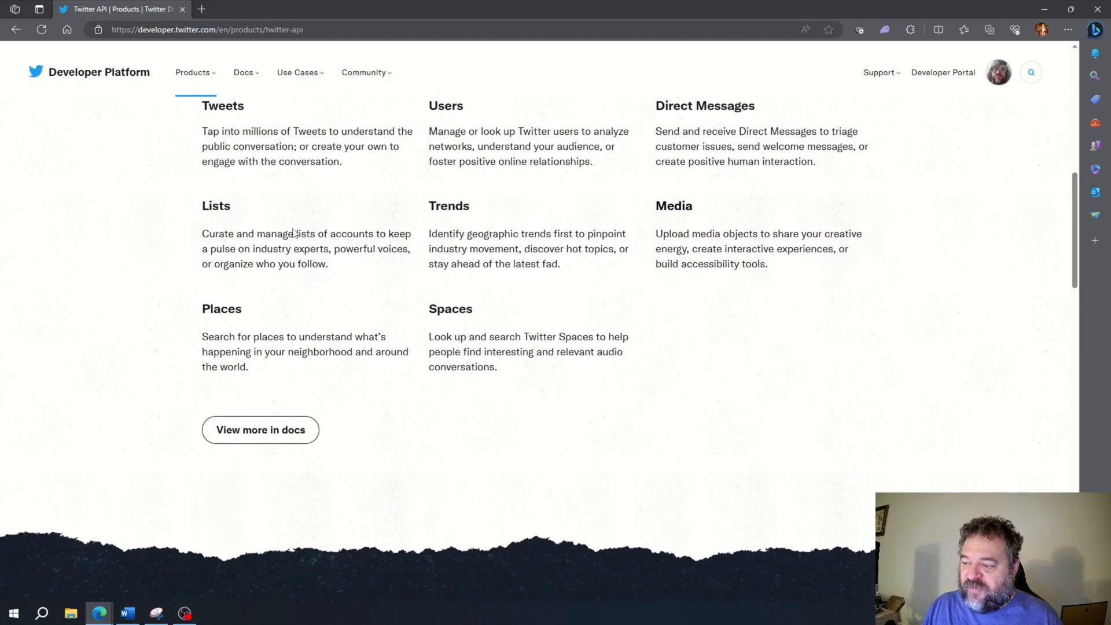
mouse_move(260, 437)
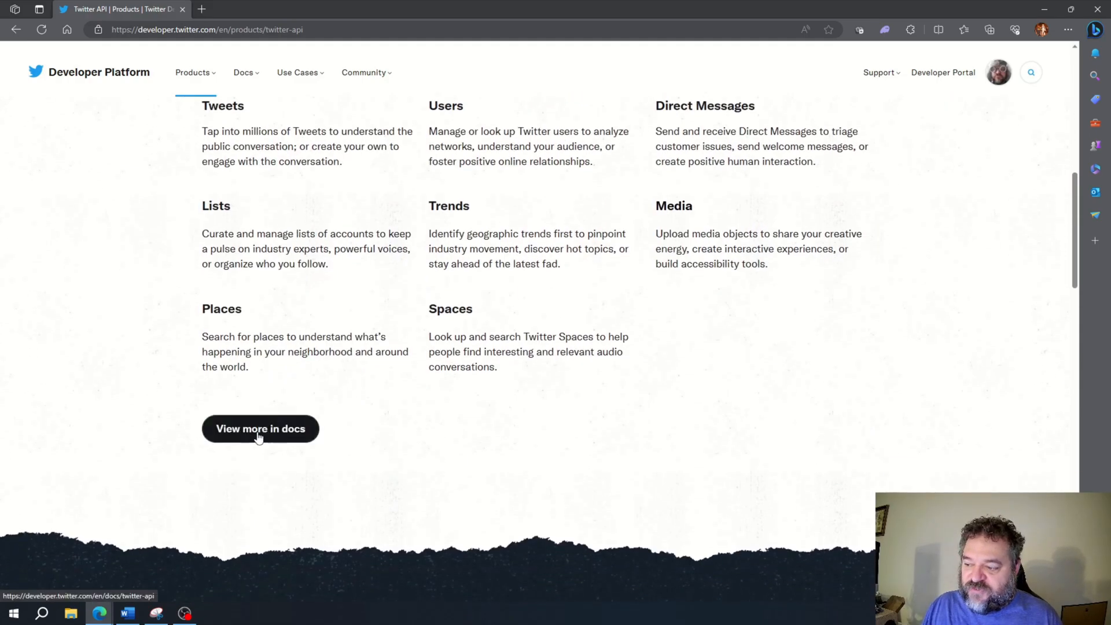
left_click(260, 429)
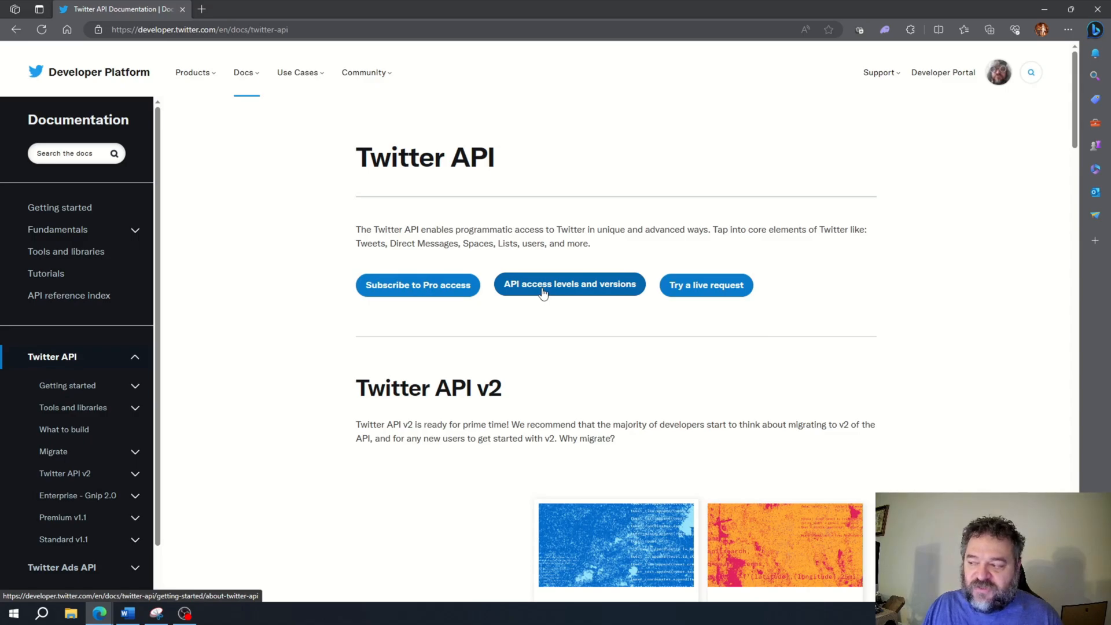
Step: Read the API access levels guide, scrolling the Free/Basic/Pro table down to Next steps
left_click(569, 285)
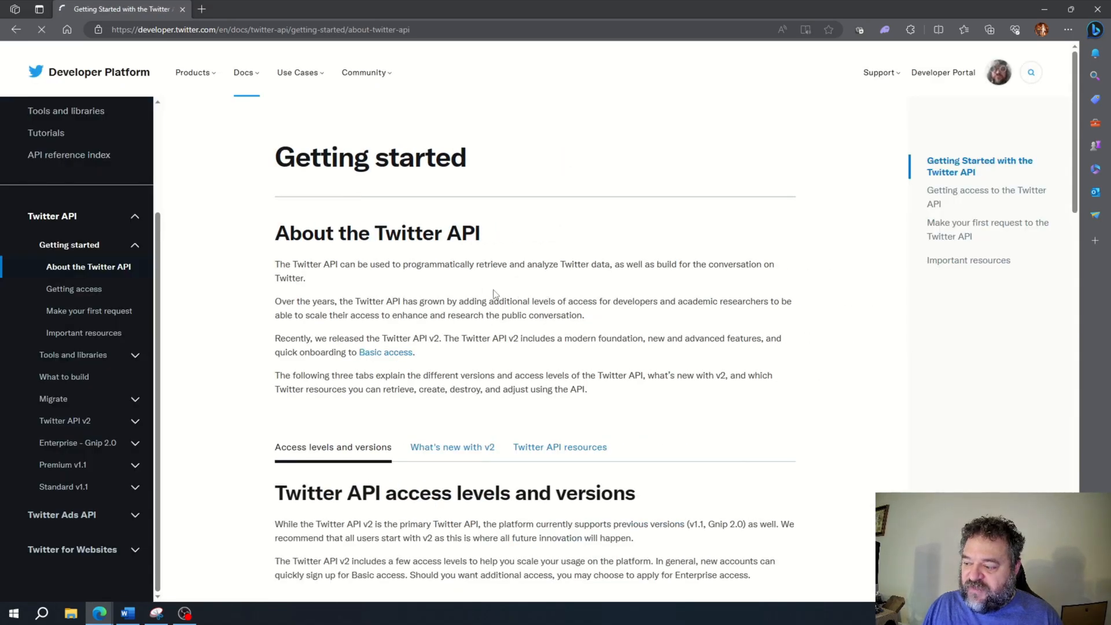
scroll("down", 3)
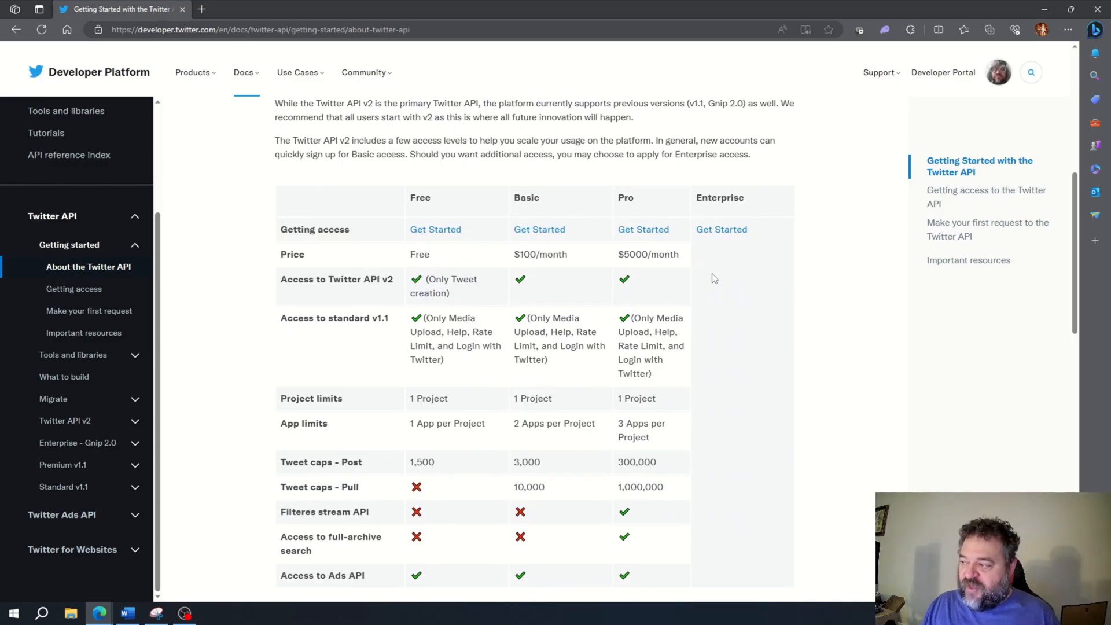
mouse_move(600, 294)
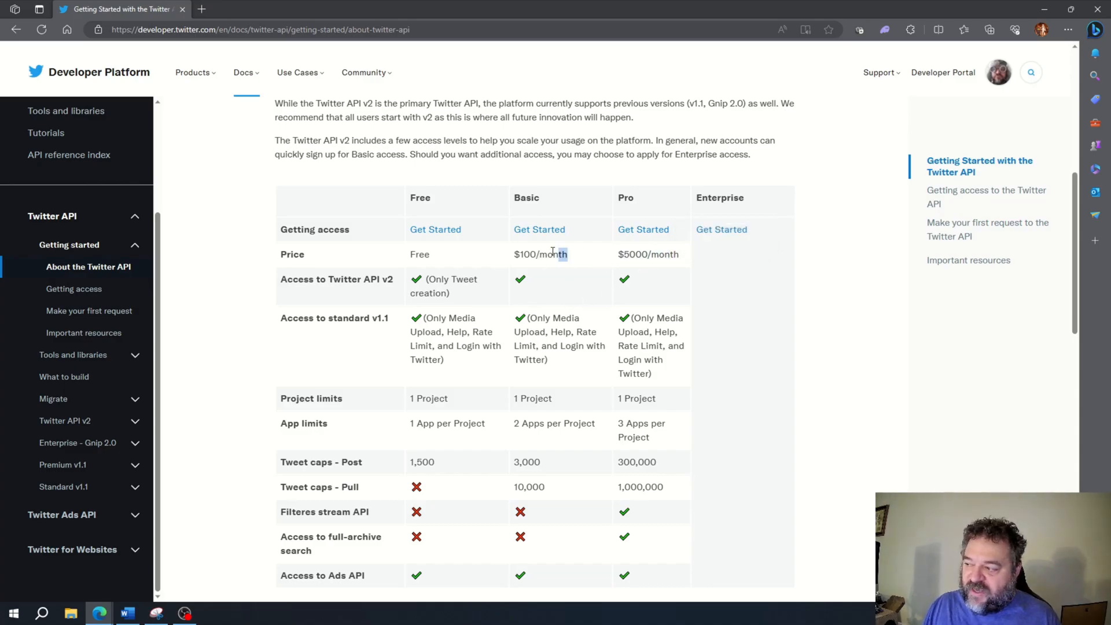
double_click(552, 254)
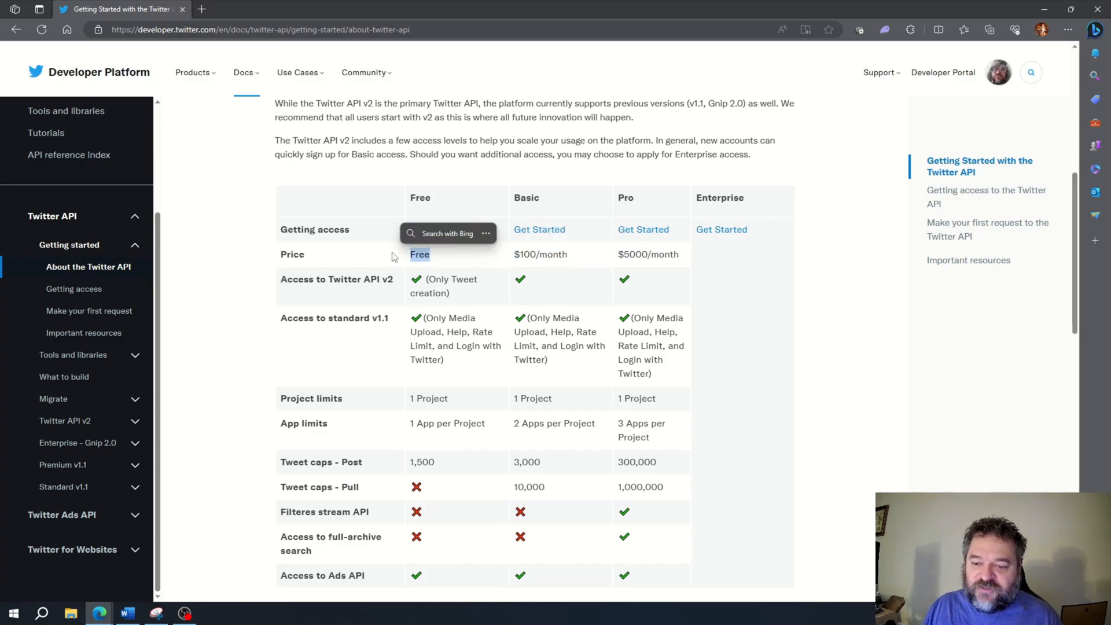
scroll("down", 3)
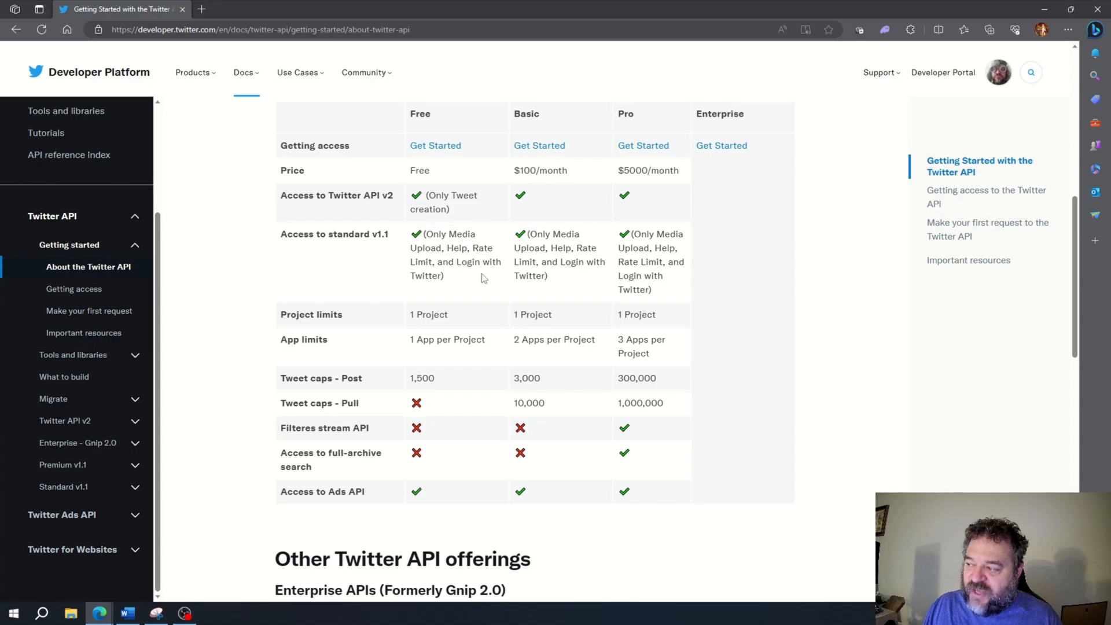
scroll("down", 3)
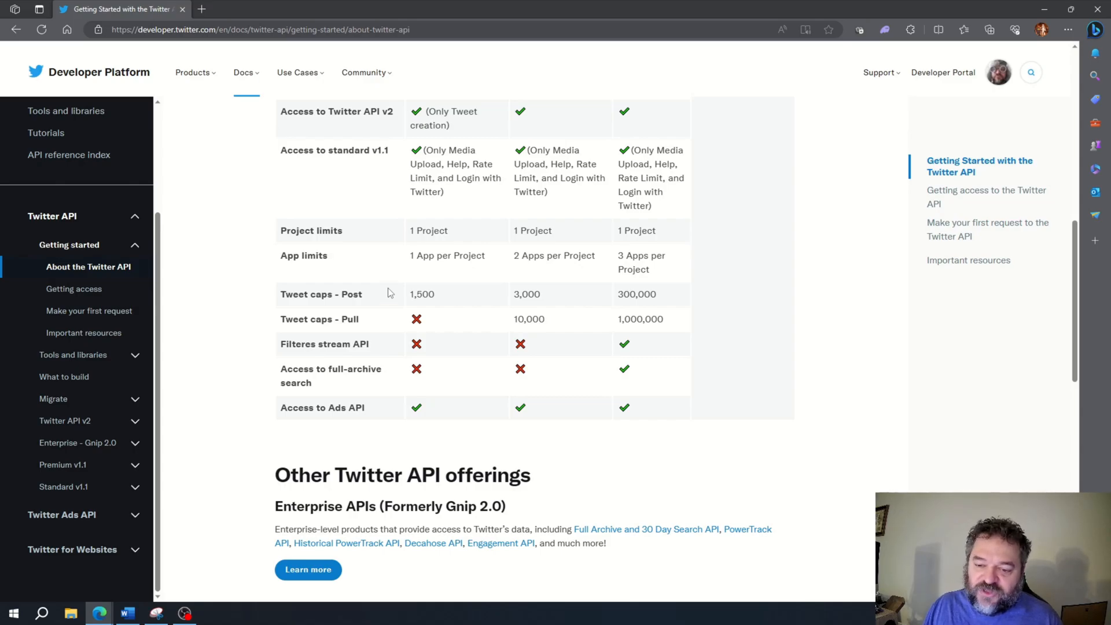
scroll("down", 3)
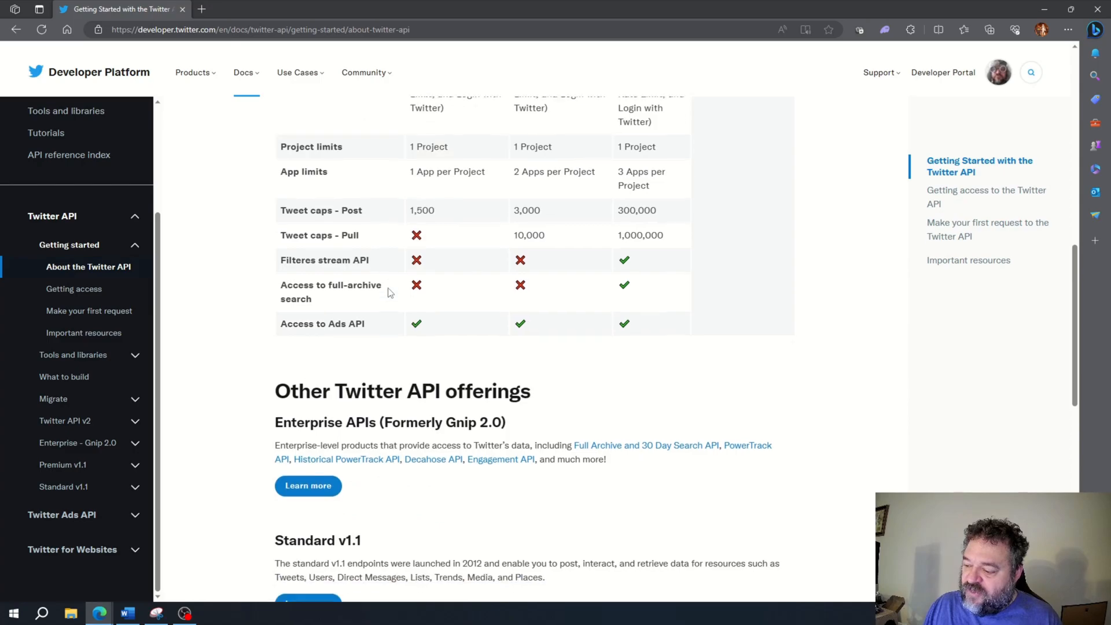
scroll("down", 3)
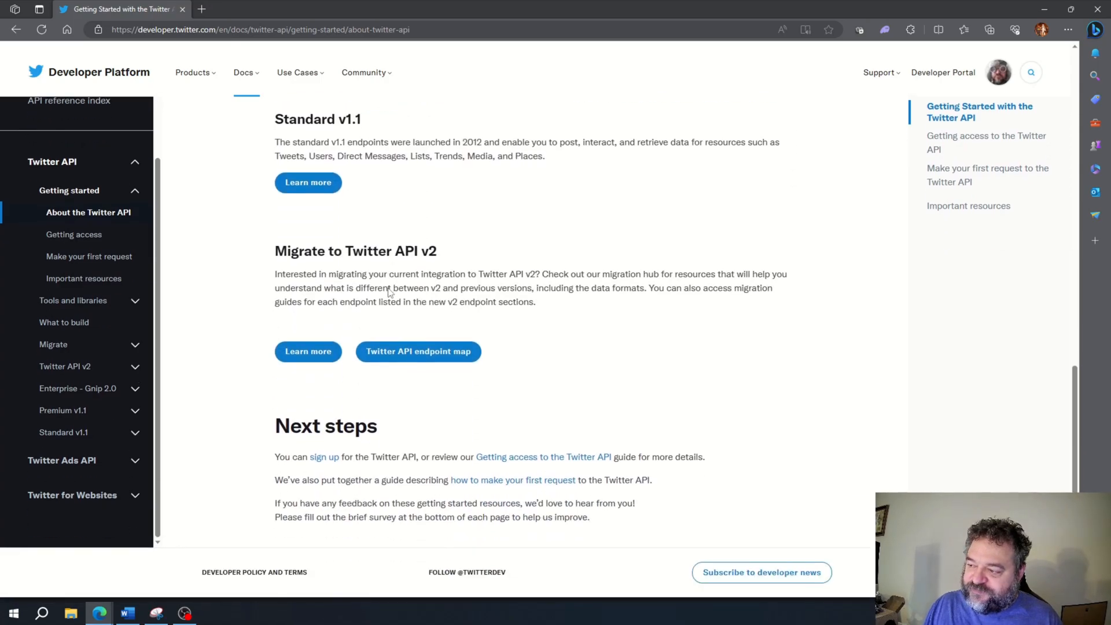
scroll("down", 3)
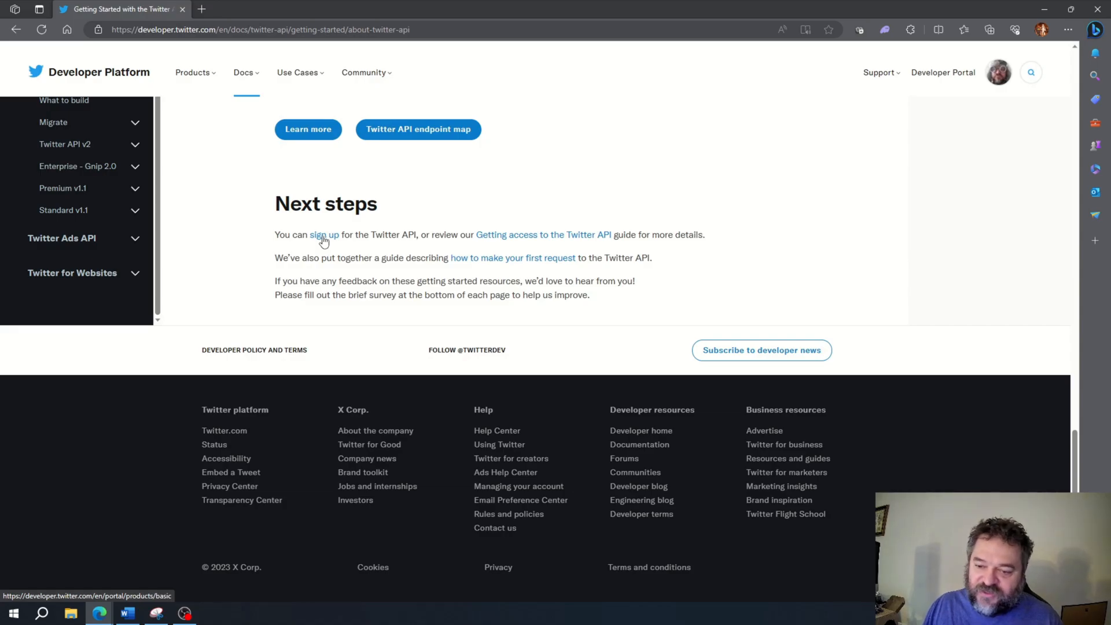
Step: Open the sign-up page's Free plan details and highlight the project's Free access note
left_click(324, 234)
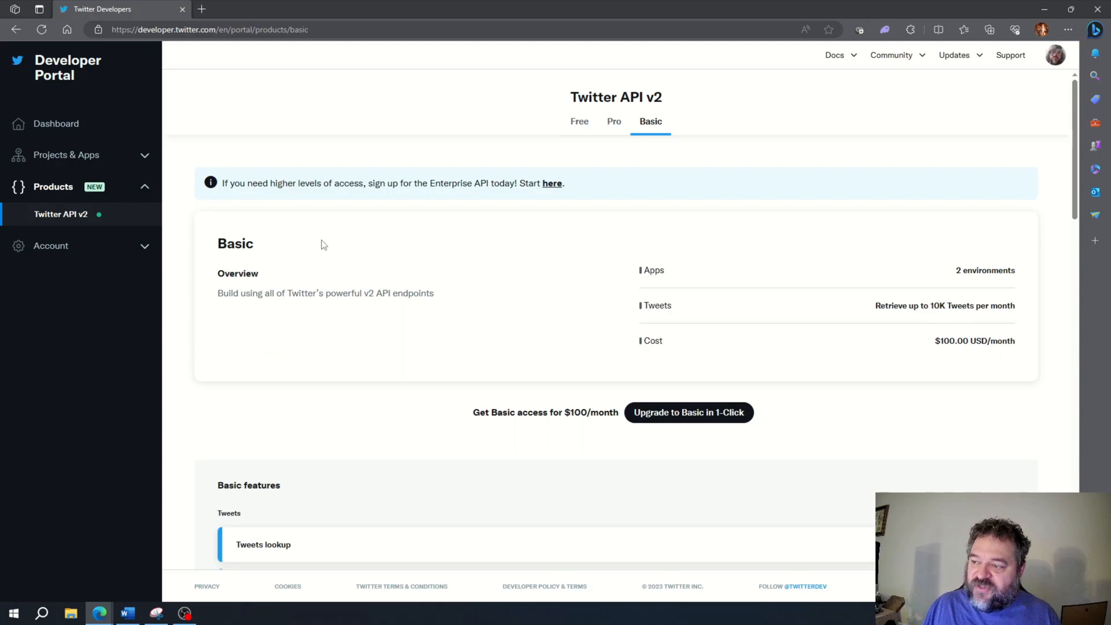
mouse_move(510, 156)
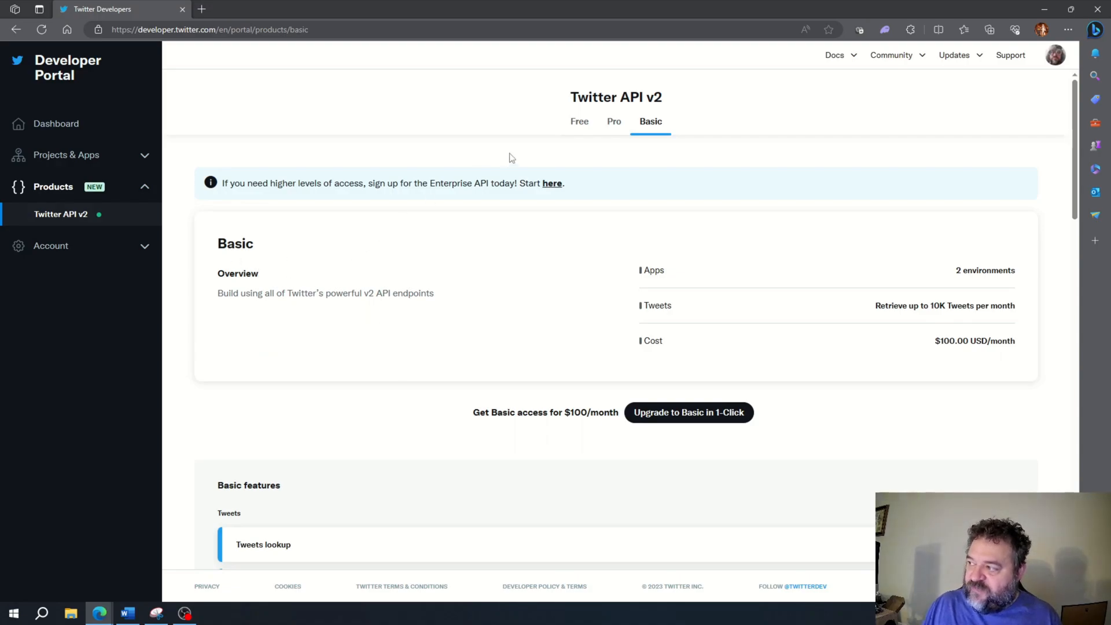
mouse_move(604, 91)
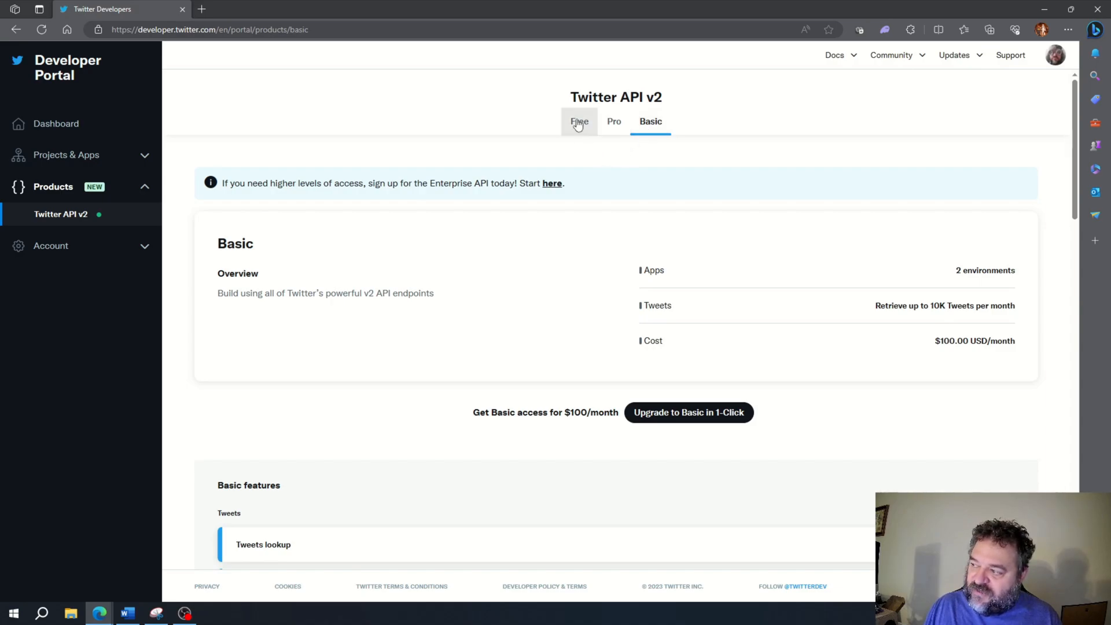
left_click(580, 122)
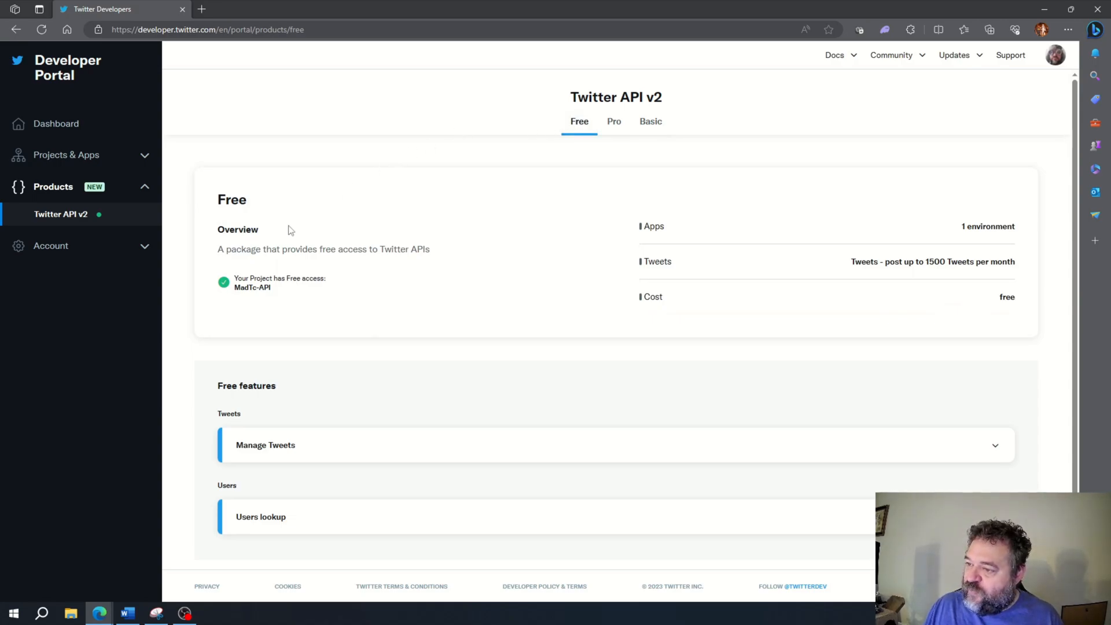
scroll("down", 3)
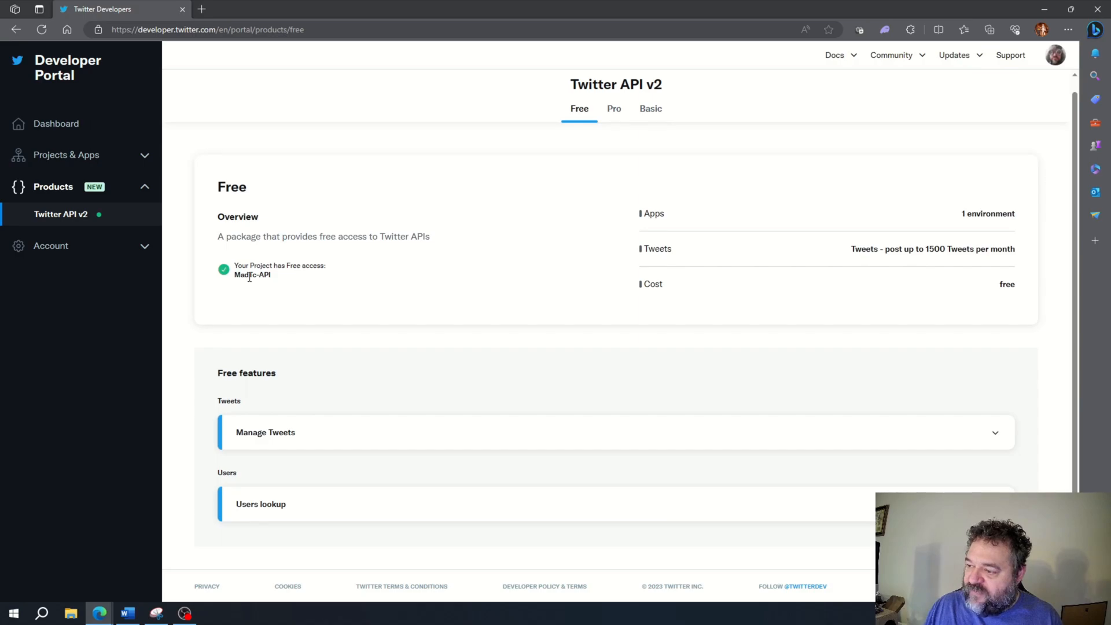
left_click_drag(234, 265, 271, 275)
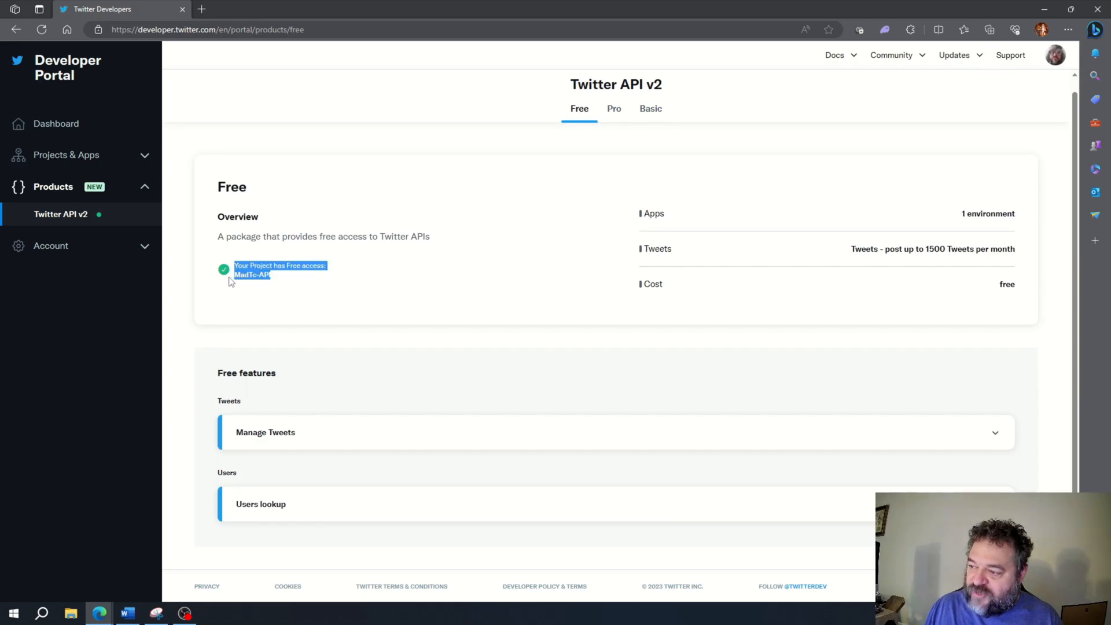
left_click(282, 297)
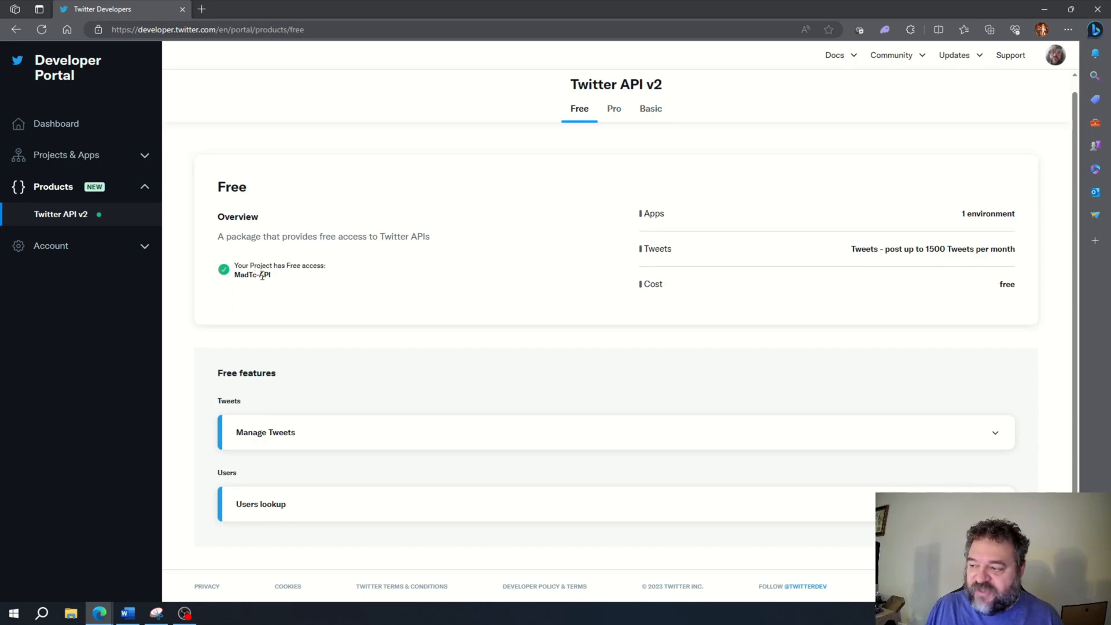
mouse_move(231, 387)
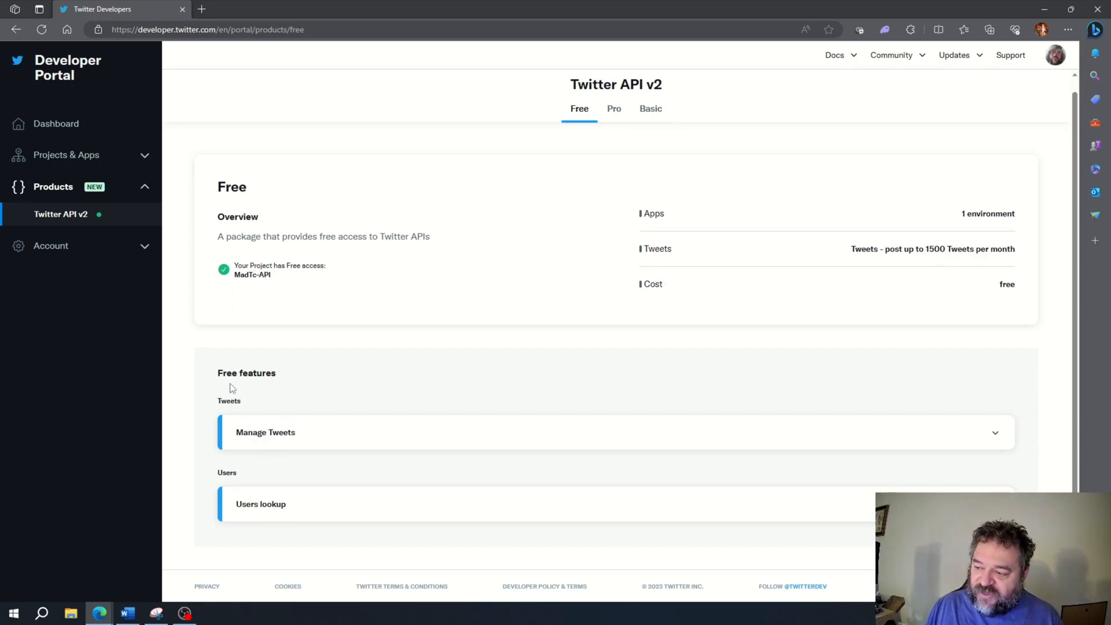
Step: Expand Manage Tweets and scroll through its endpoint rate limits
left_click(265, 432)
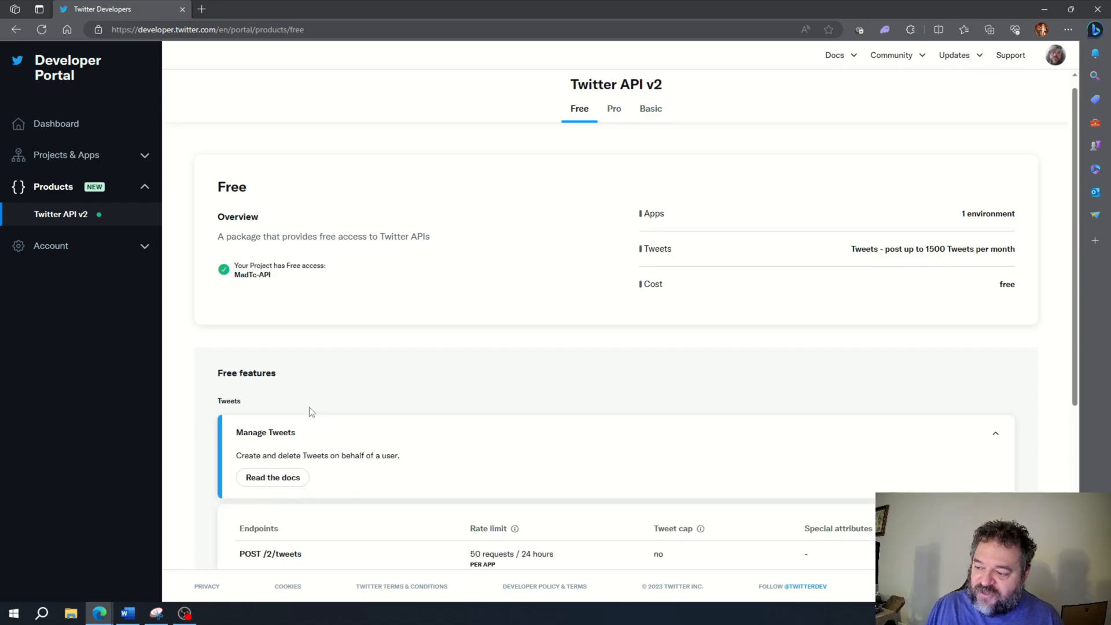
scroll("down", 3)
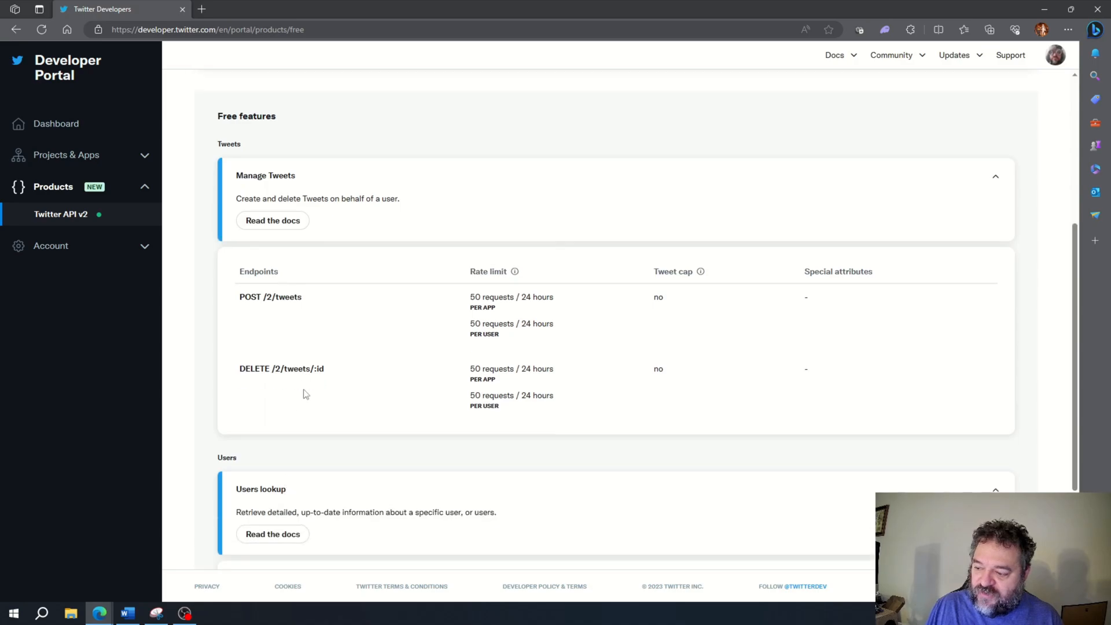
scroll("down", 3)
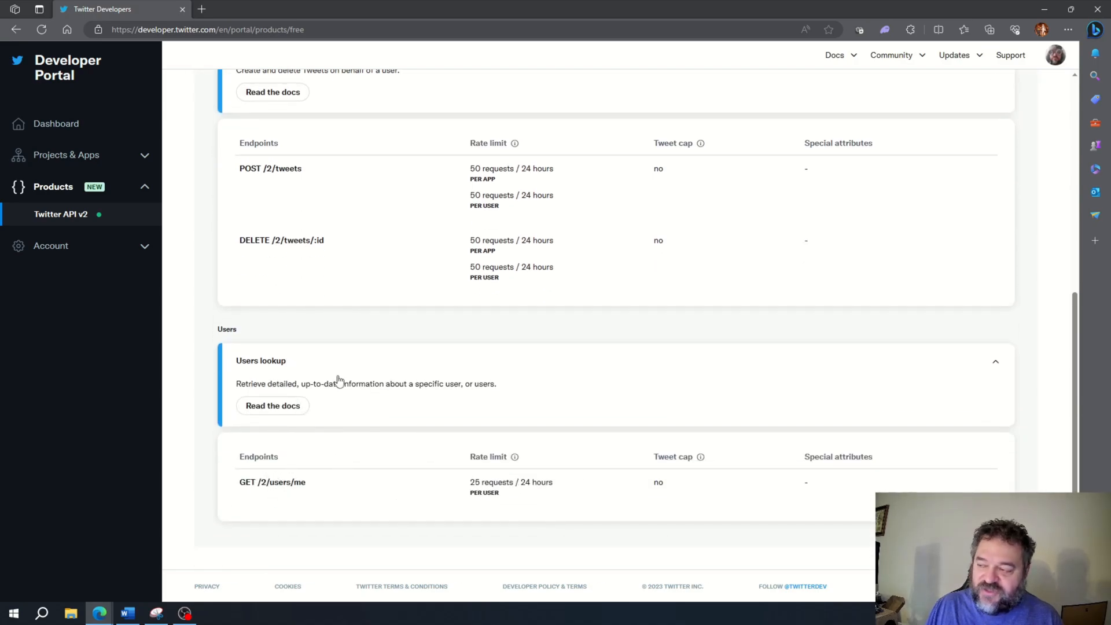
scroll("up", 3)
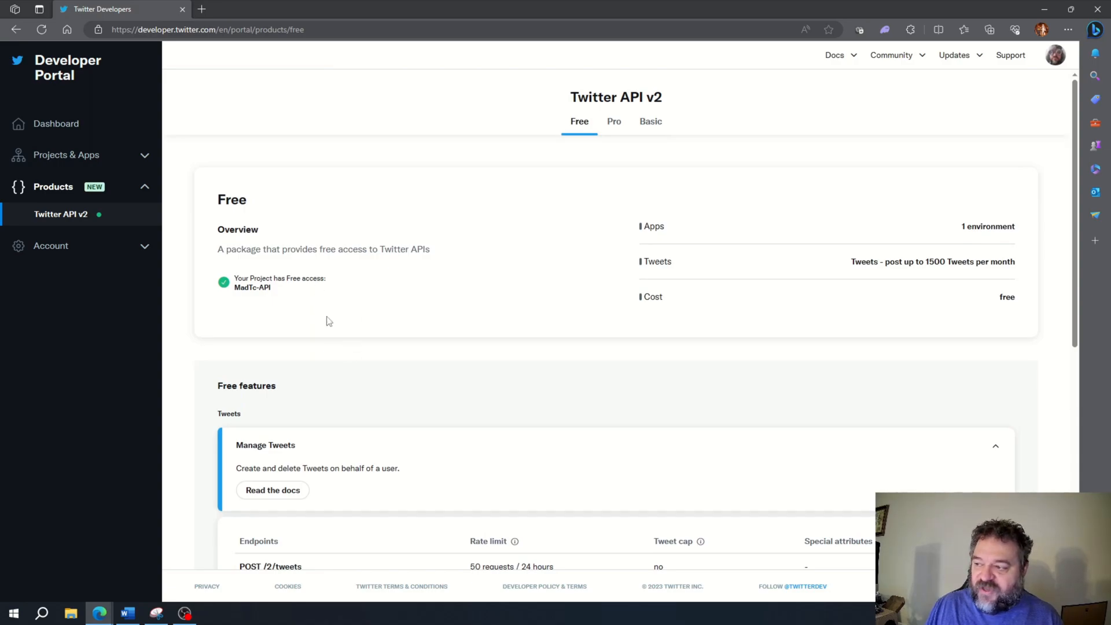
mouse_move(65, 166)
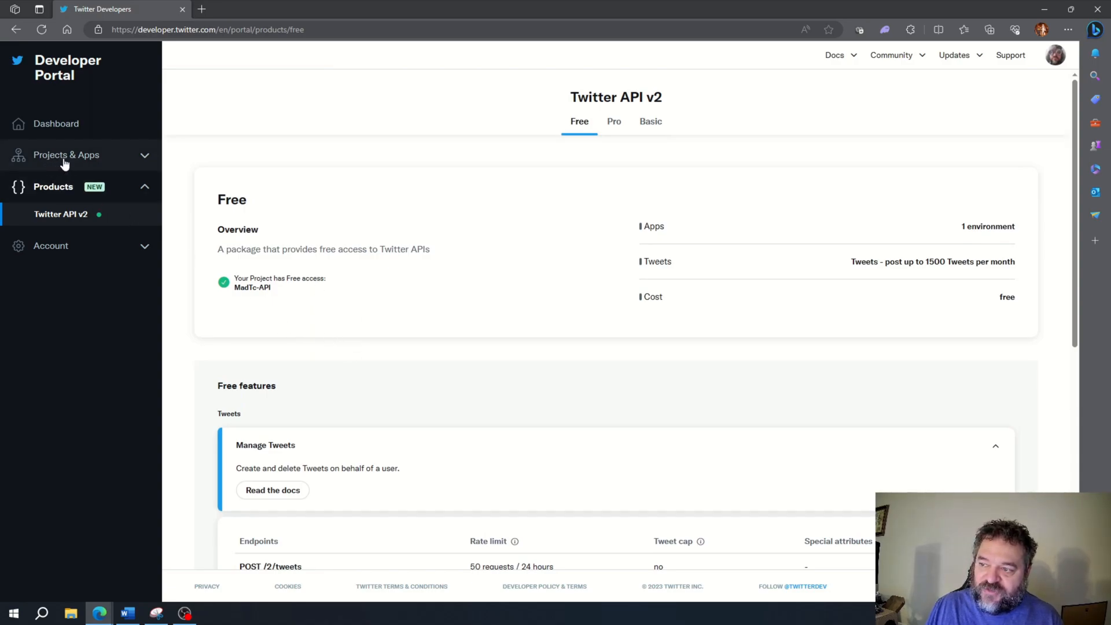
left_click(66, 155)
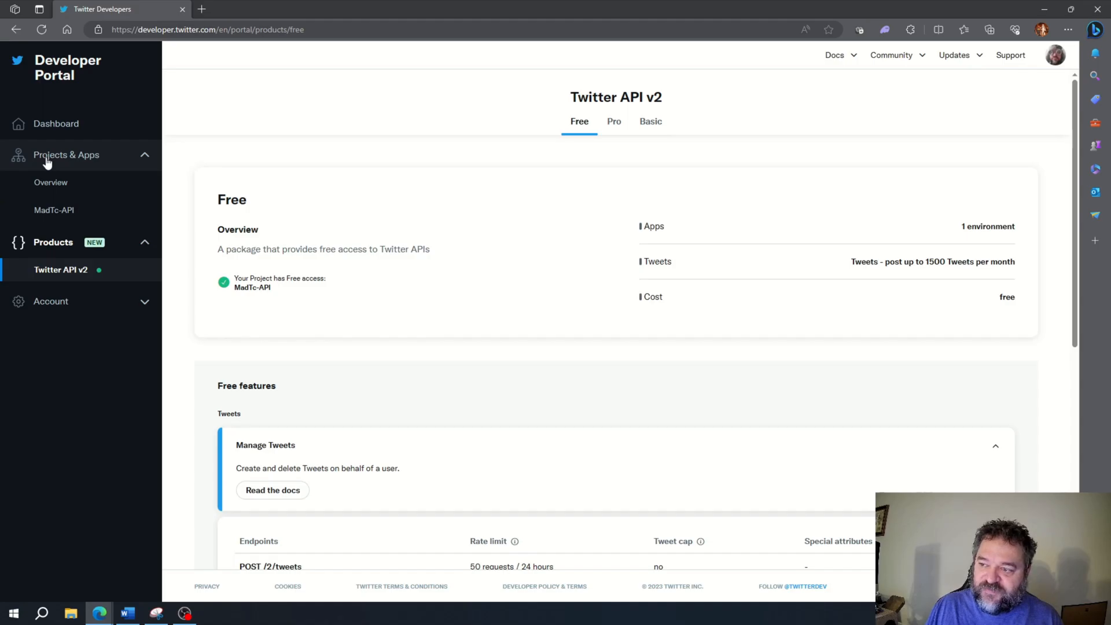
left_click(54, 210)
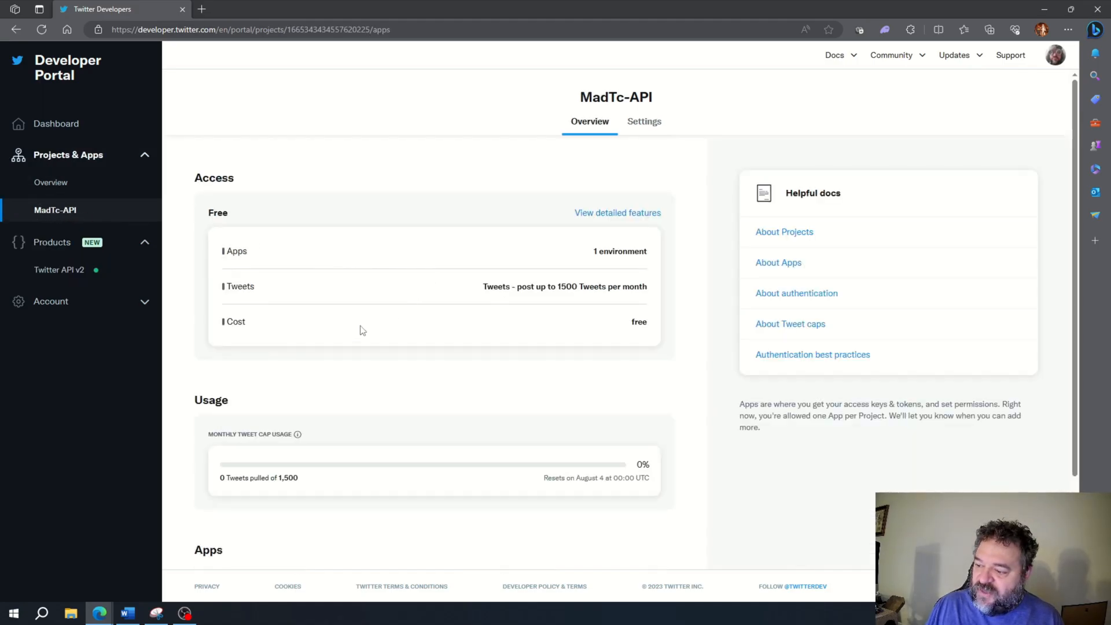
scroll("down", 3)
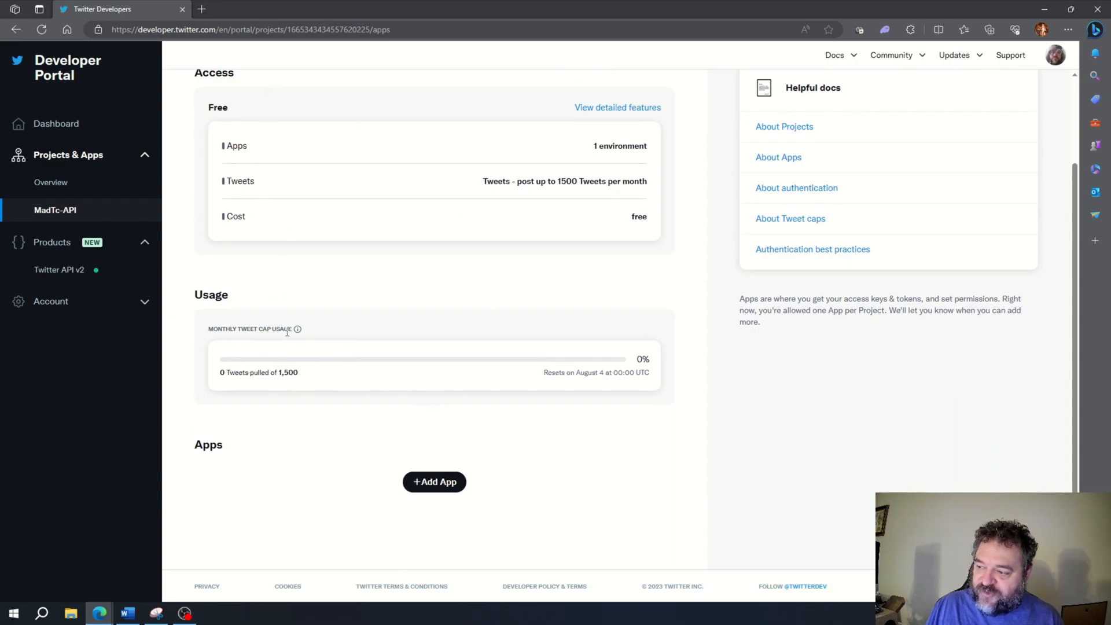
mouse_move(558, 374)
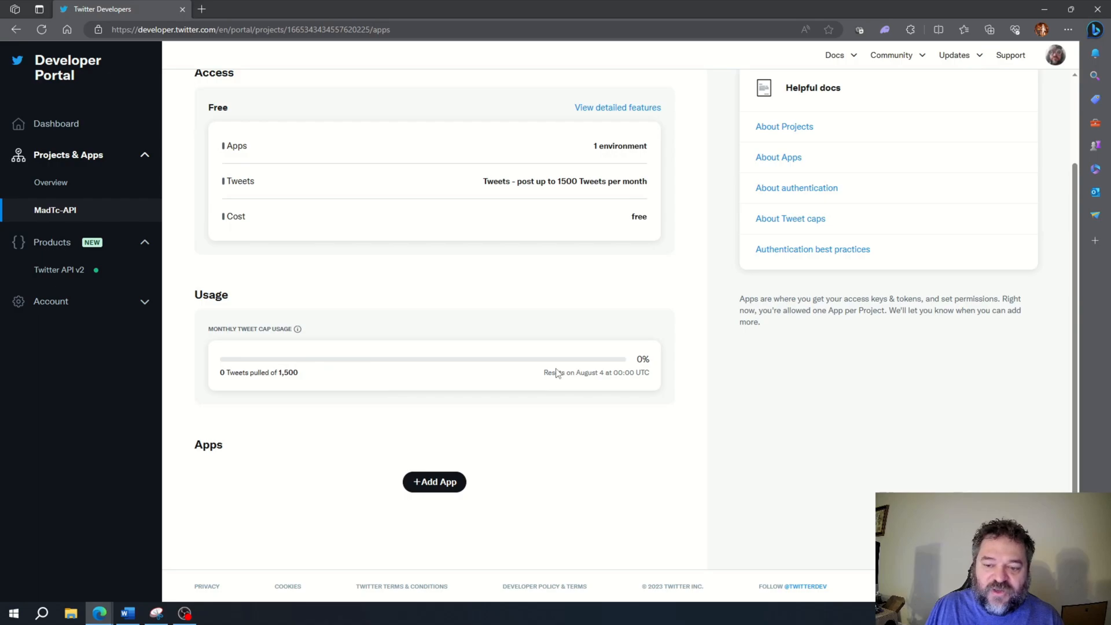
scroll("up", 3)
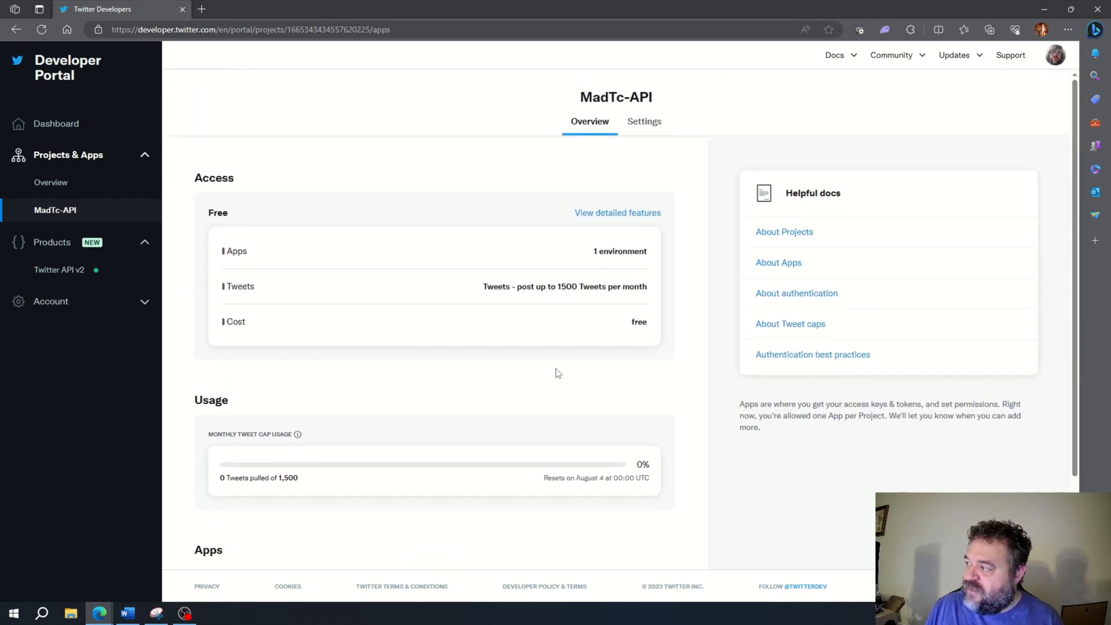
mouse_move(649, 126)
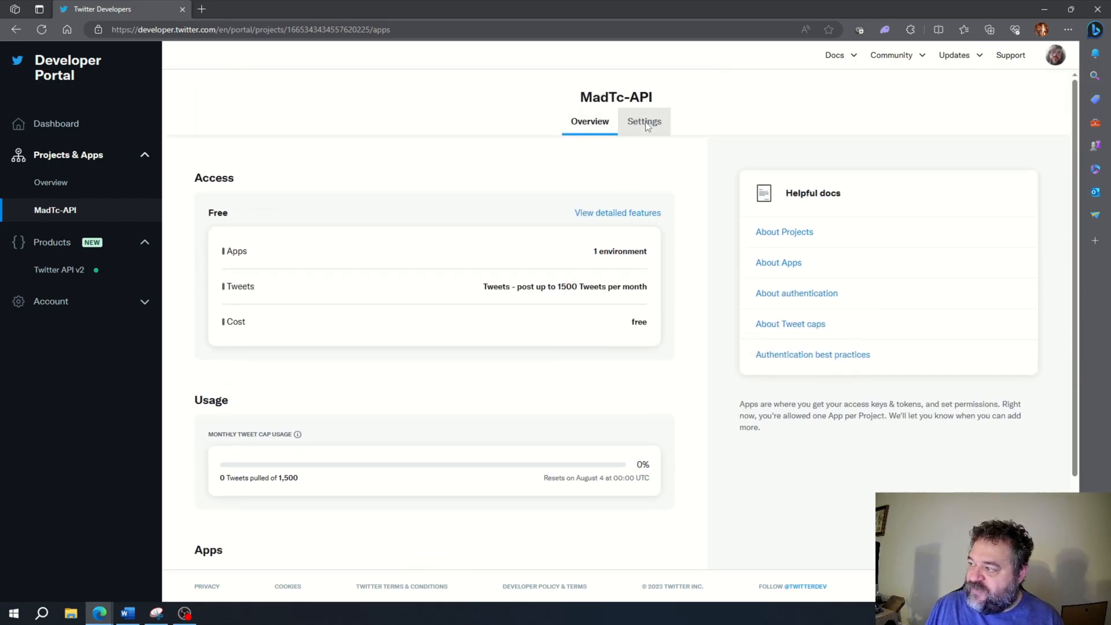
left_click(644, 122)
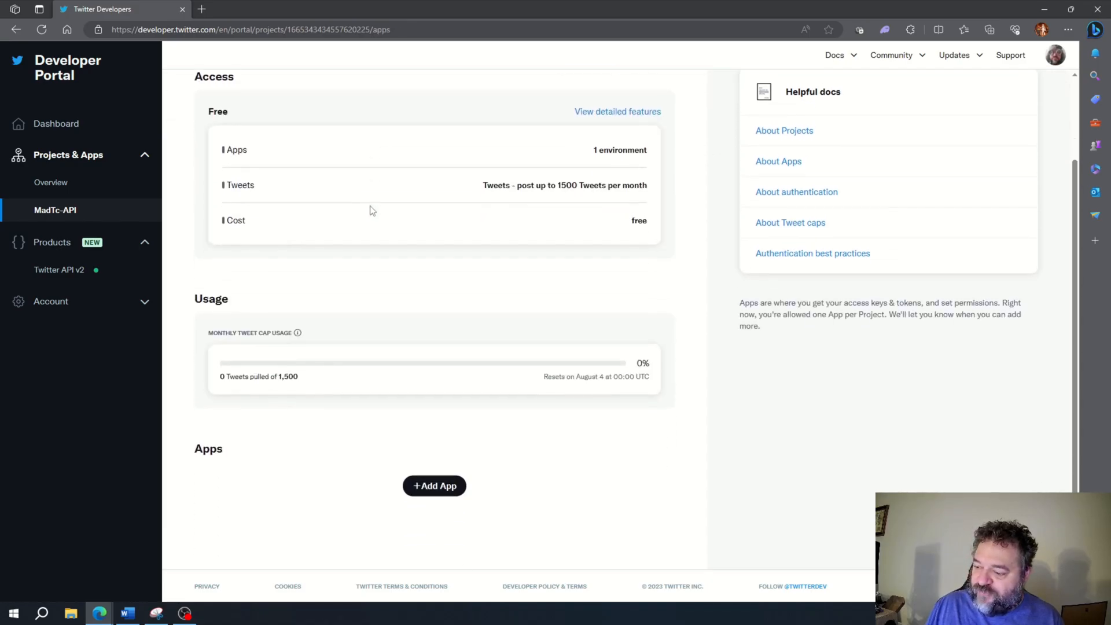
mouse_move(434, 485)
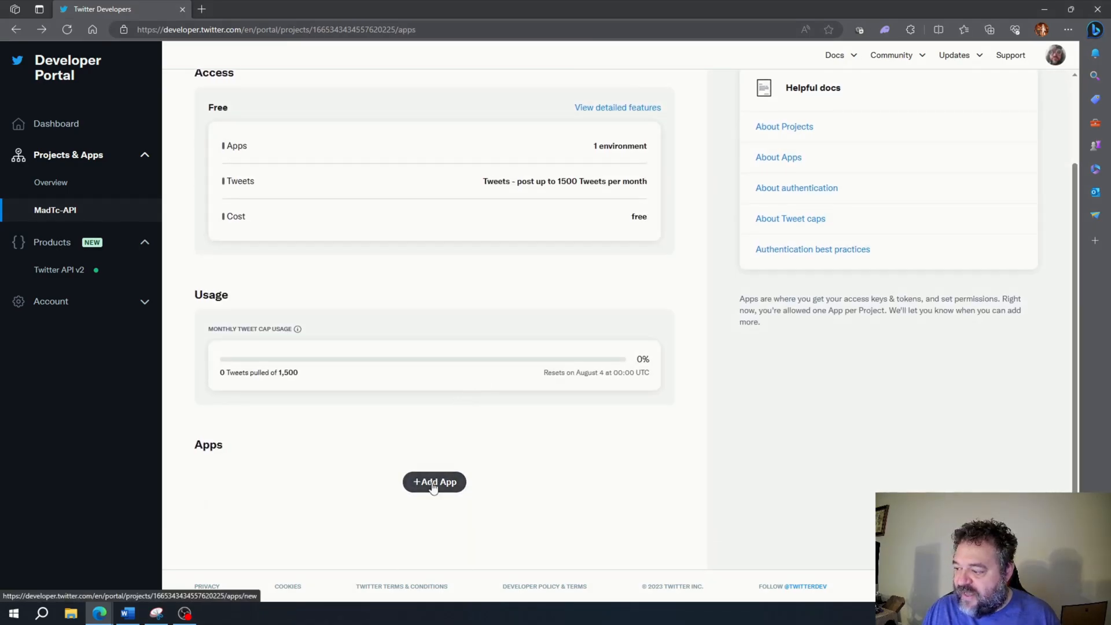
Step: Add app 'MadTcPython' to MadTc-API and view its API Key, Secret and Bearer Token
left_click(434, 482)
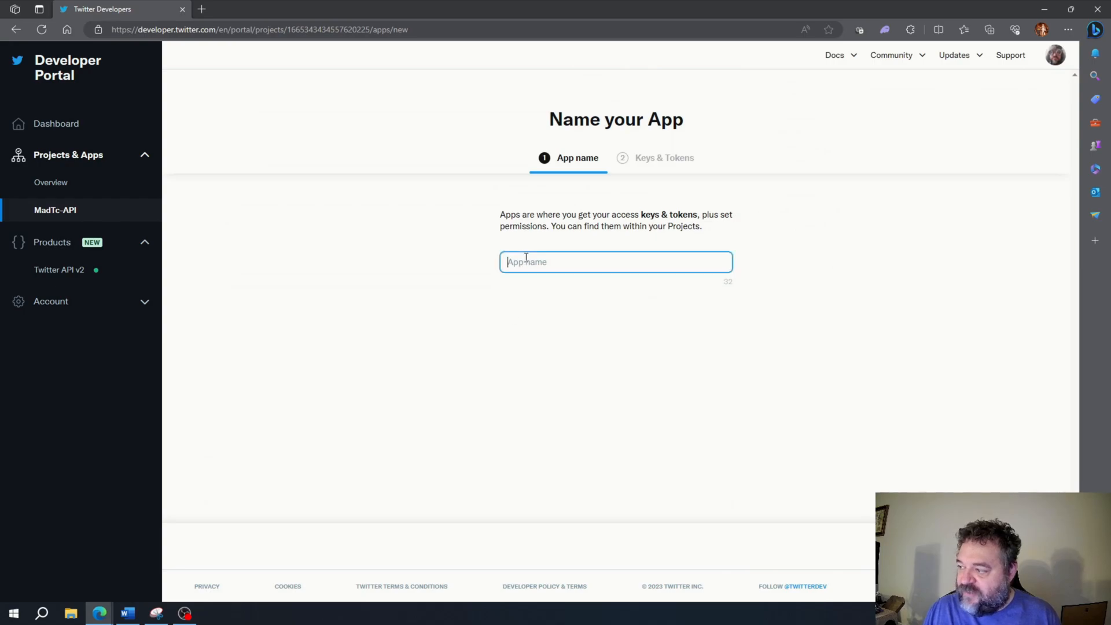
type("M")
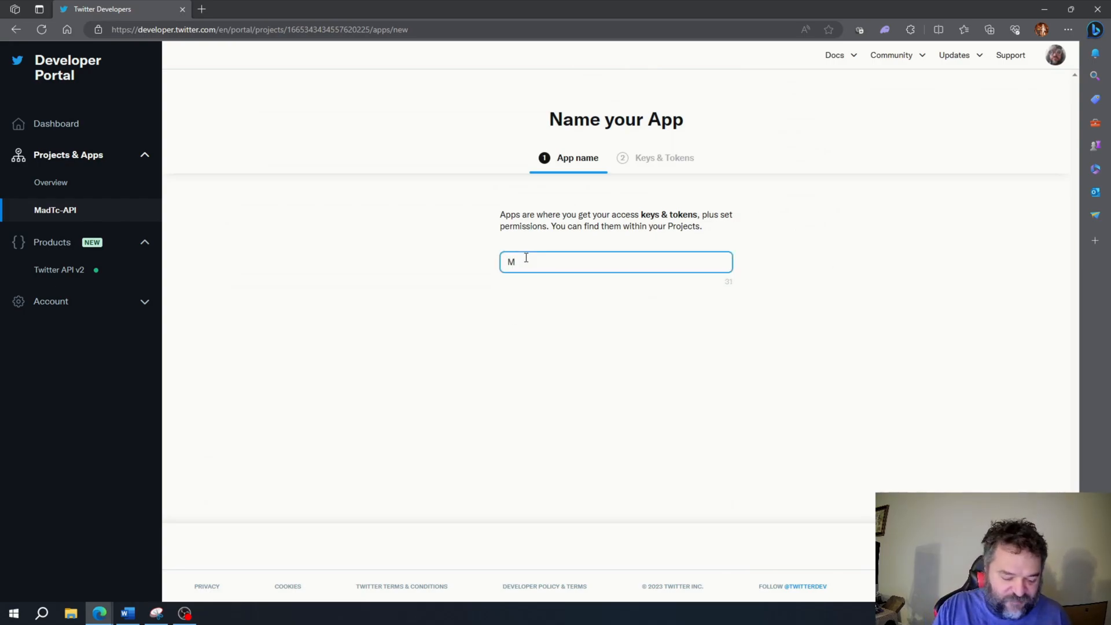
type("adTc")
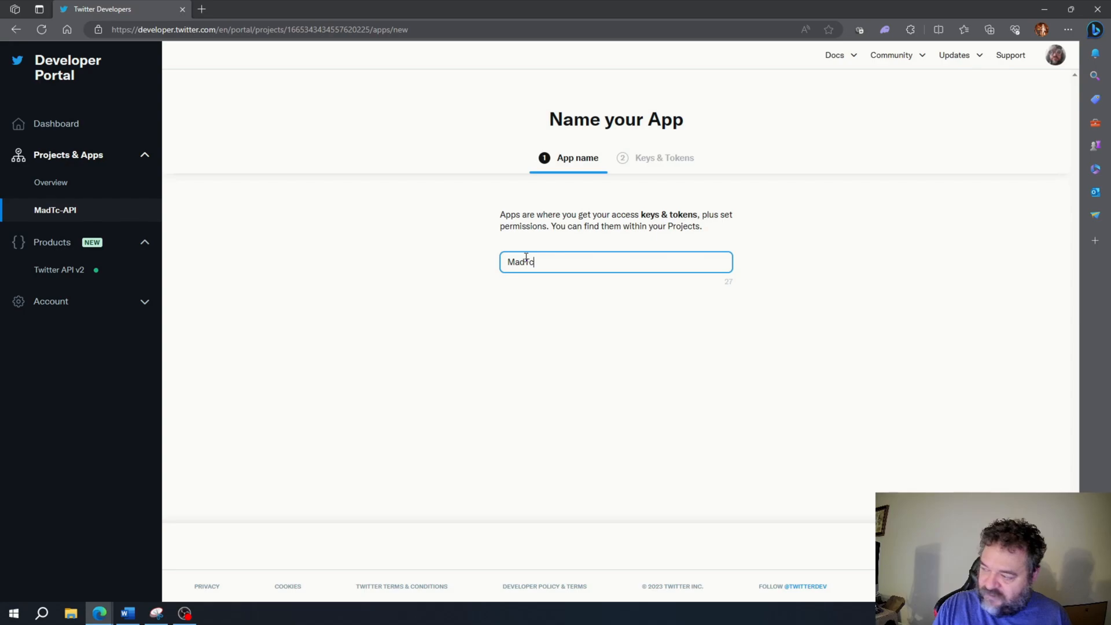
type("Python")
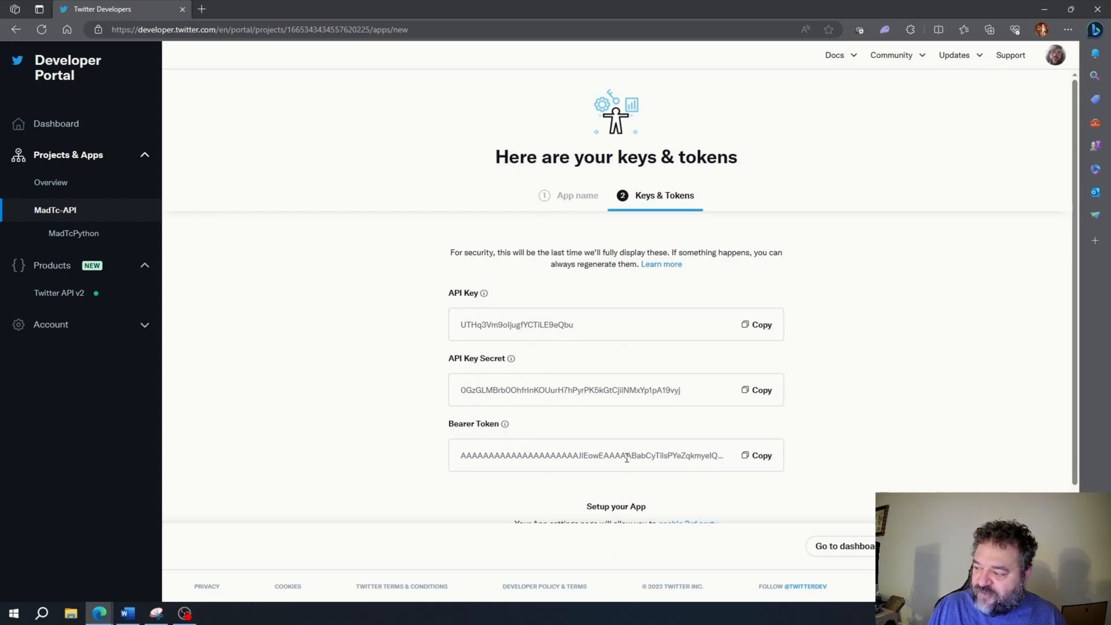
mouse_move(601, 471)
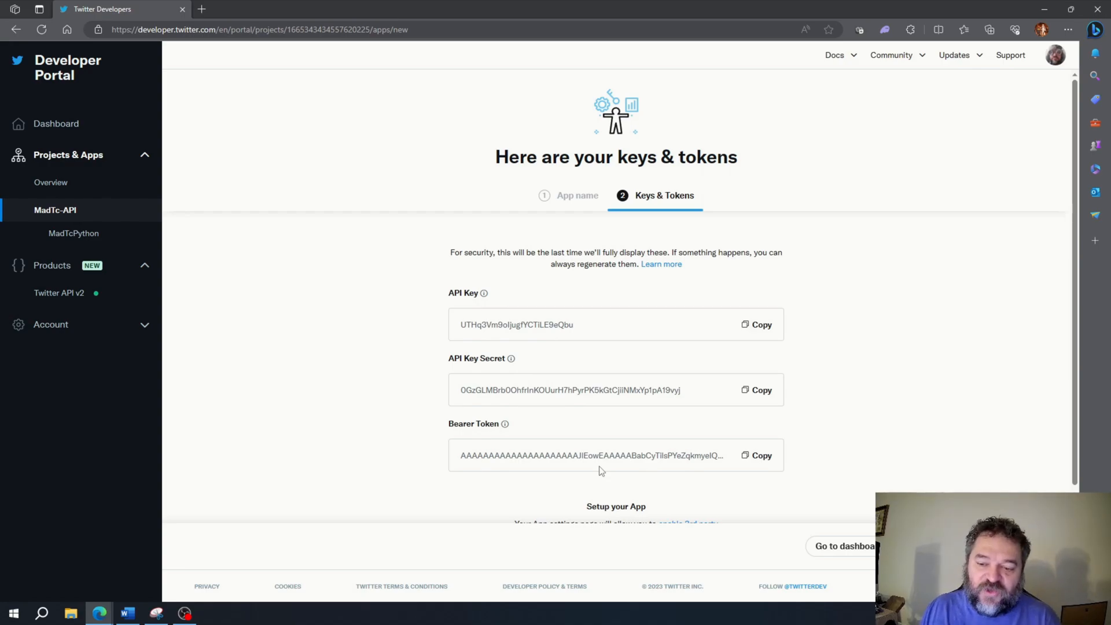
scroll("down", 3)
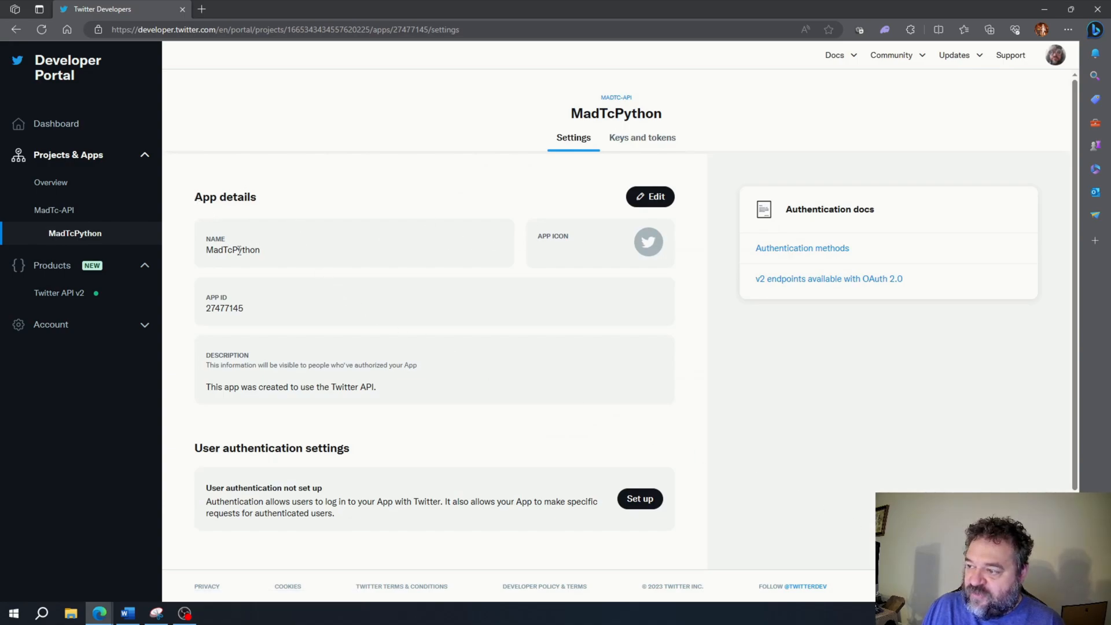
mouse_move(284, 376)
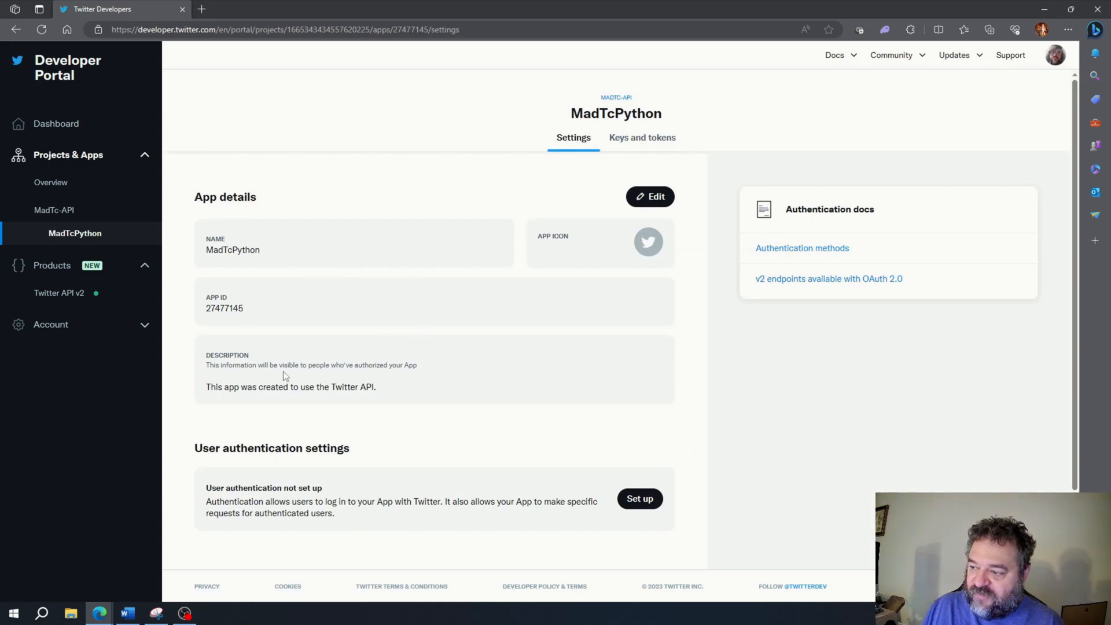
mouse_move(385, 338)
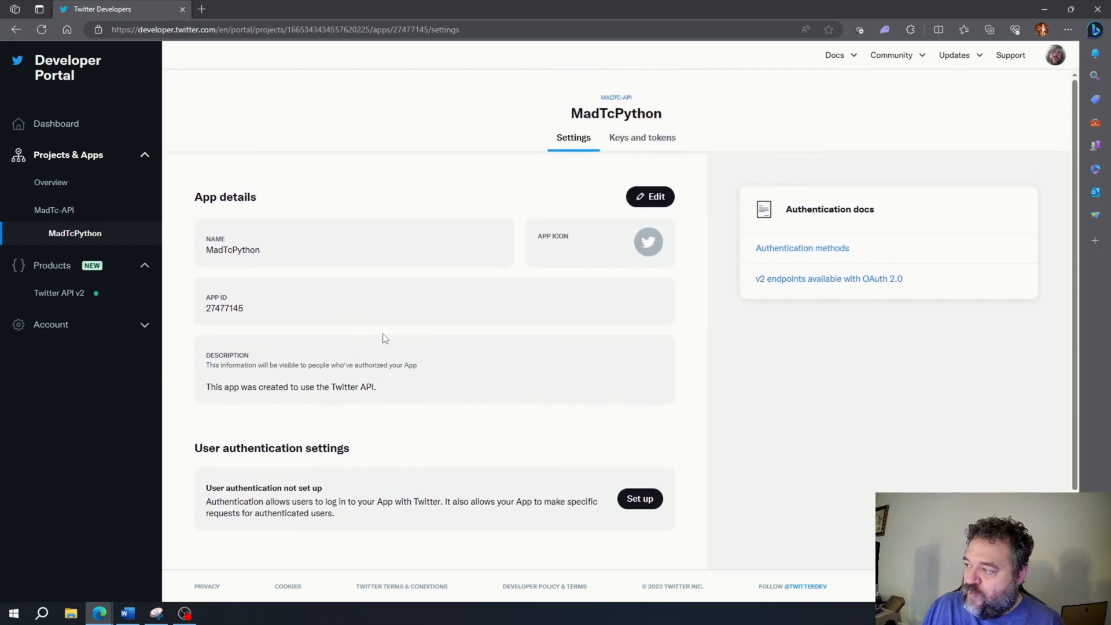
mouse_move(641, 144)
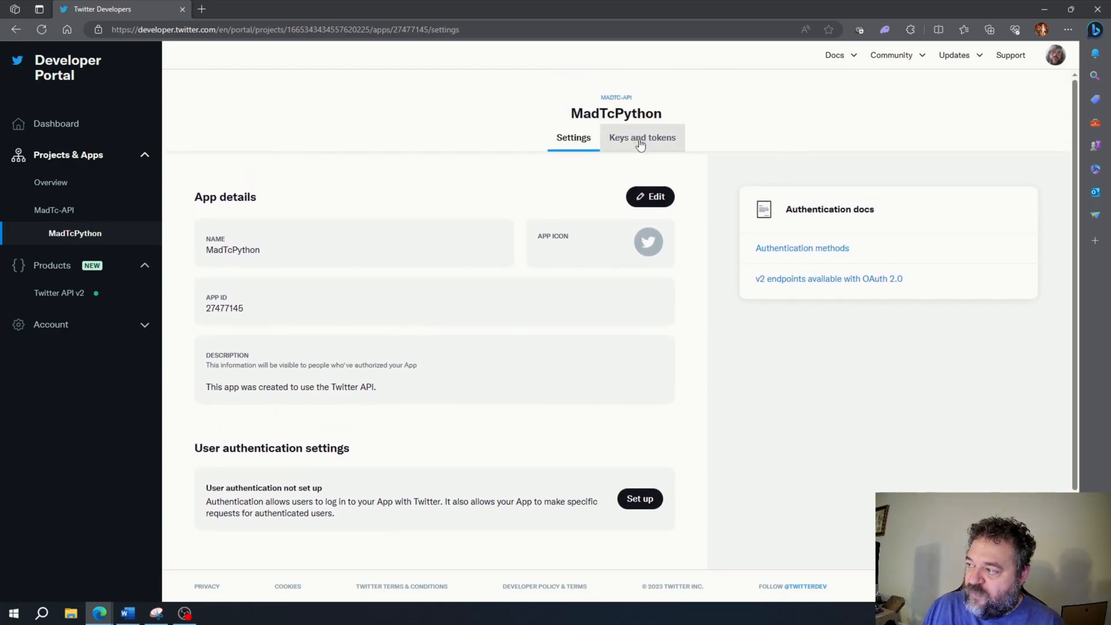
Step: View the MadTcPython app's Keys and tokens page
left_click(642, 138)
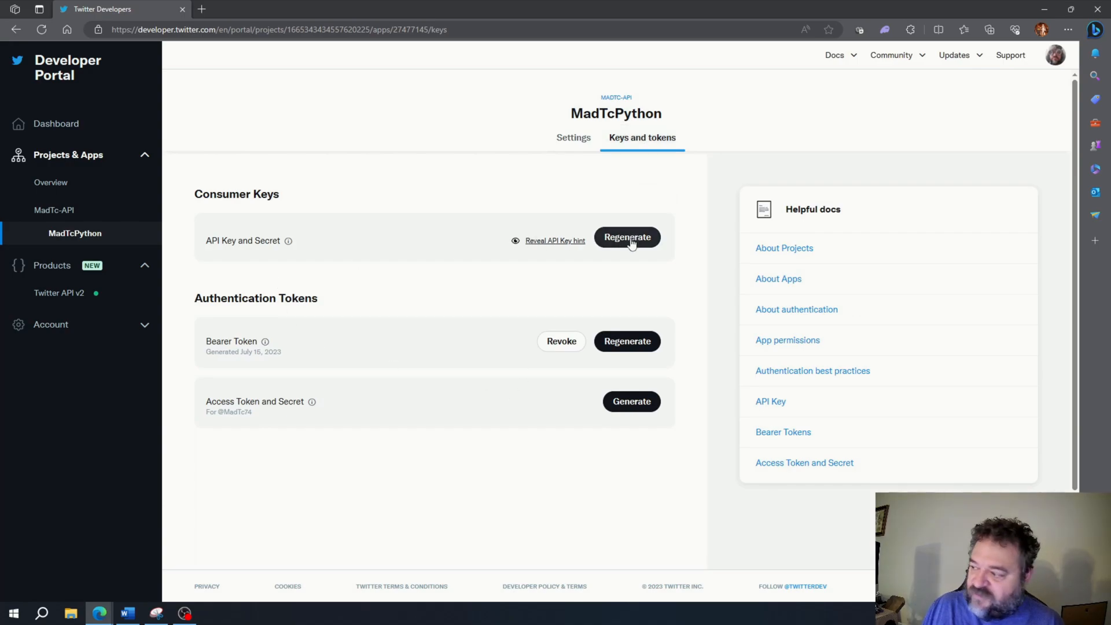
mouse_move(626, 352)
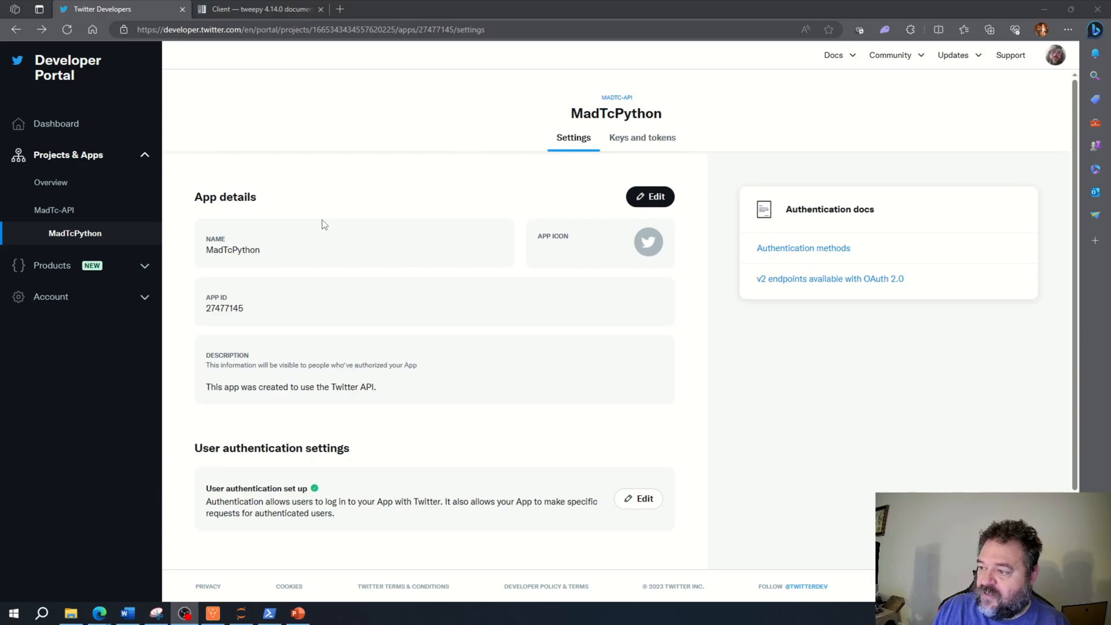
mouse_move(582, 141)
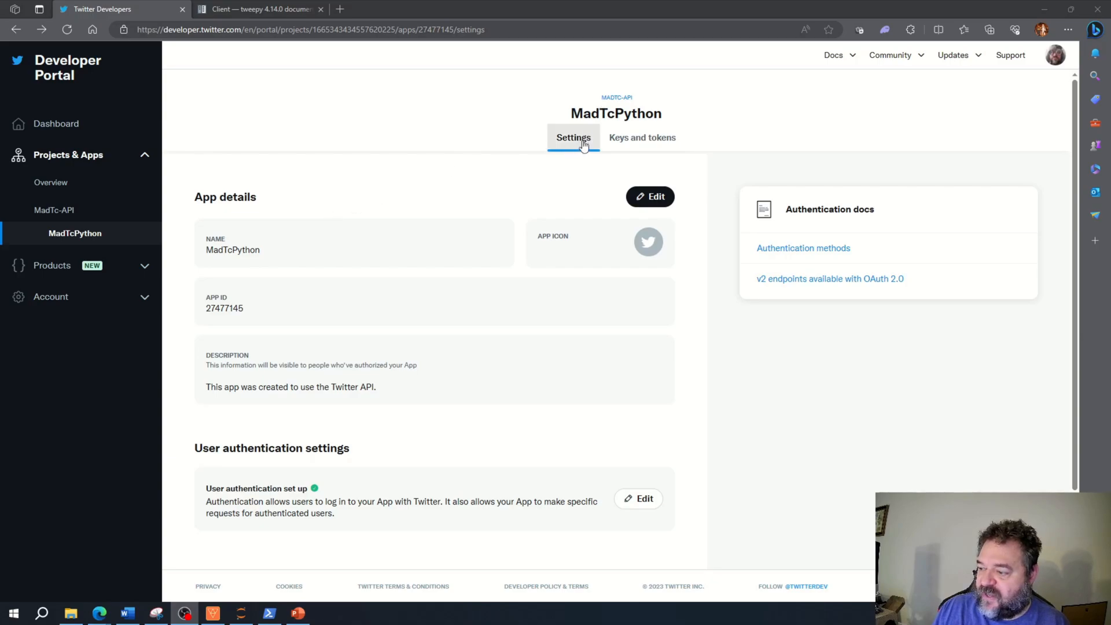
Step: Confirm Read and write in MadTcPython's authentication settings, then go to tweepy's Client docs
scroll("down", 3)
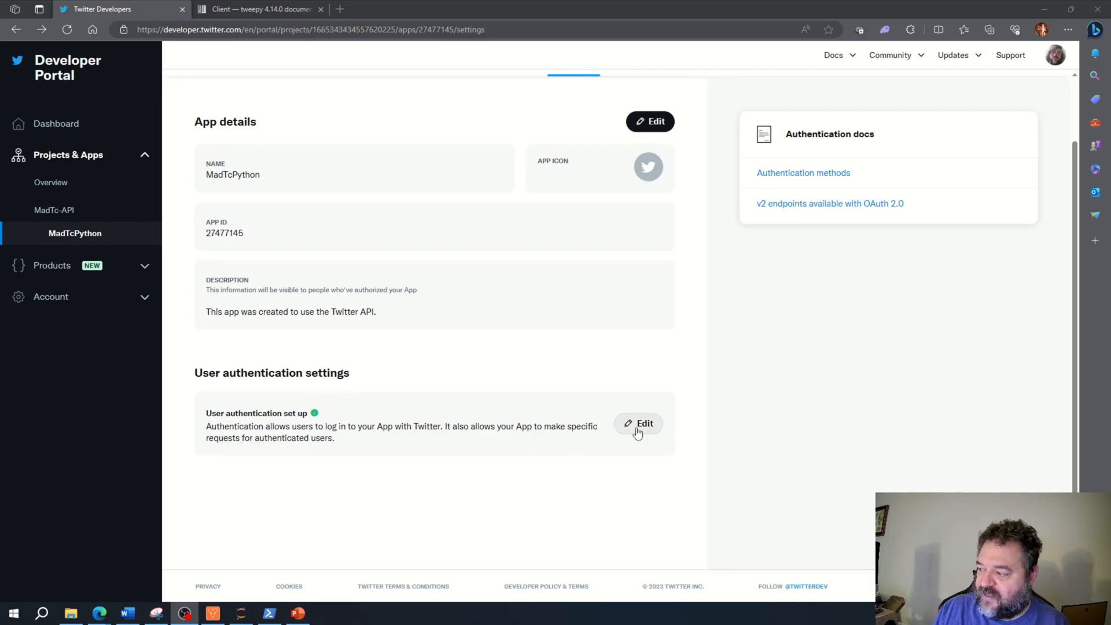
left_click(639, 423)
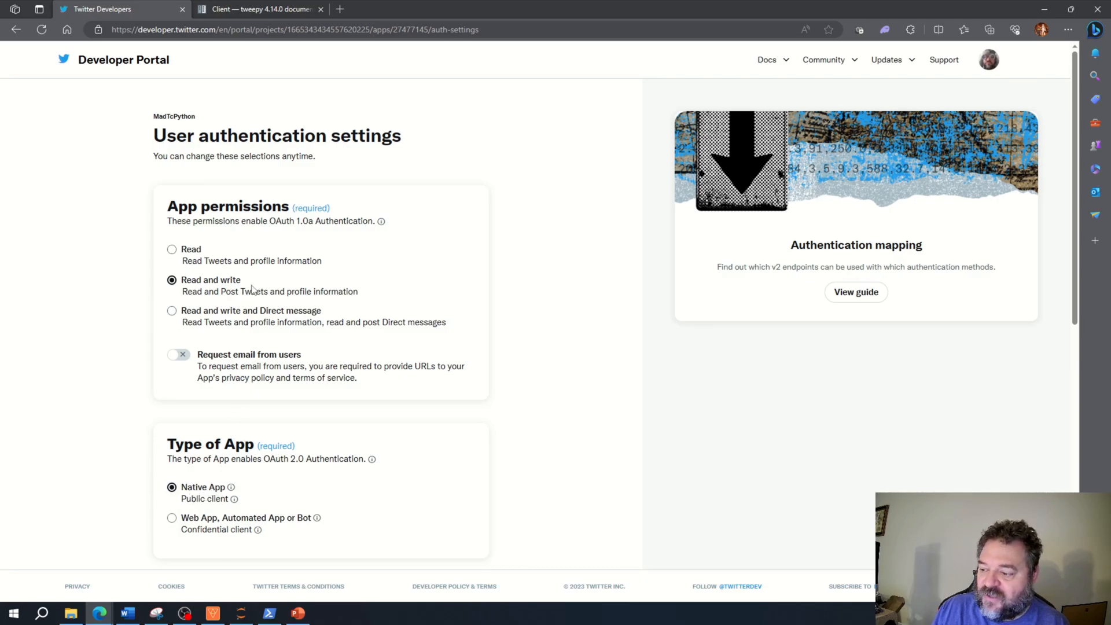
mouse_move(213, 272)
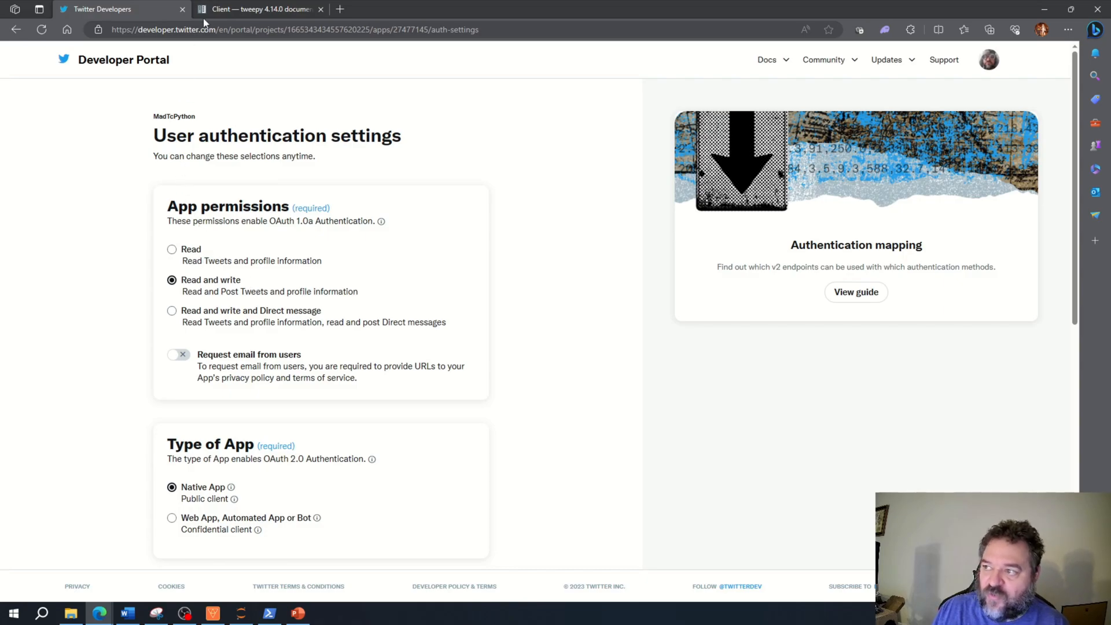
left_click(258, 9)
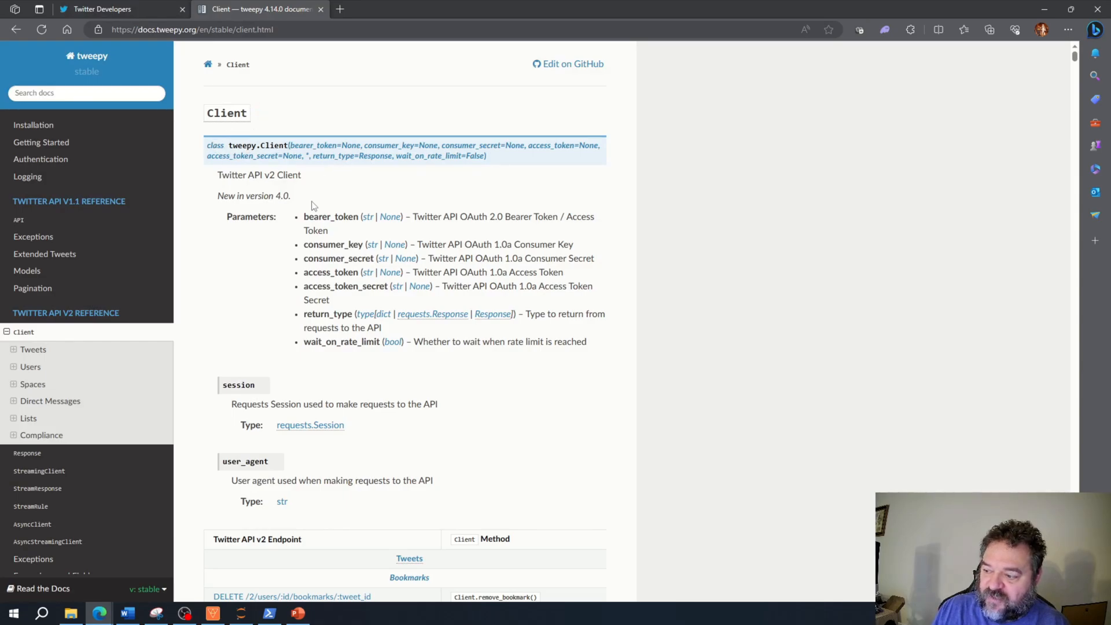
scroll("down", 3)
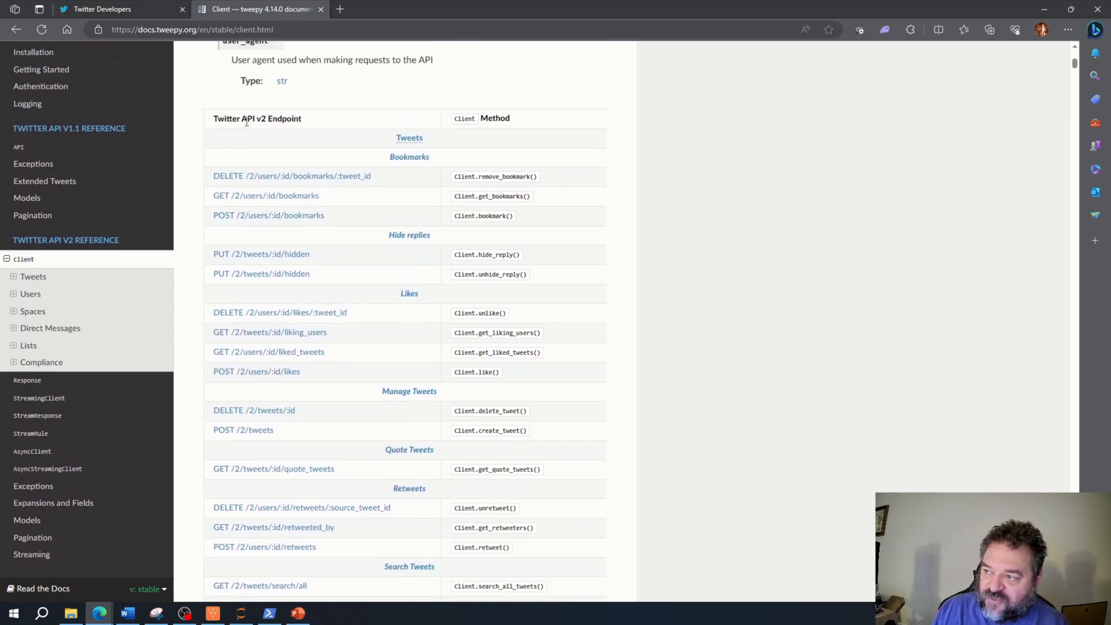
mouse_move(238, 440)
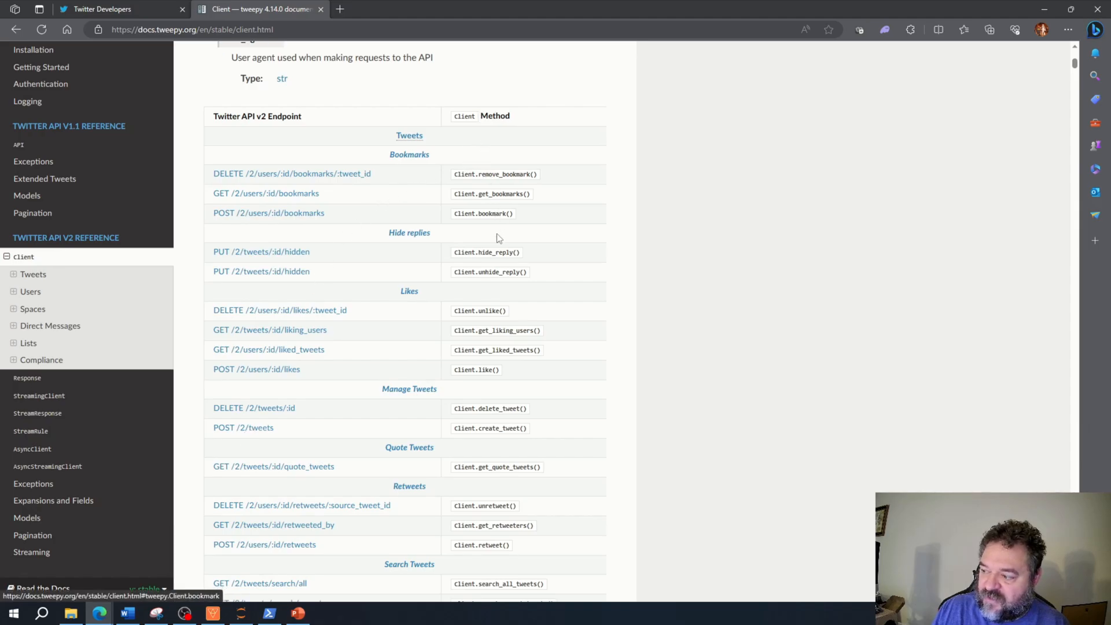
scroll("down", 3)
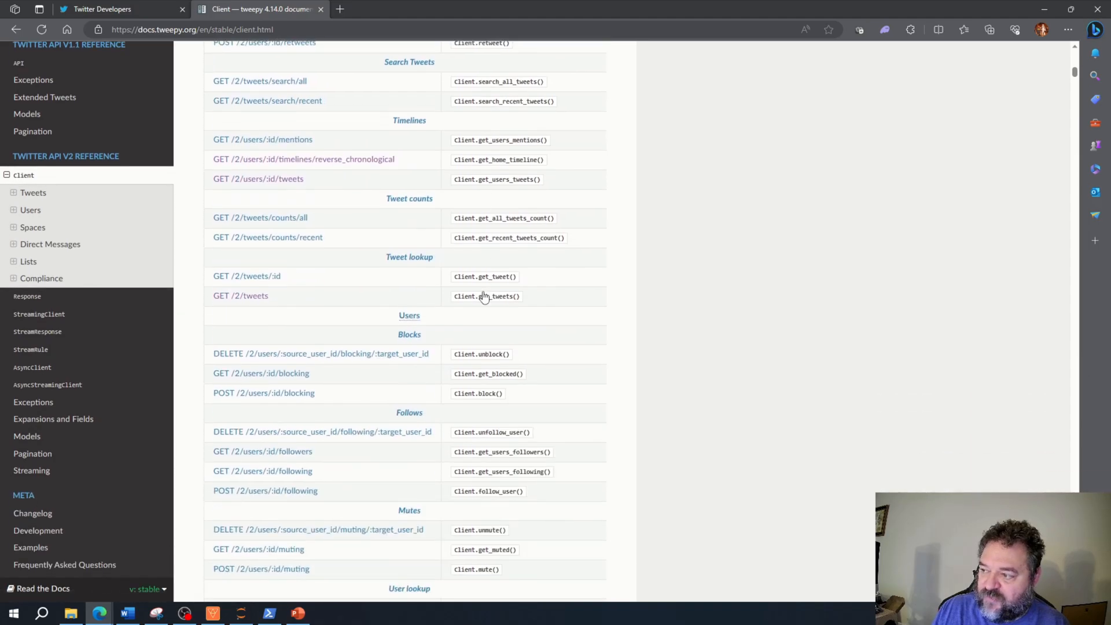
scroll("down", 3)
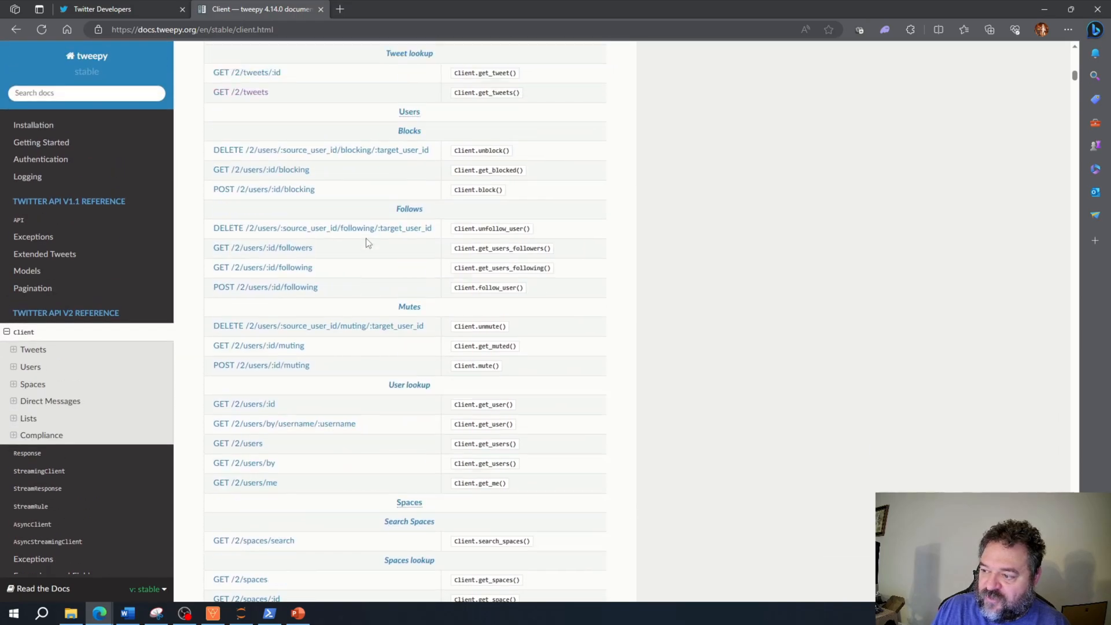
scroll("up", 3)
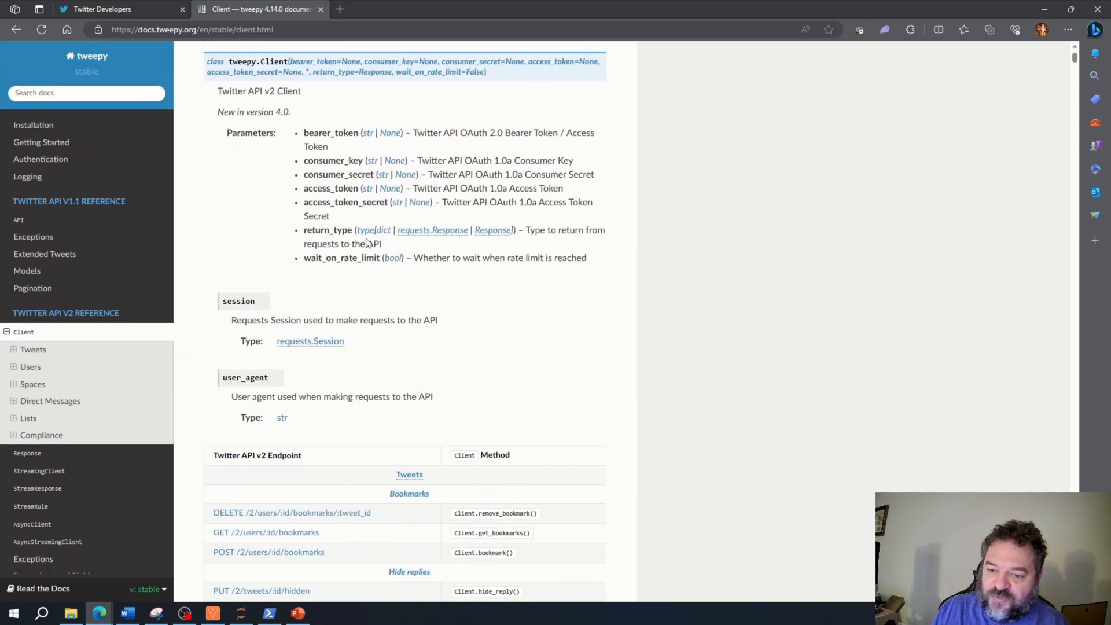
scroll("up", 3)
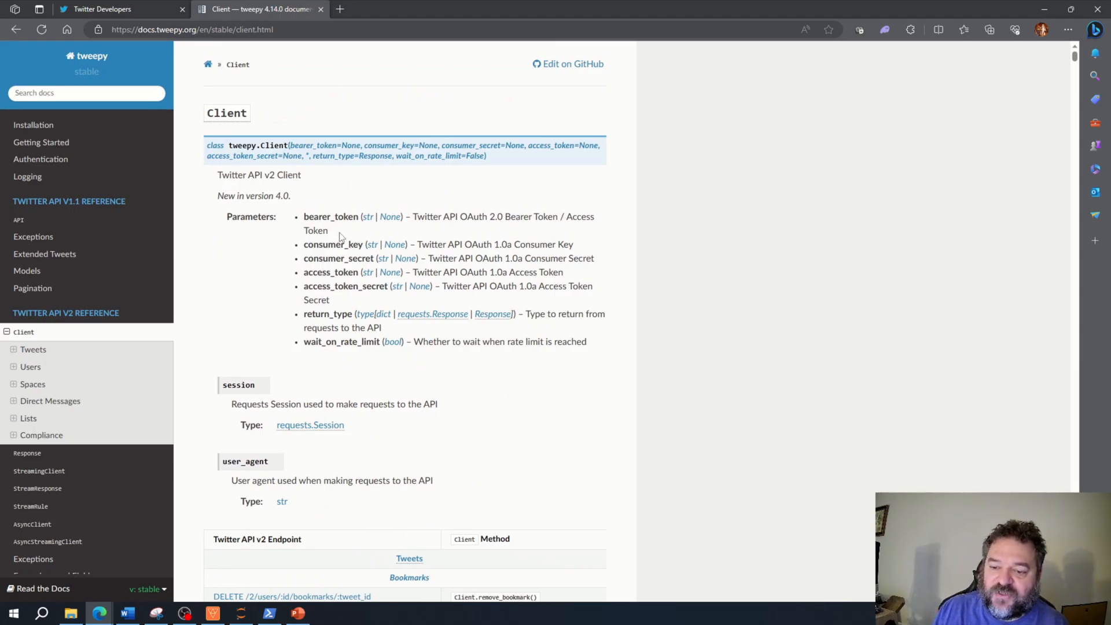
mouse_move(372, 249)
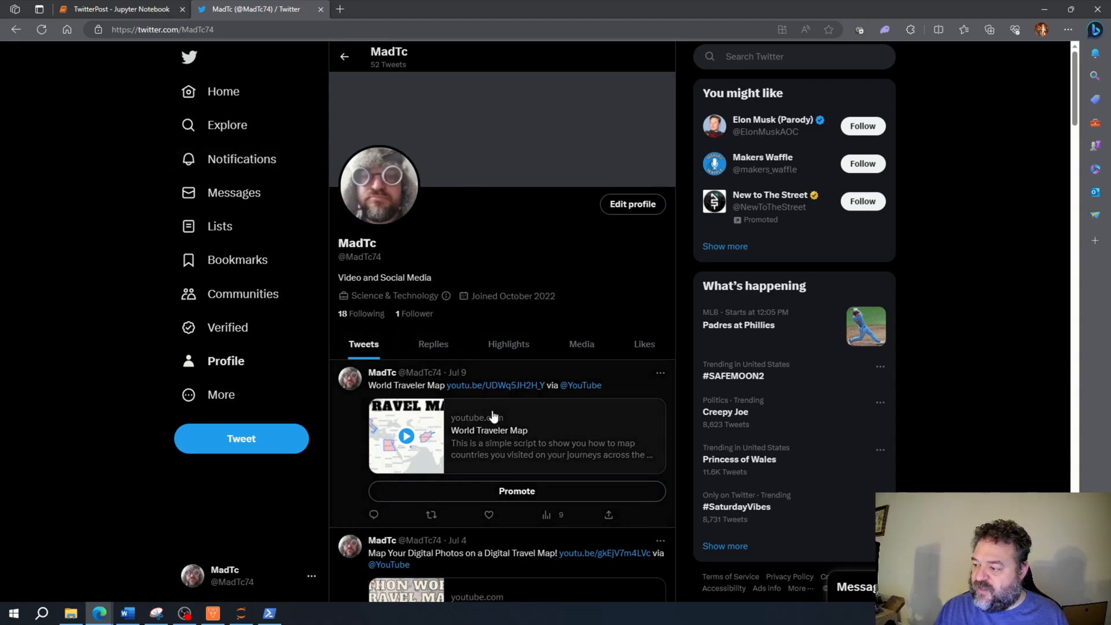
mouse_move(407, 320)
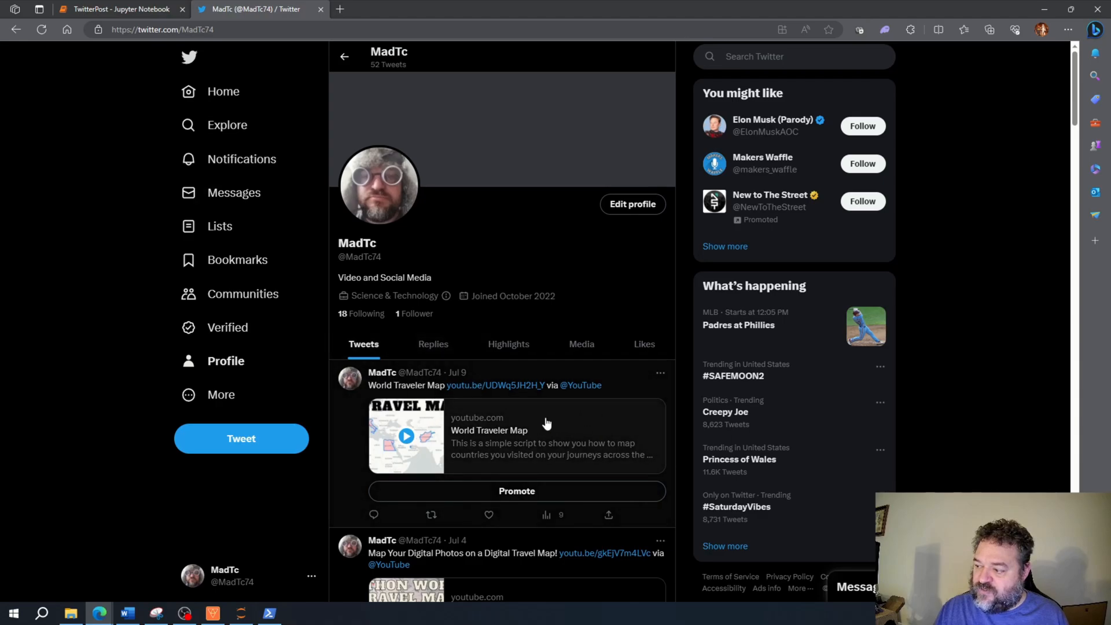
mouse_move(501, 415)
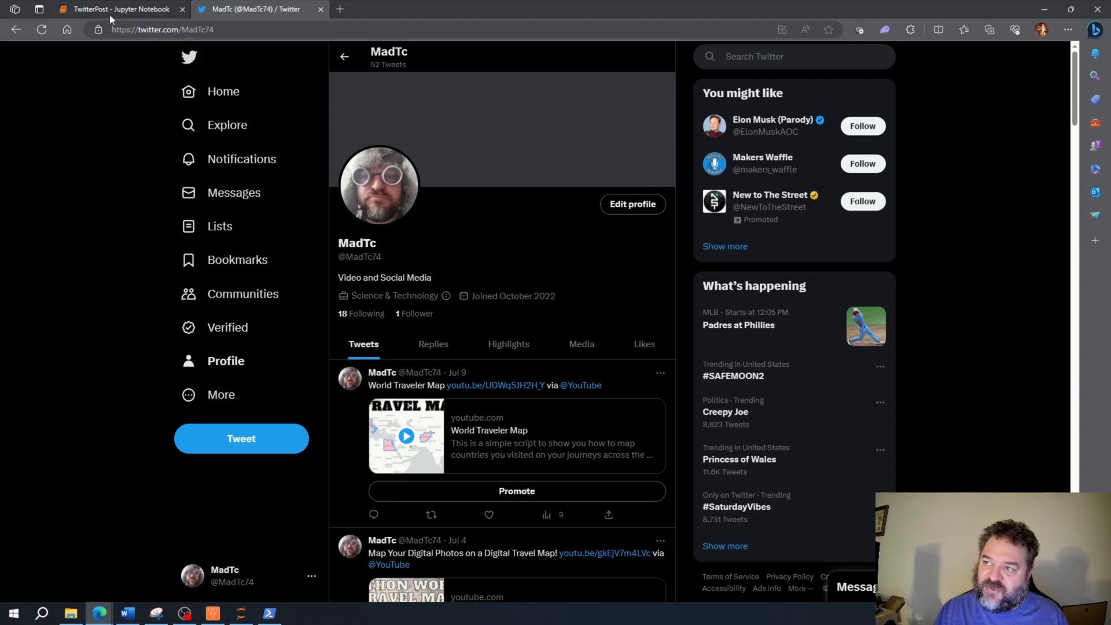
Step: Switch to the TwitterPost Jupyter Notebook browser tab
left_click(104, 9)
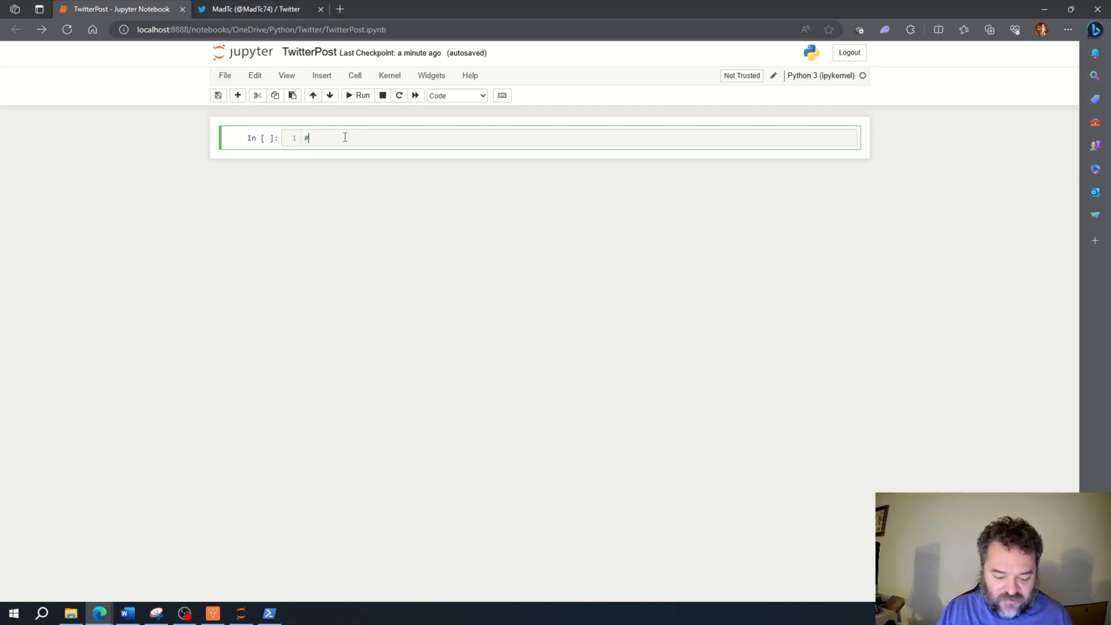
Step: Run 'import tweepy' and a '#Define Keys' cell with the consumer and access keys
type("import")
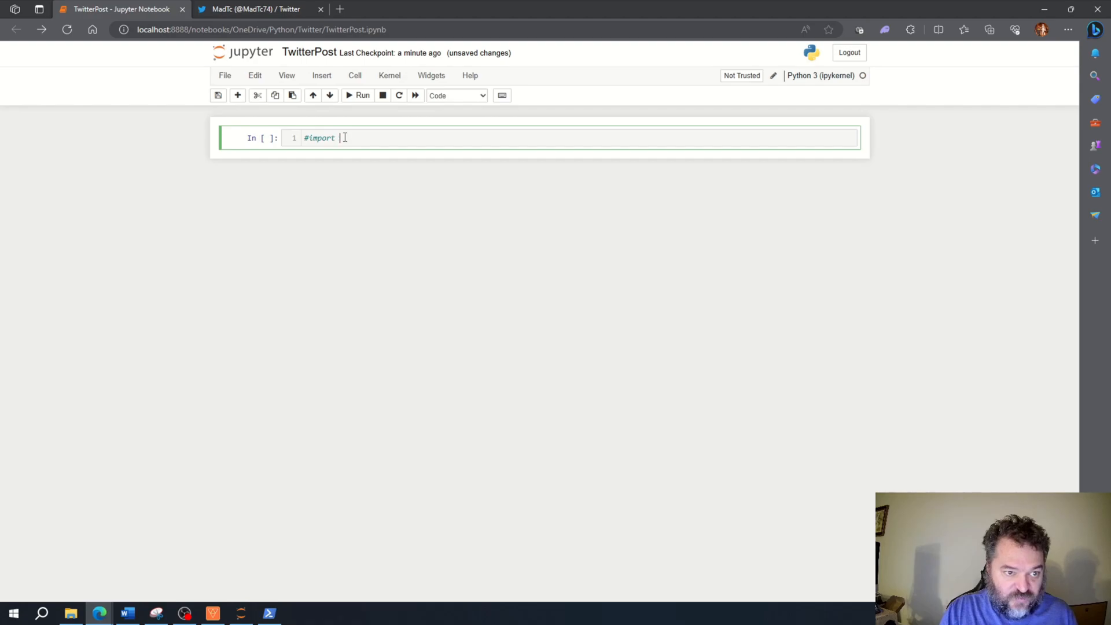
type("tweepy")
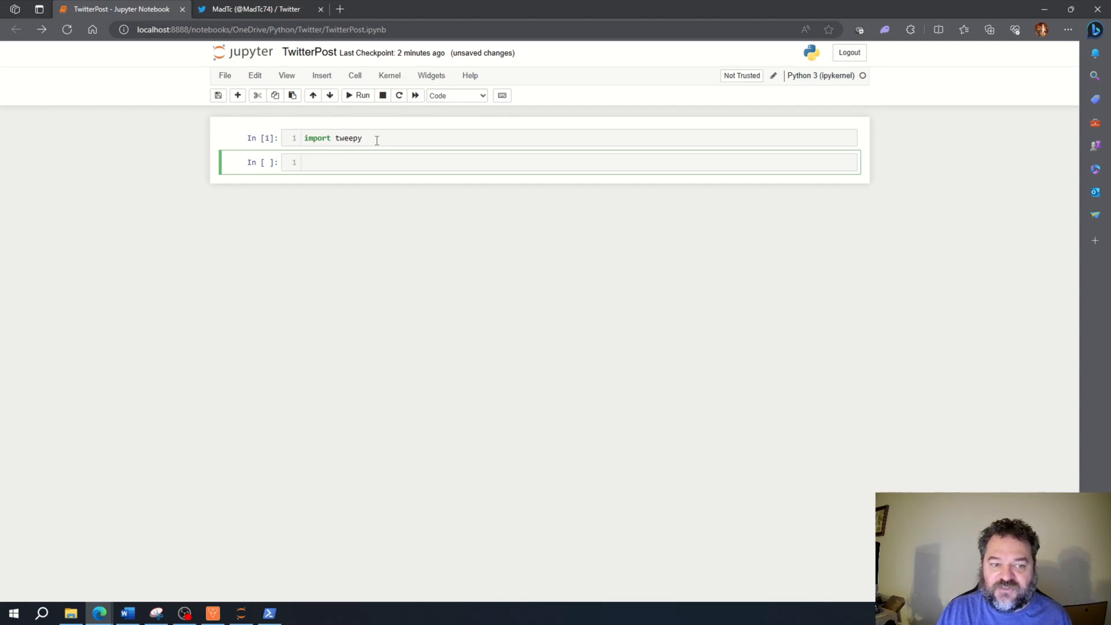
mouse_move(369, 157)
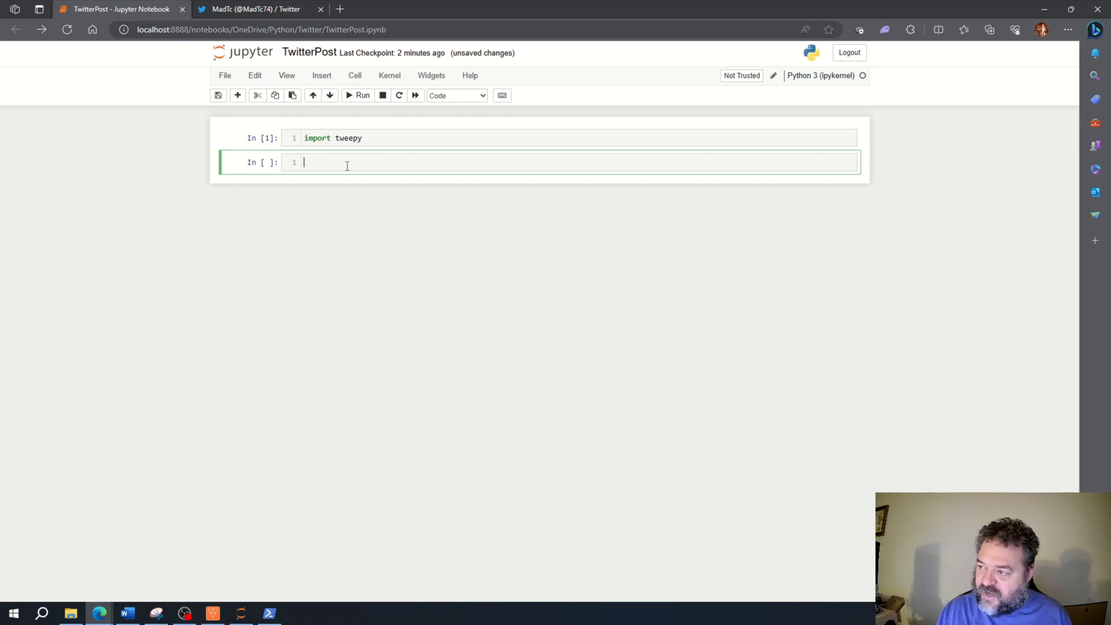
type("#Define Keys")
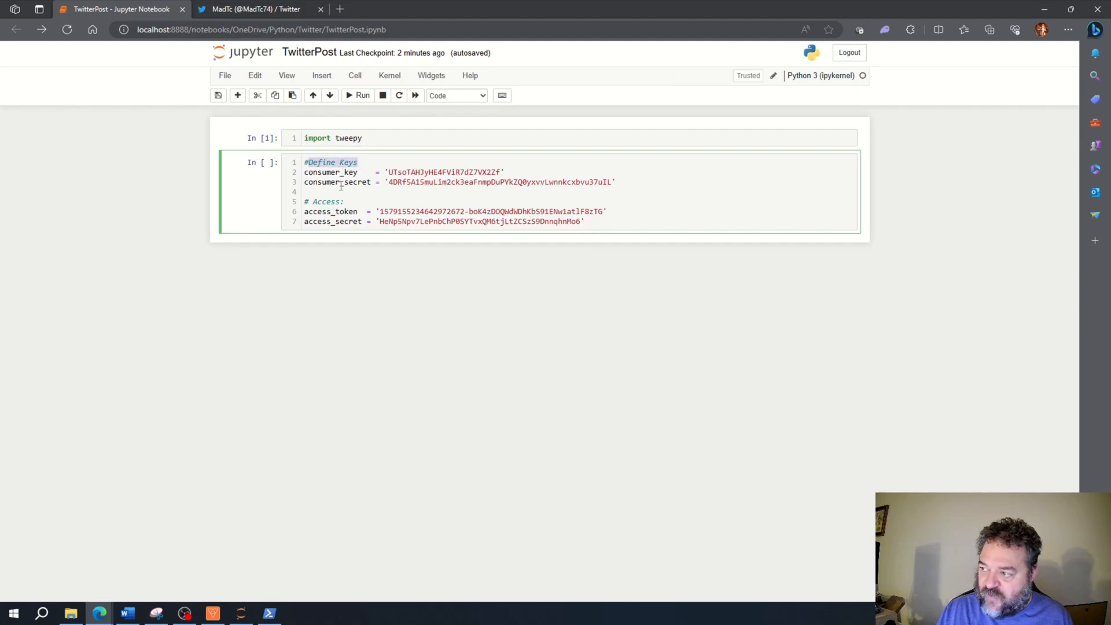
left_click(658, 225)
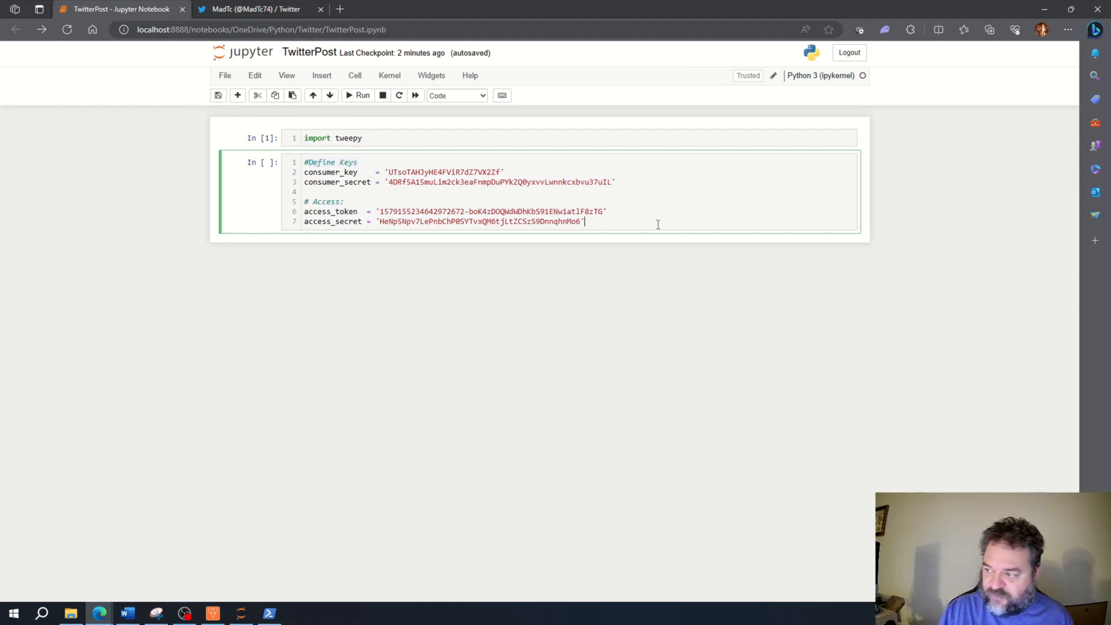
key("Shift+Enter")
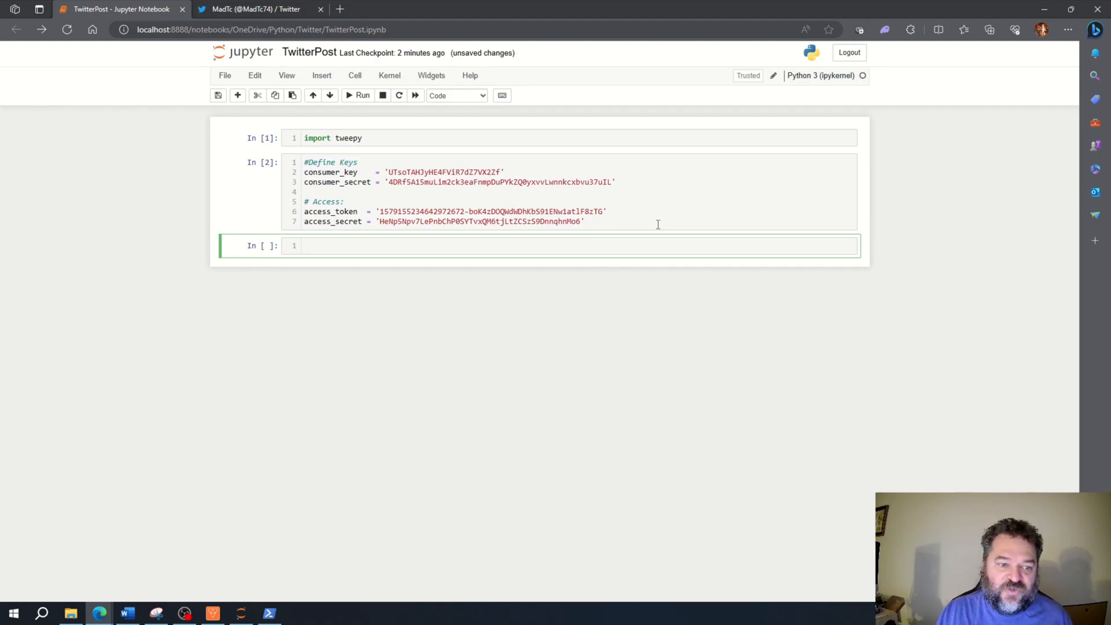
Step: Start the new cell with client = tweepy.Client()
type("clien")
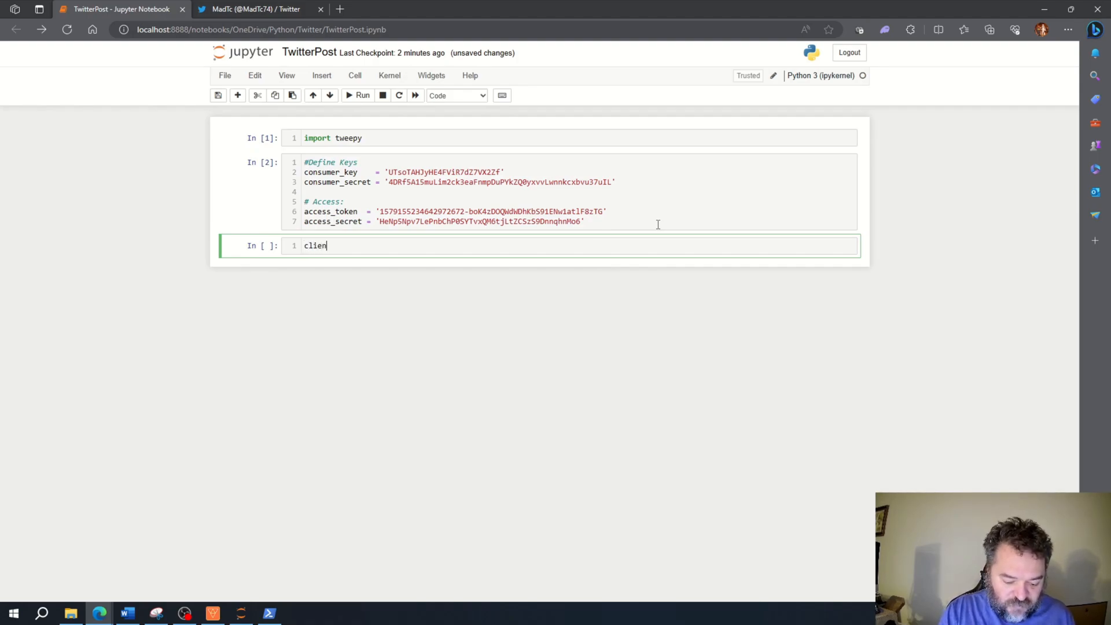
type("t")
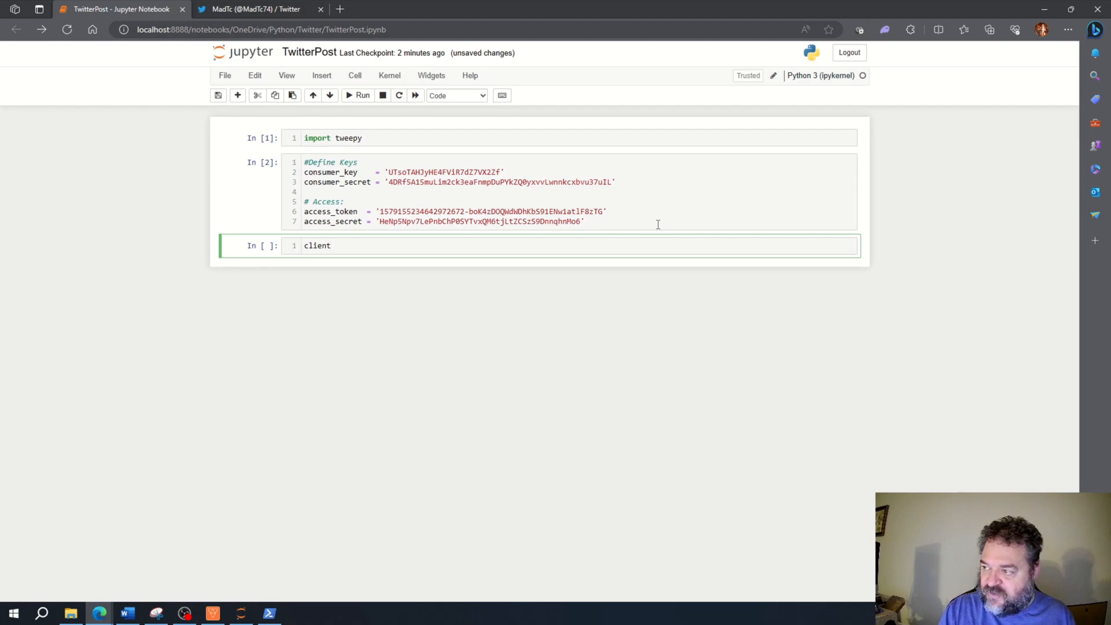
type("=")
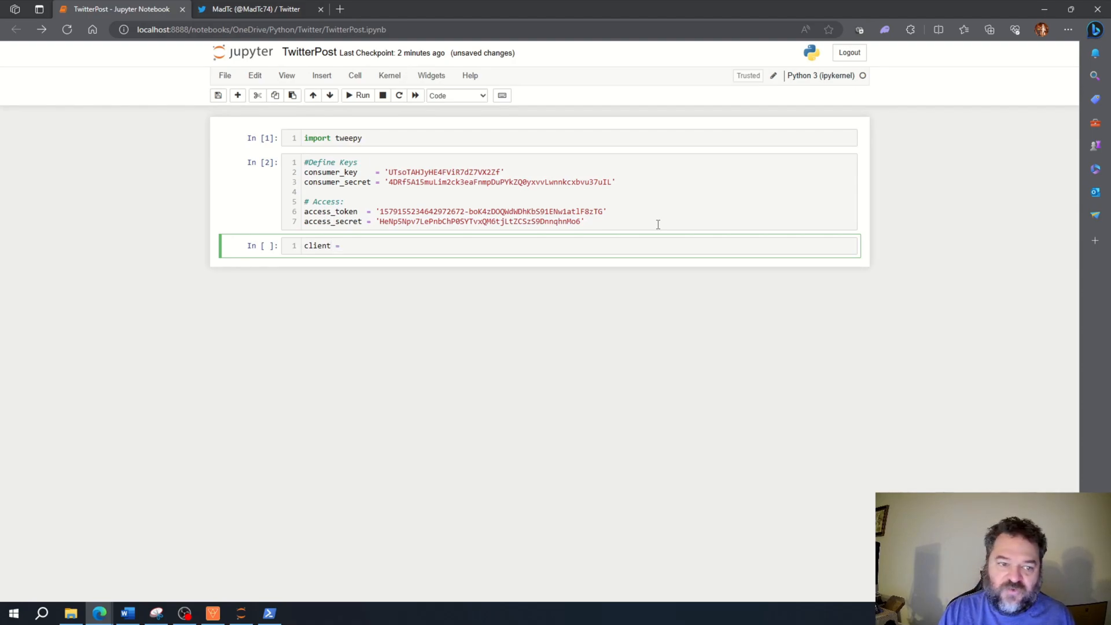
type("twee")
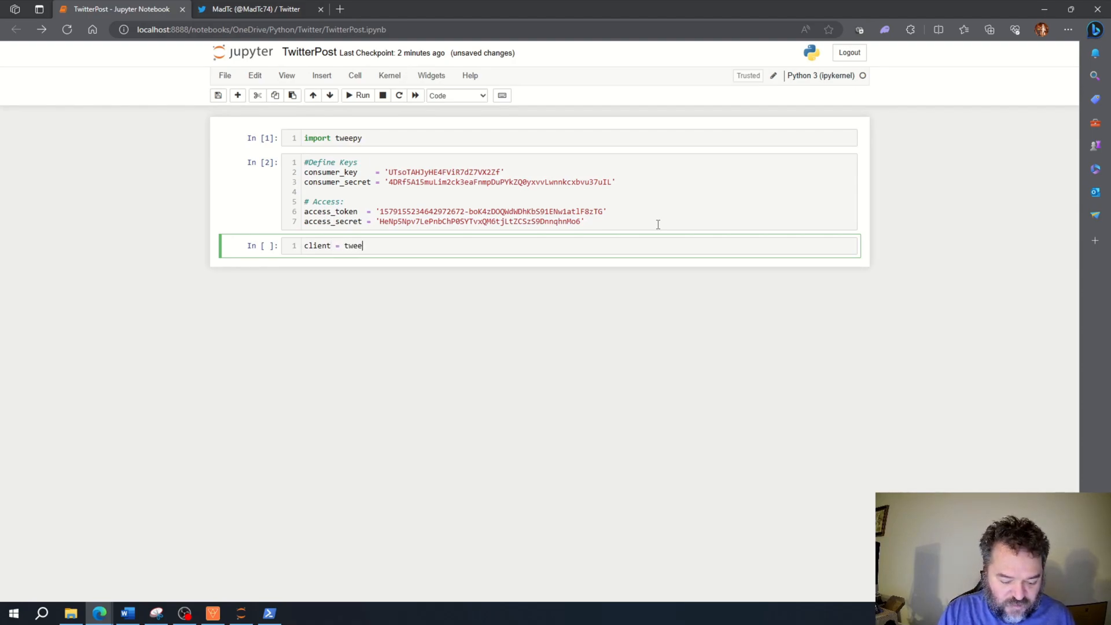
type("py.")
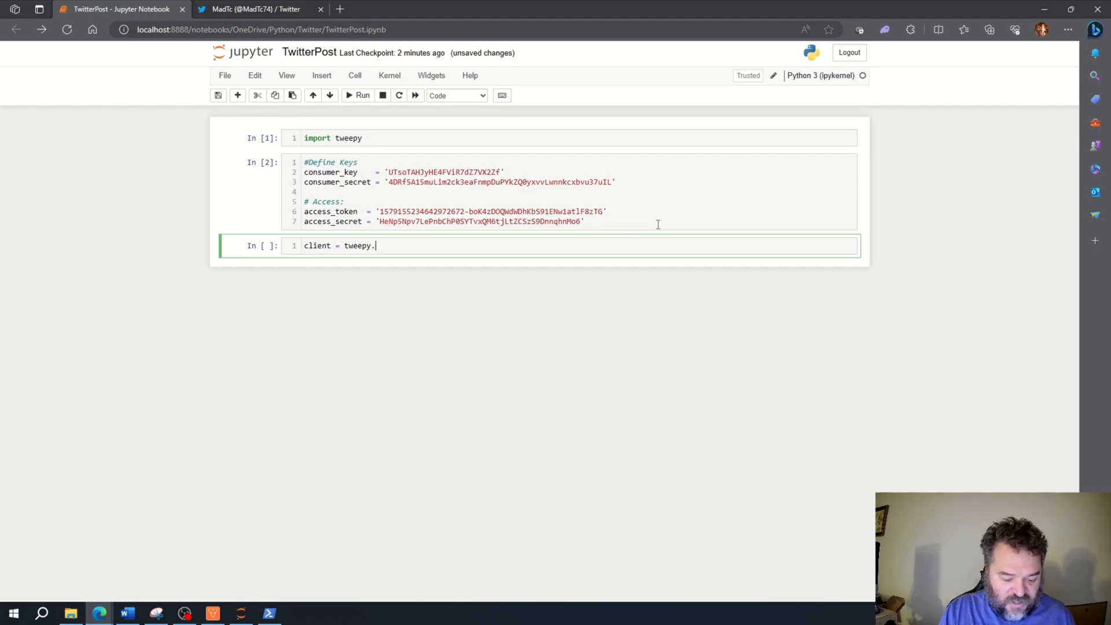
type("Client")
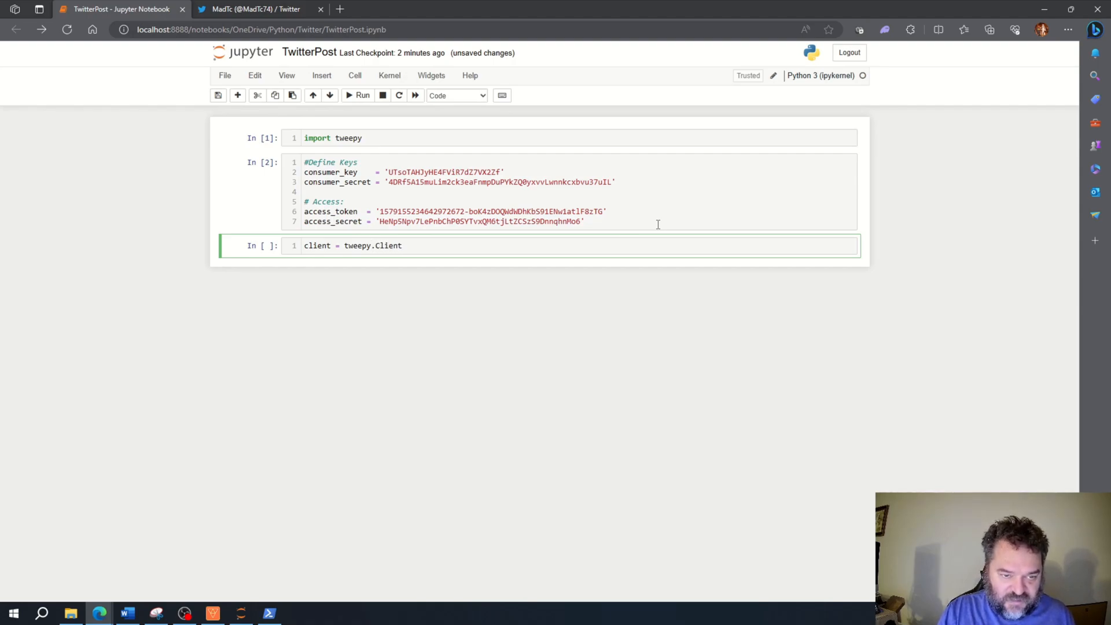
type("()")
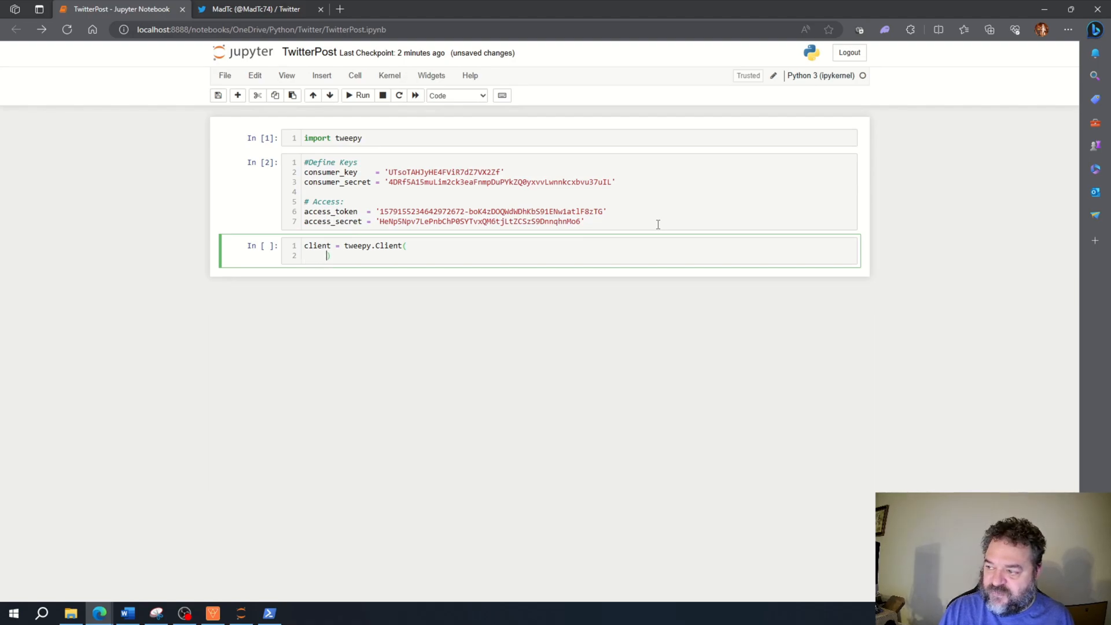
Step: Pass consumer_key=consumer_key and consumer_secret=consumer_secret into the Client call
type("con")
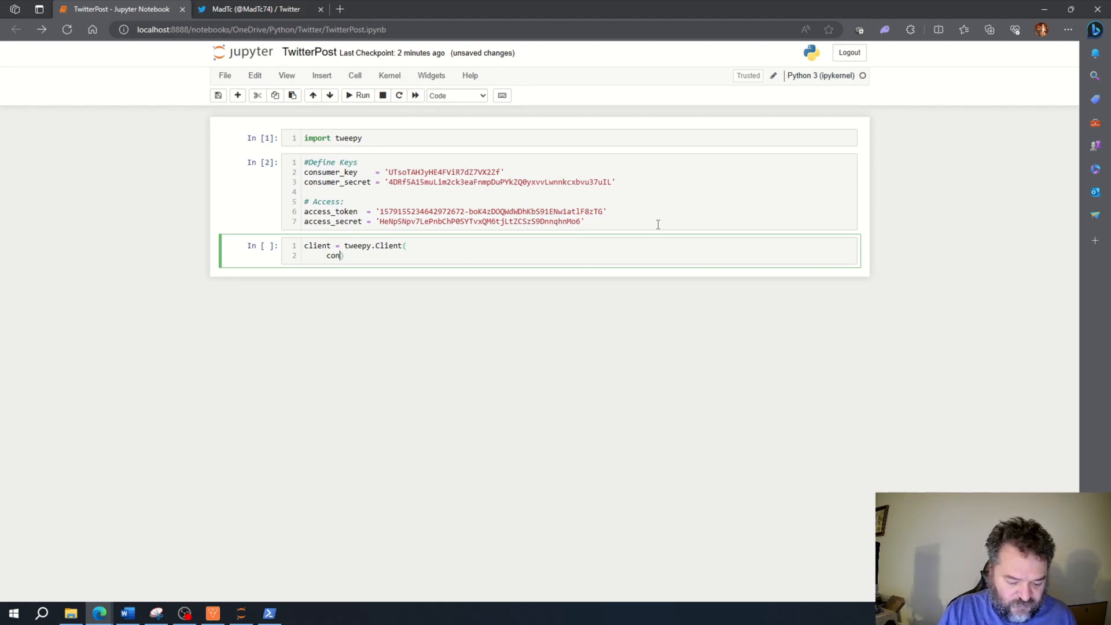
type("sumer_key")
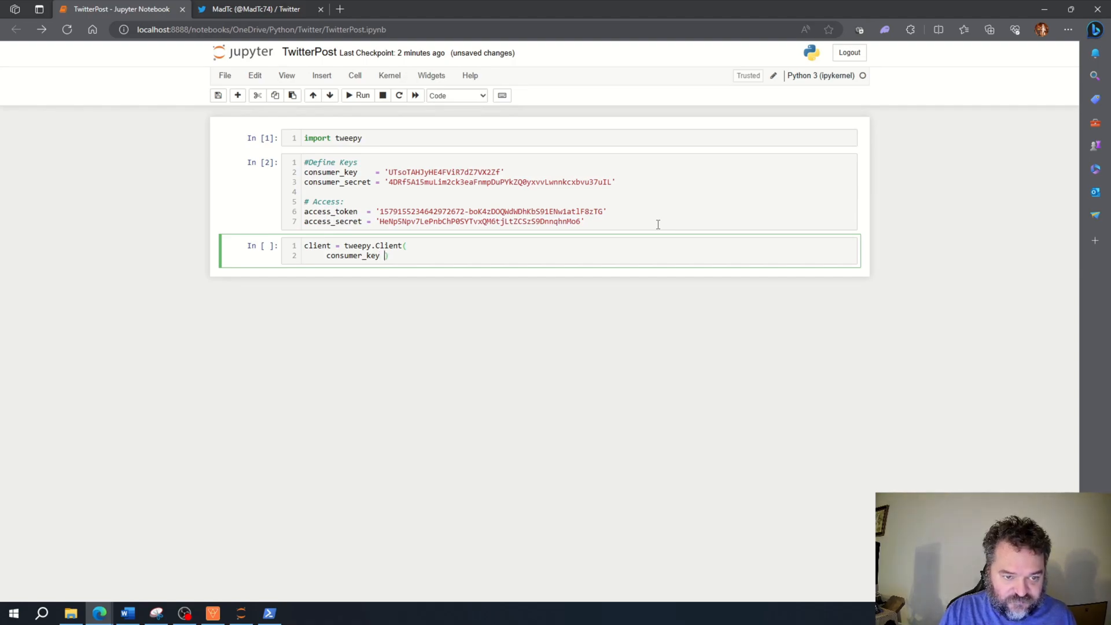
type("= consu")
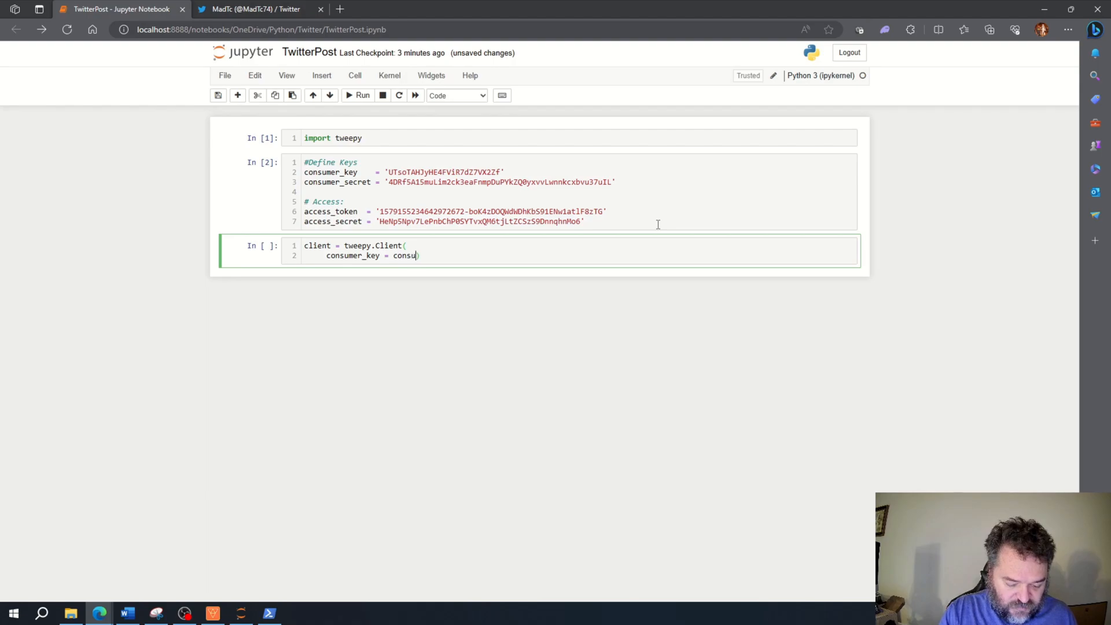
type("mer_")
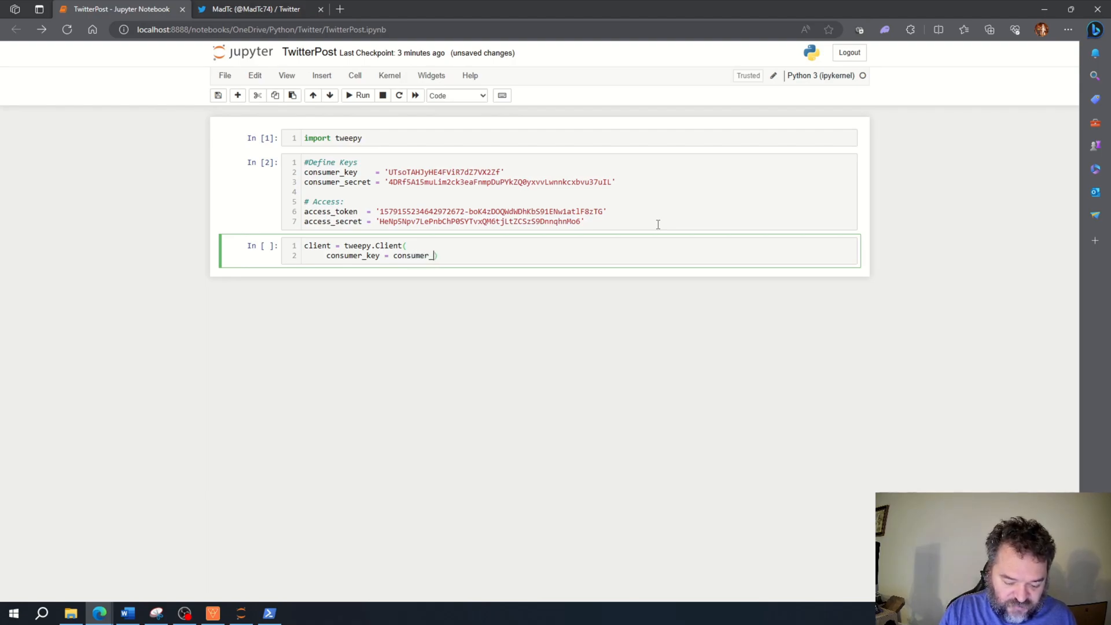
type("key")
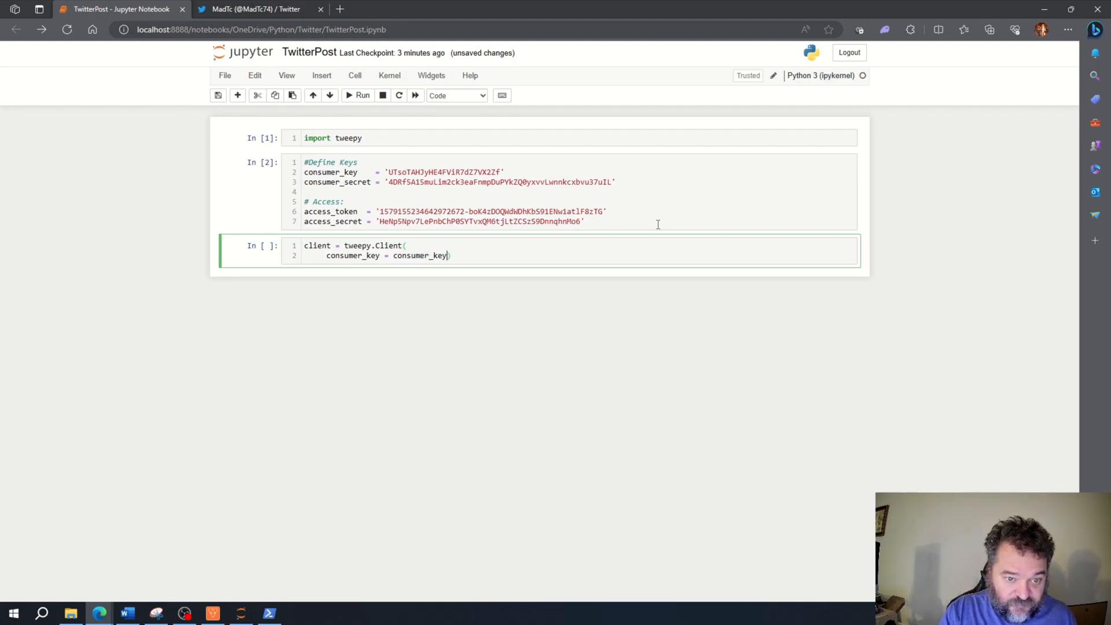
type("\", \"")
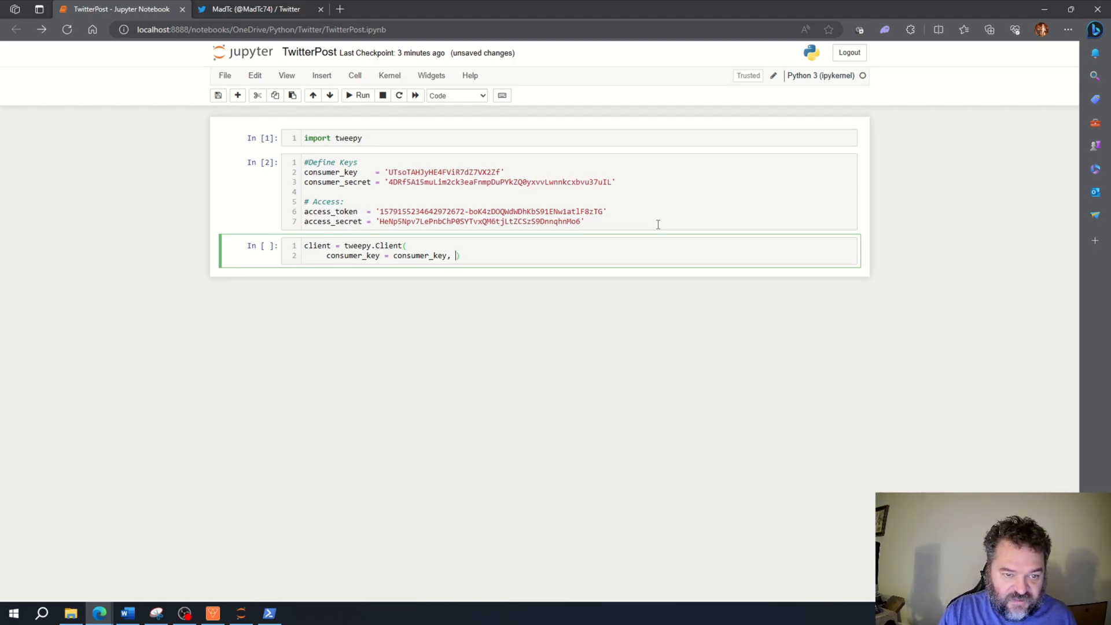
type("con")
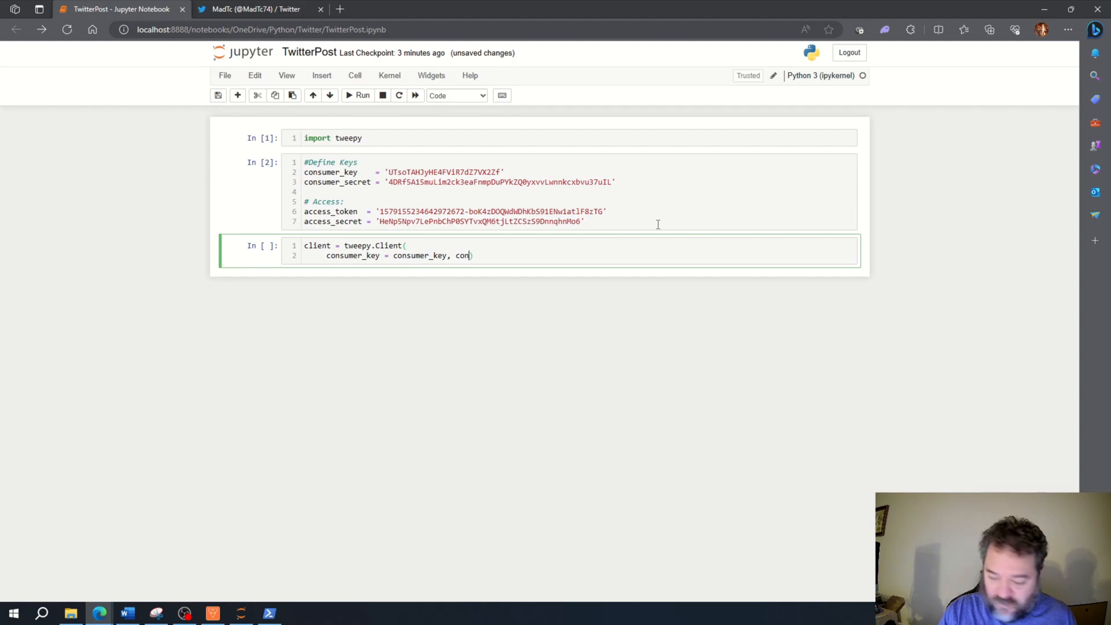
type("sumer)")
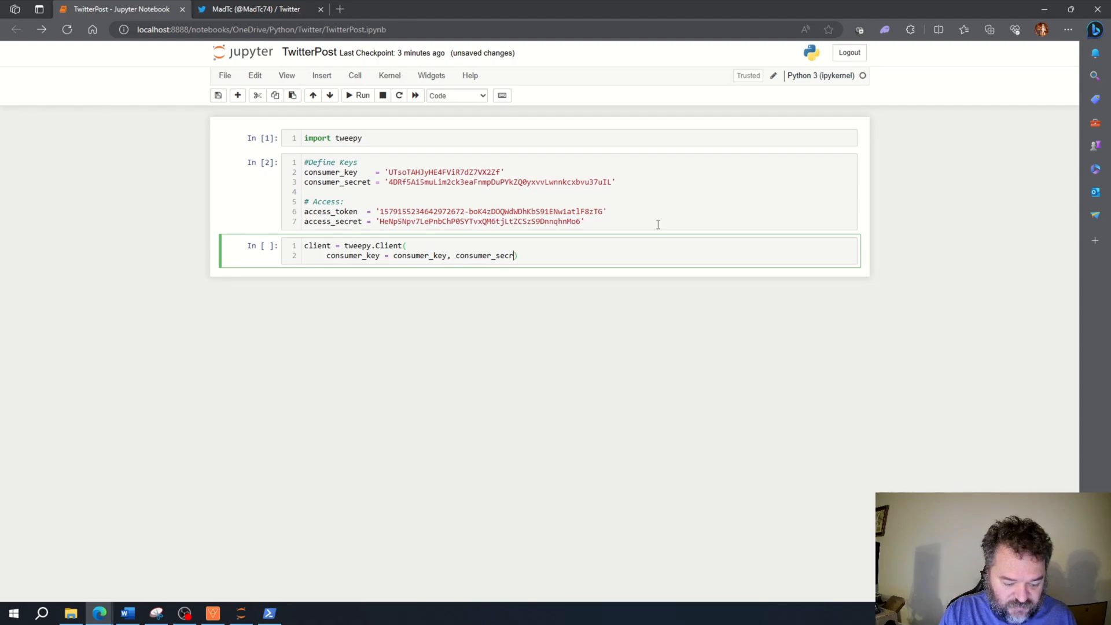
type("et")
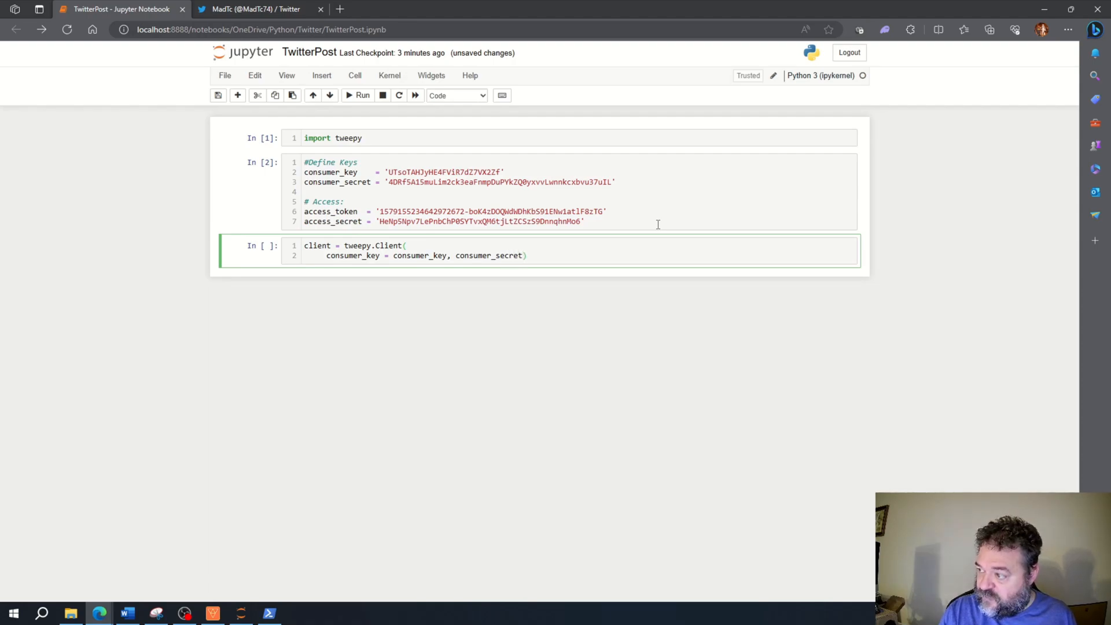
type("=")
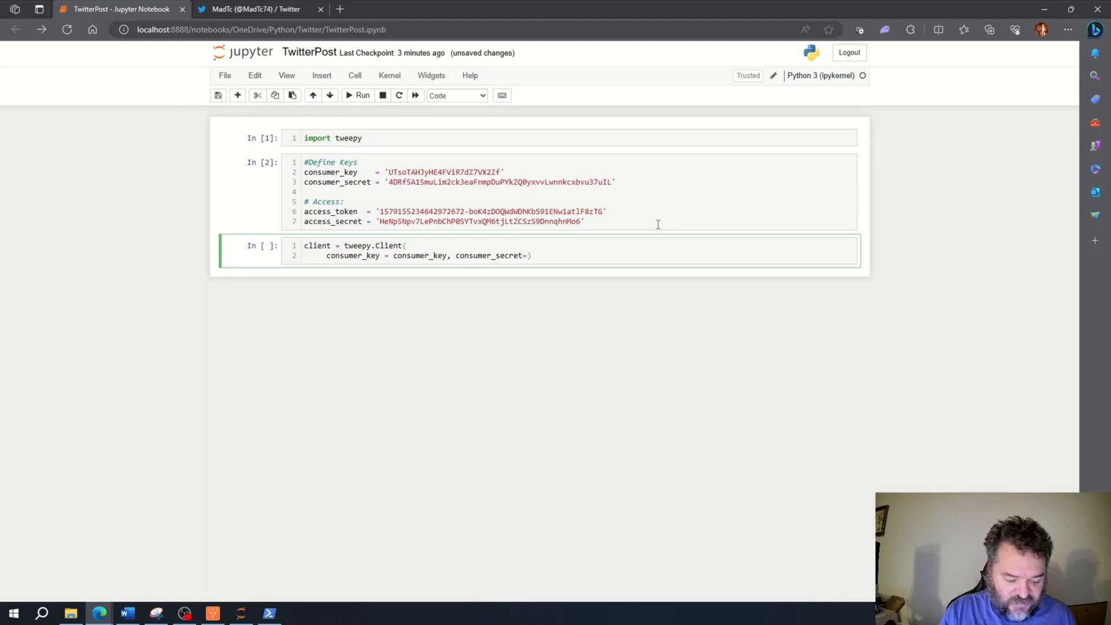
type("consumer")
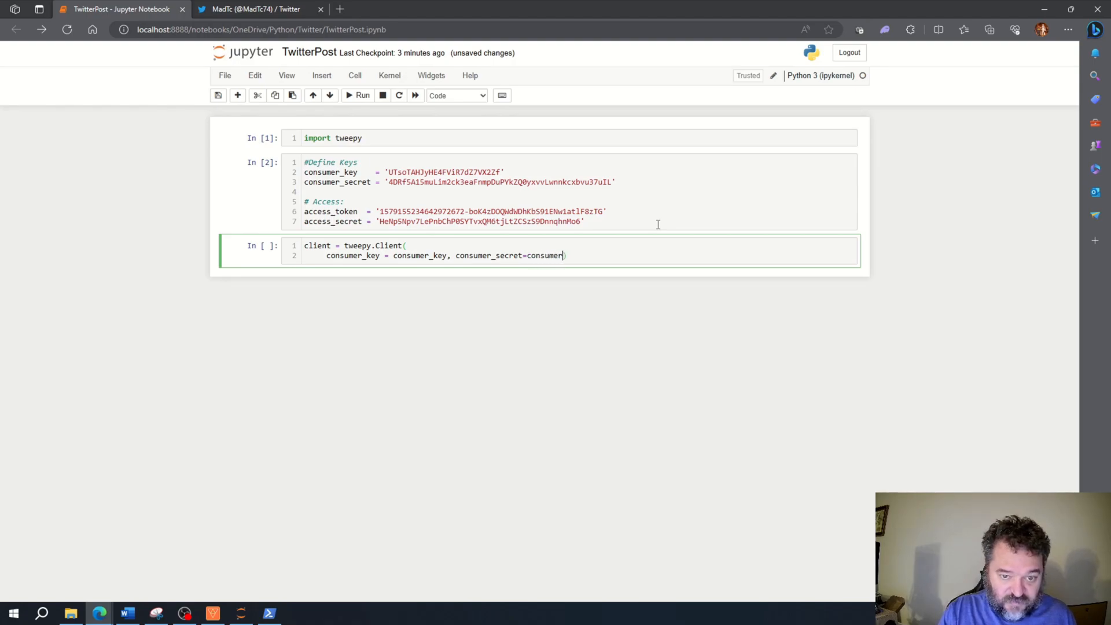
type("_")
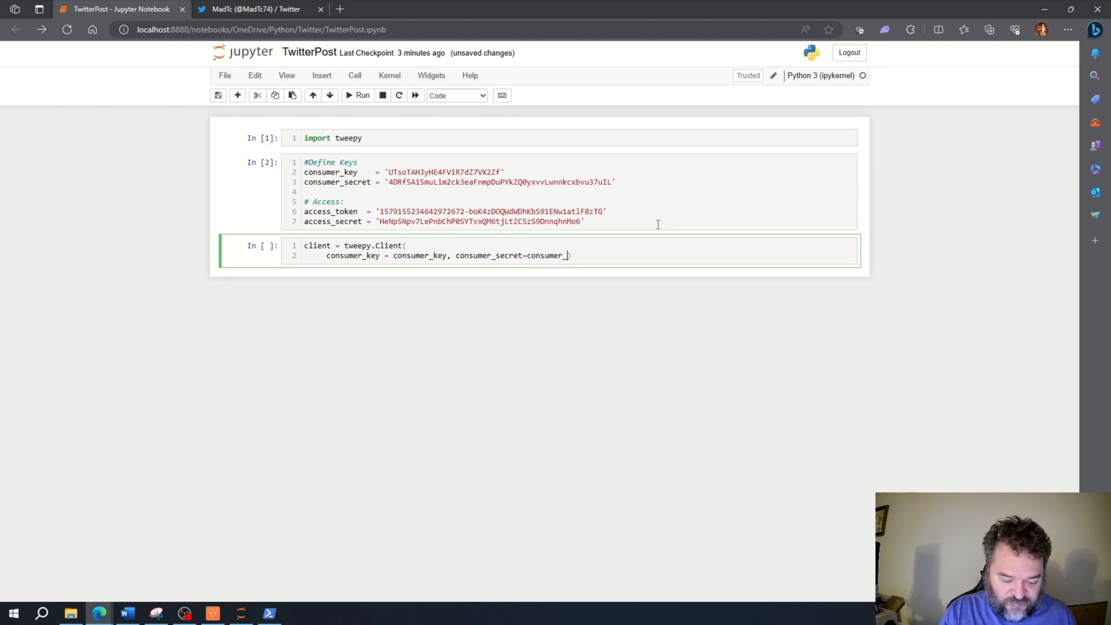
type("secret")
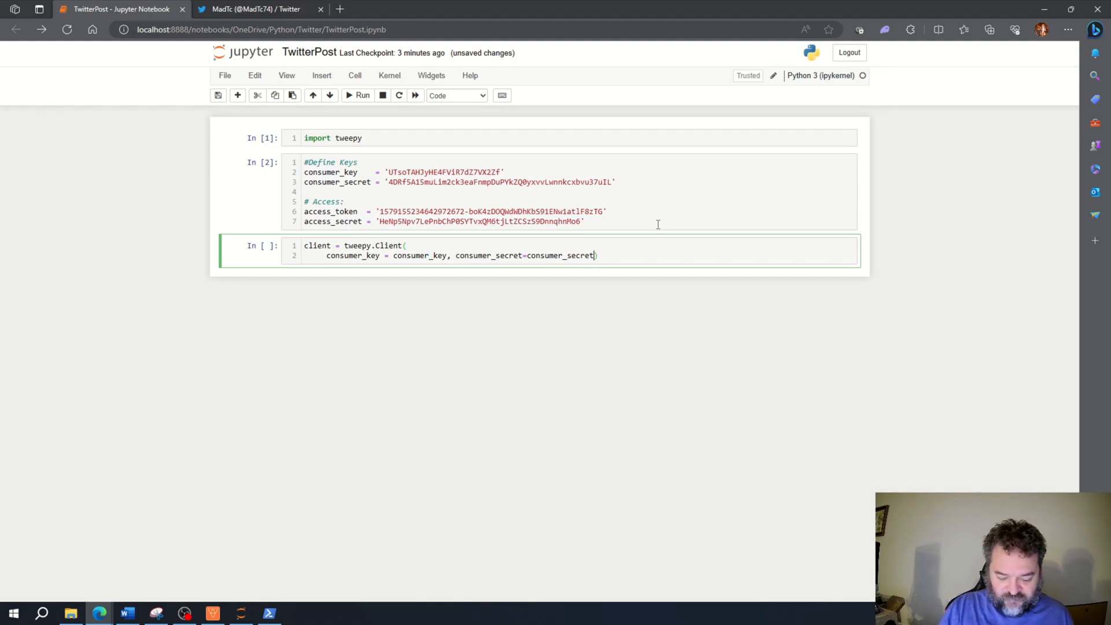
type(",")
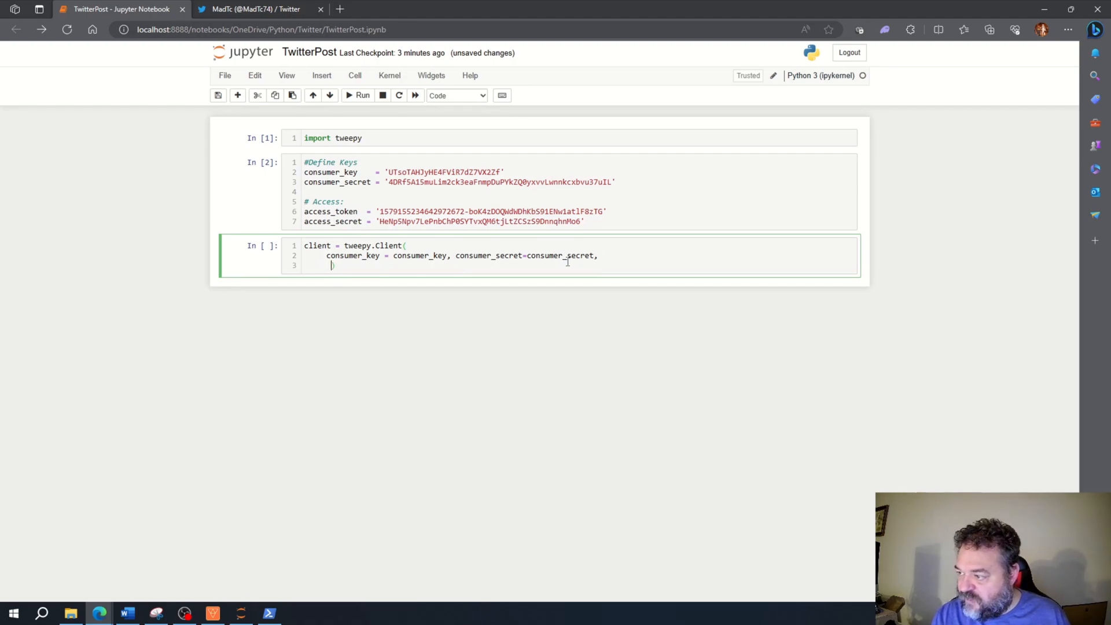
Step: Add access_token=access_token and access_token_secret=access_secret to the tweepy.Client arguments
type("a")
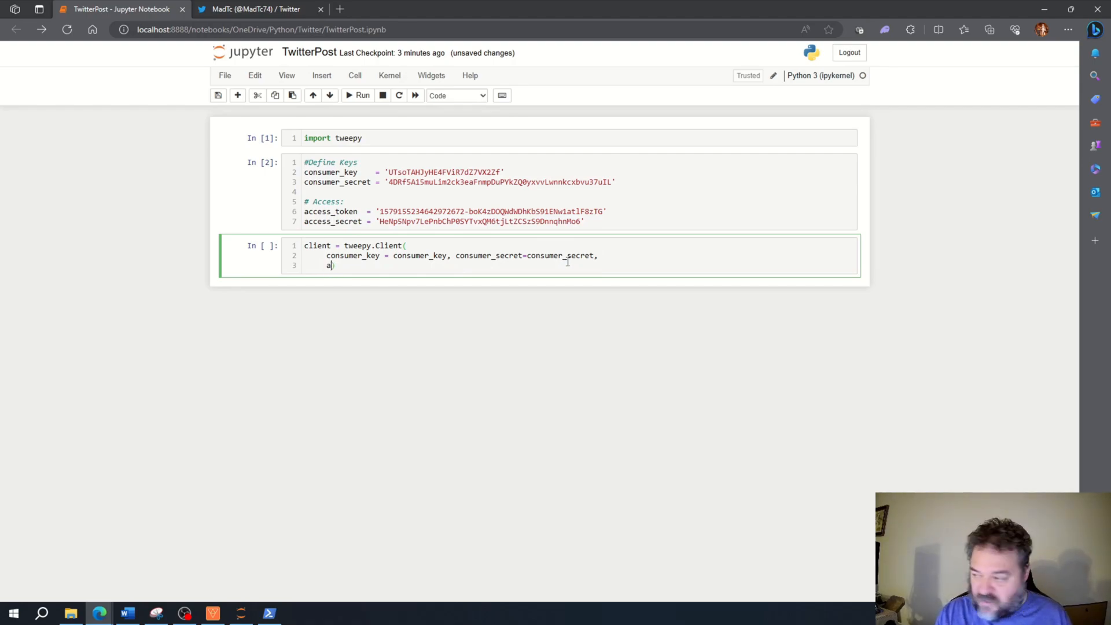
type("cc")
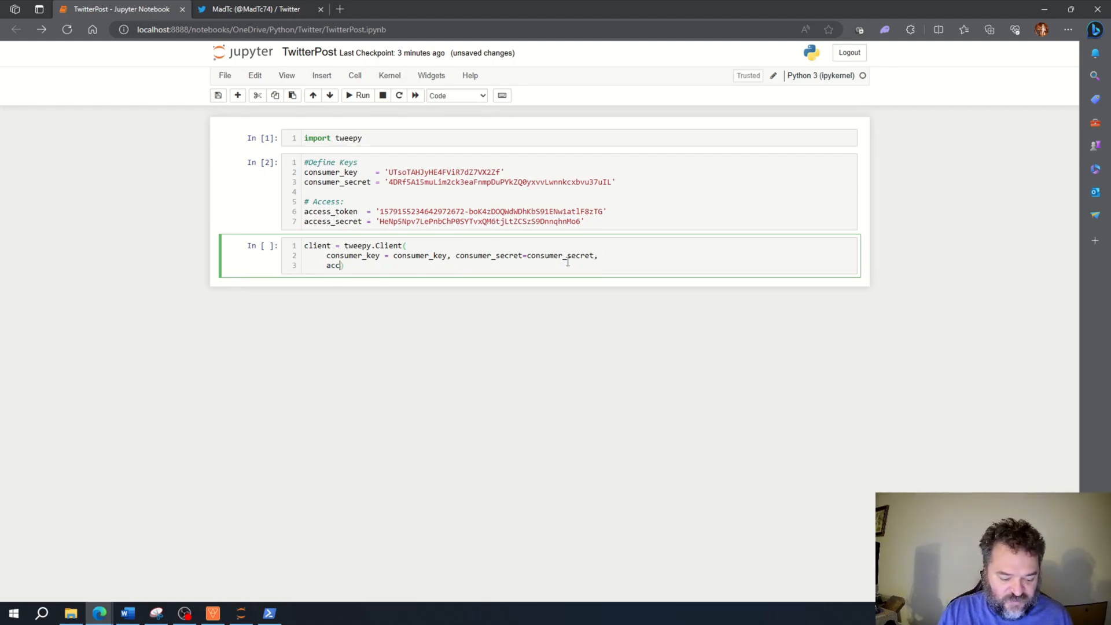
type("ess+")
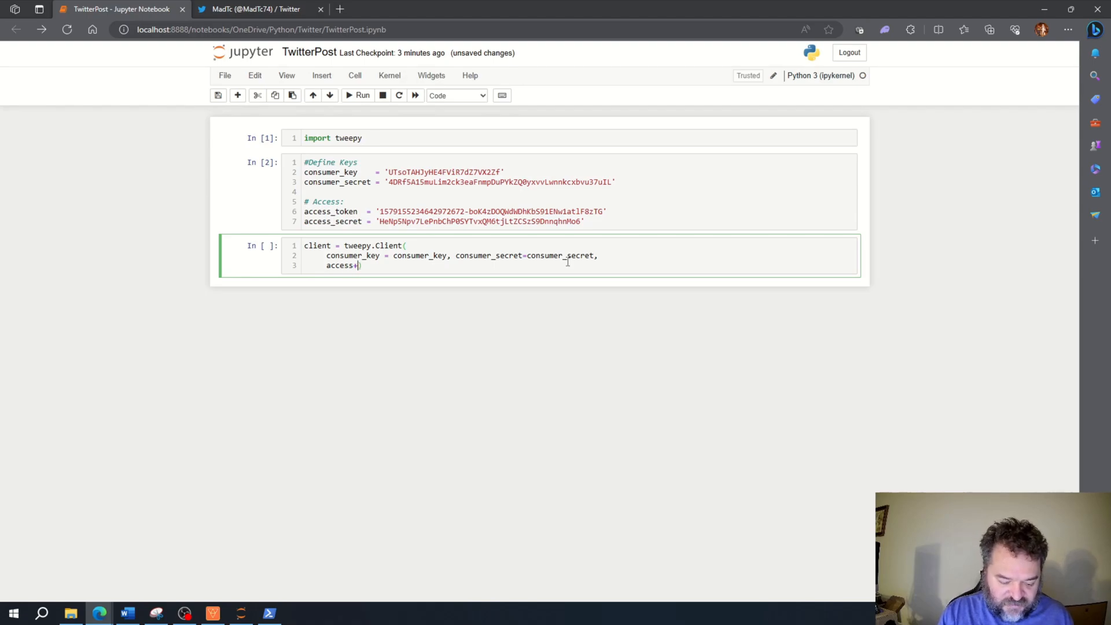
type("access_toke")
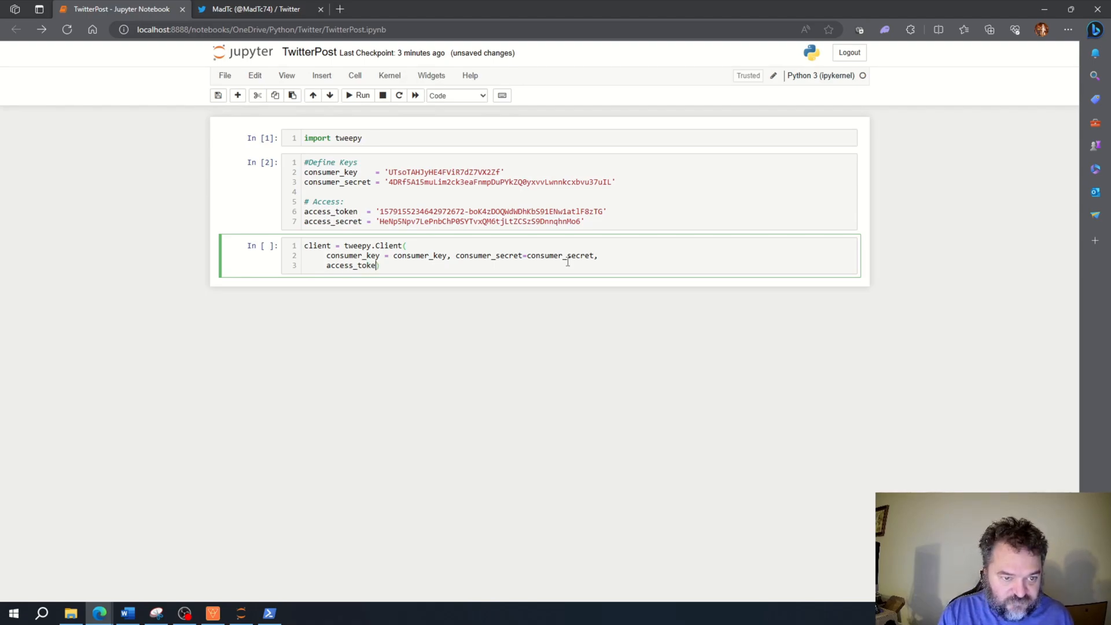
type("n=acc")
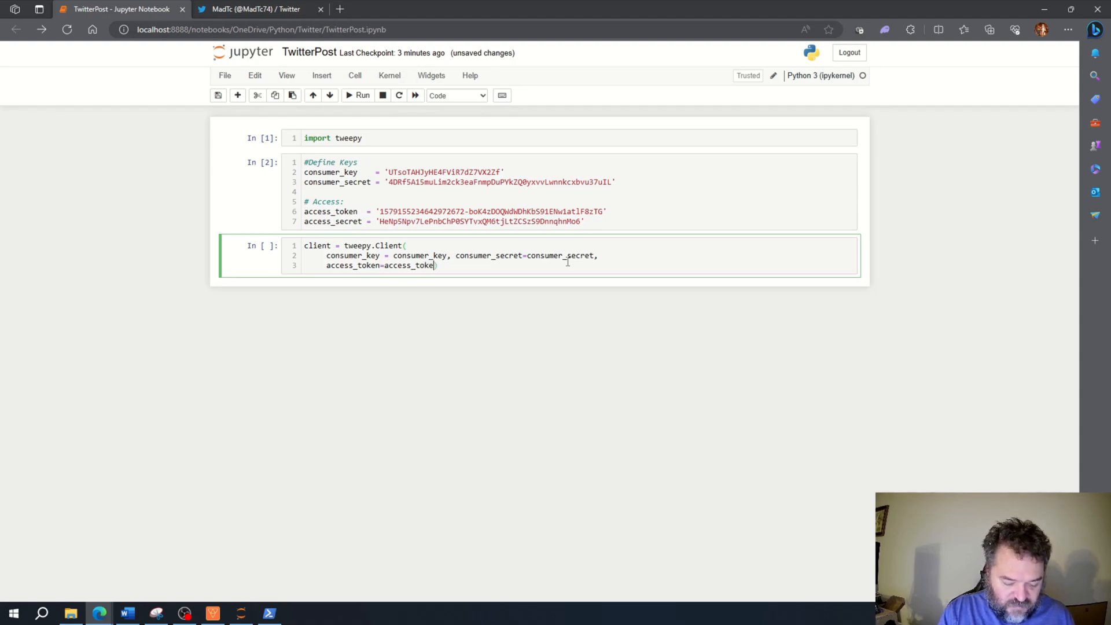
type("n,")
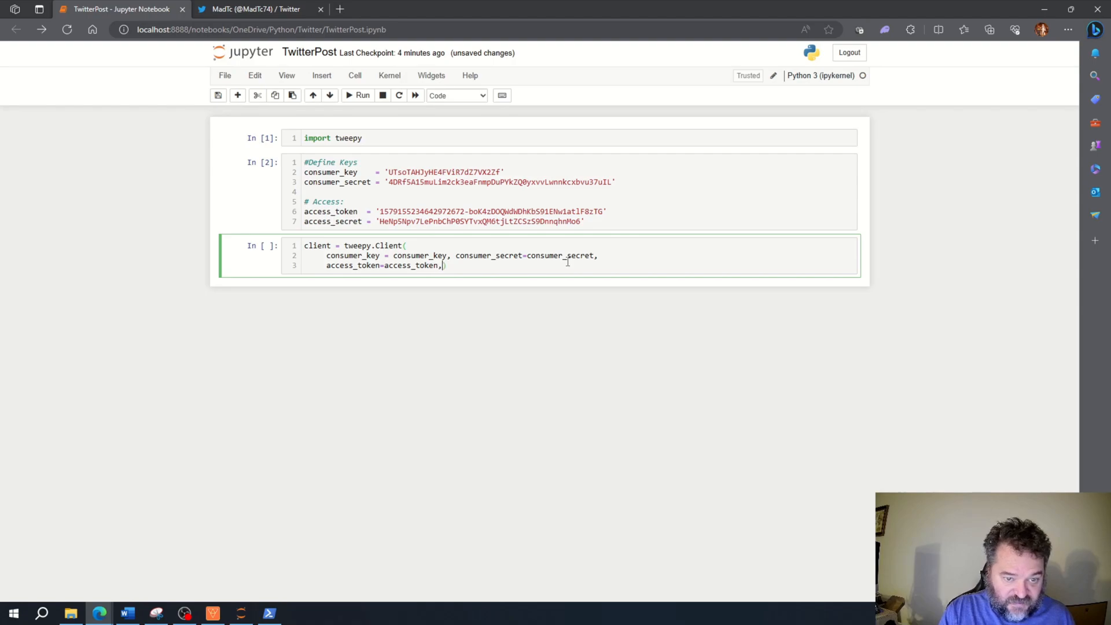
type(")")
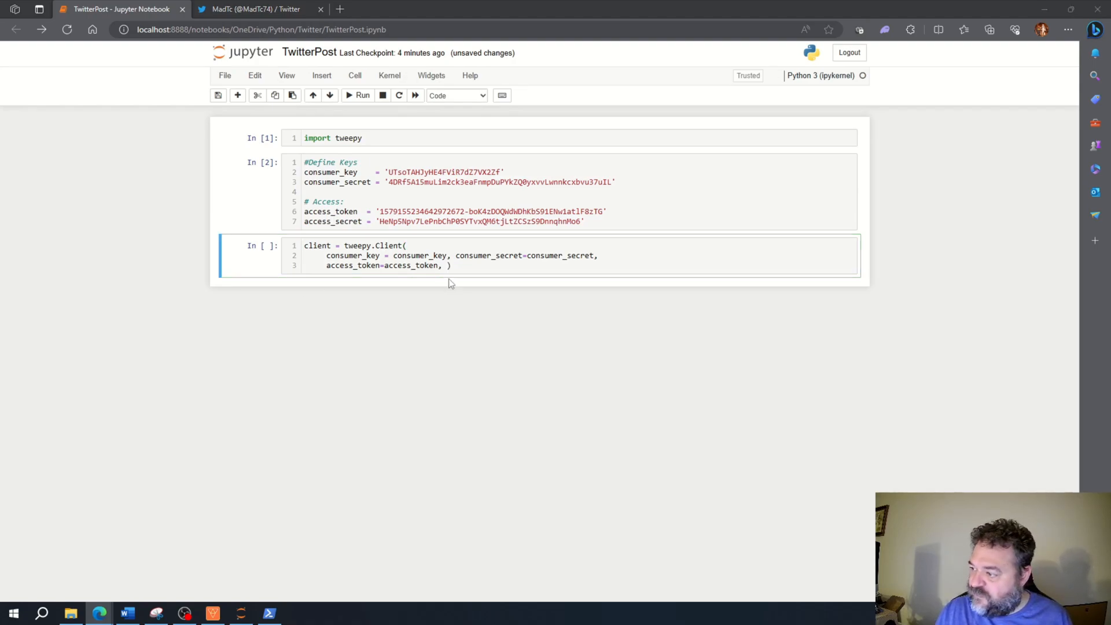
type("access_token_se")
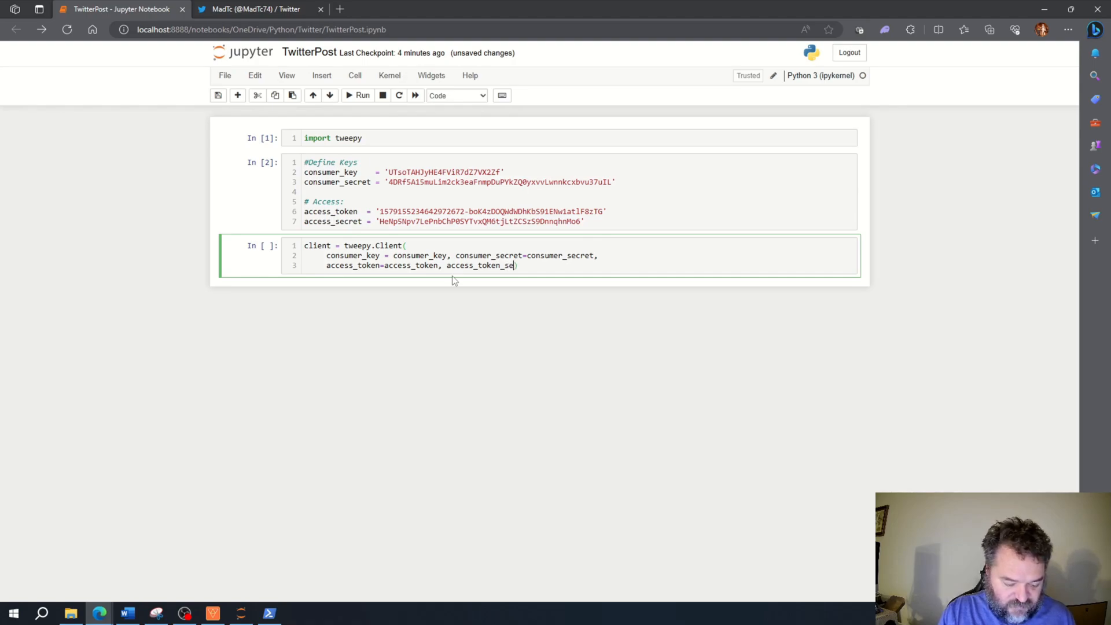
type("cre")
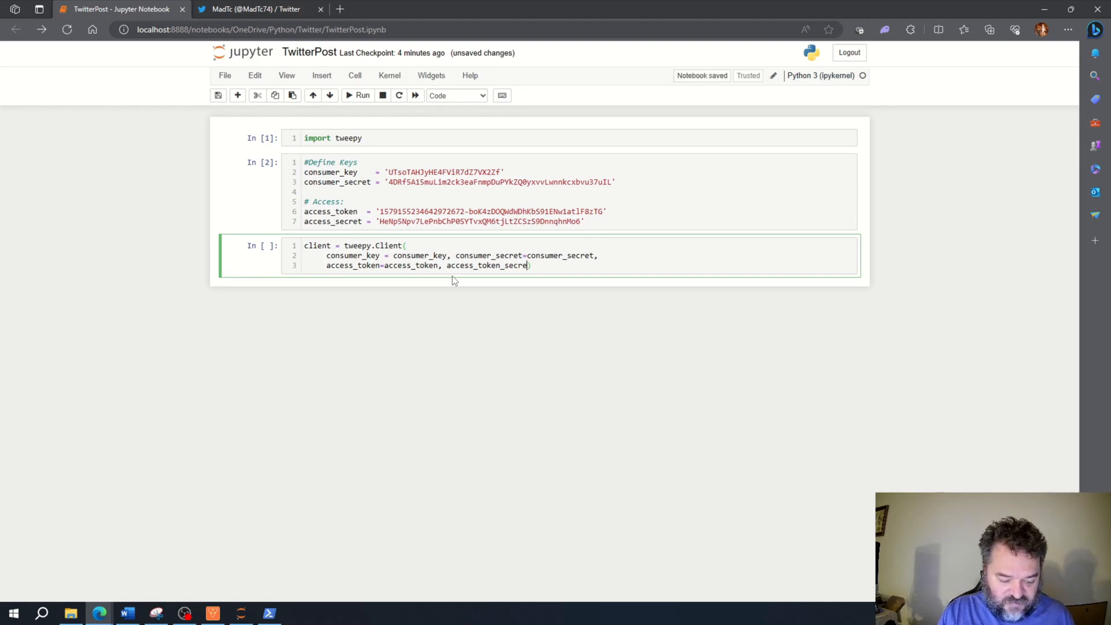
type("t=")
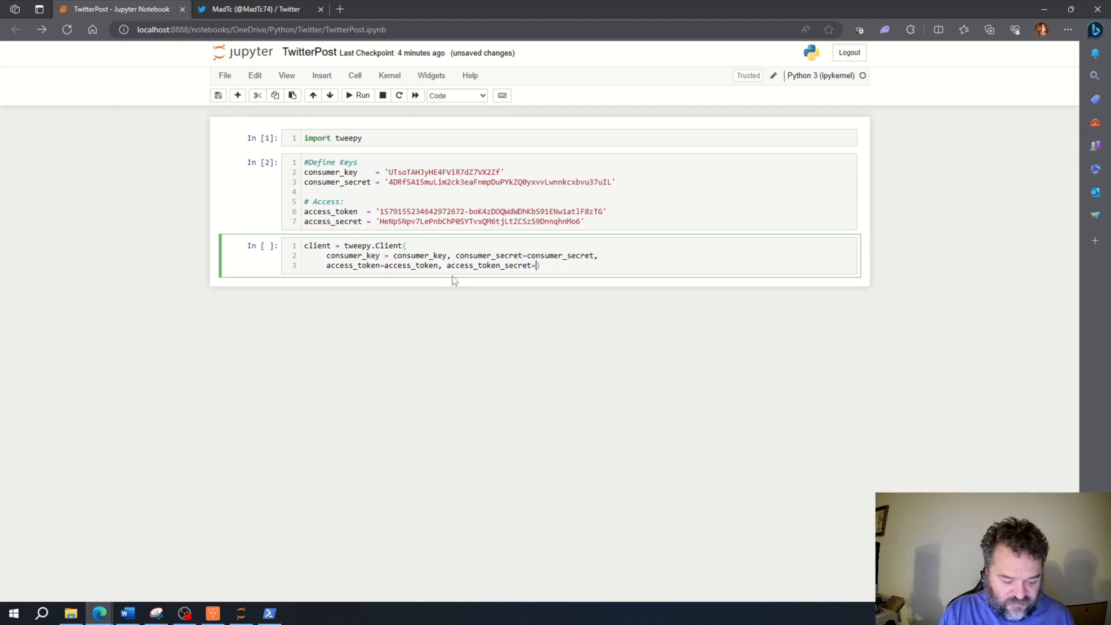
type("access_se")
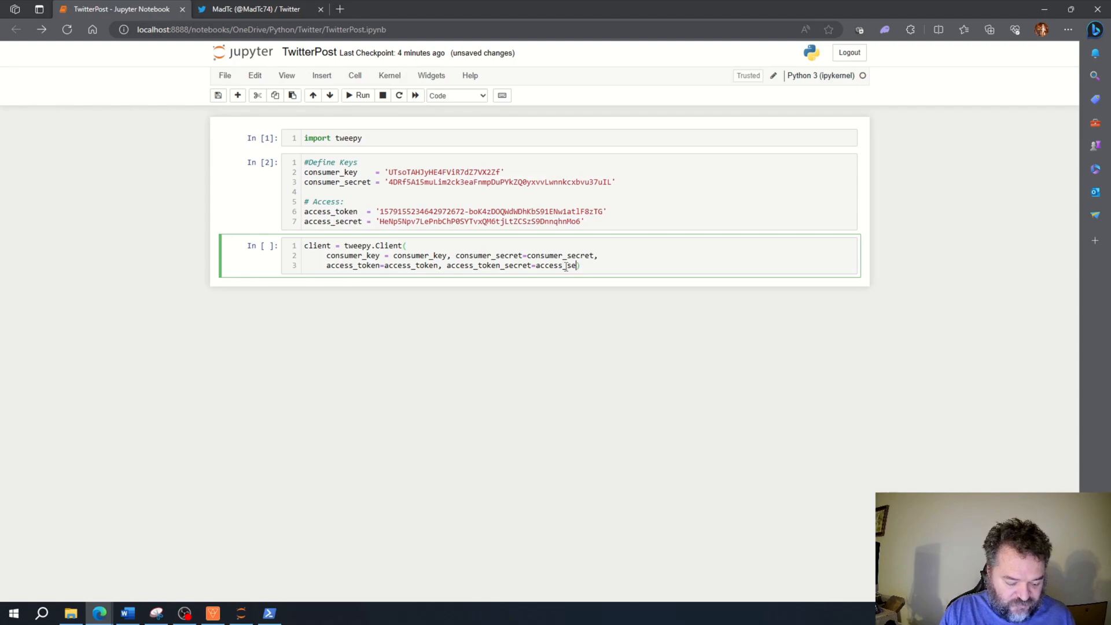
type("cret")
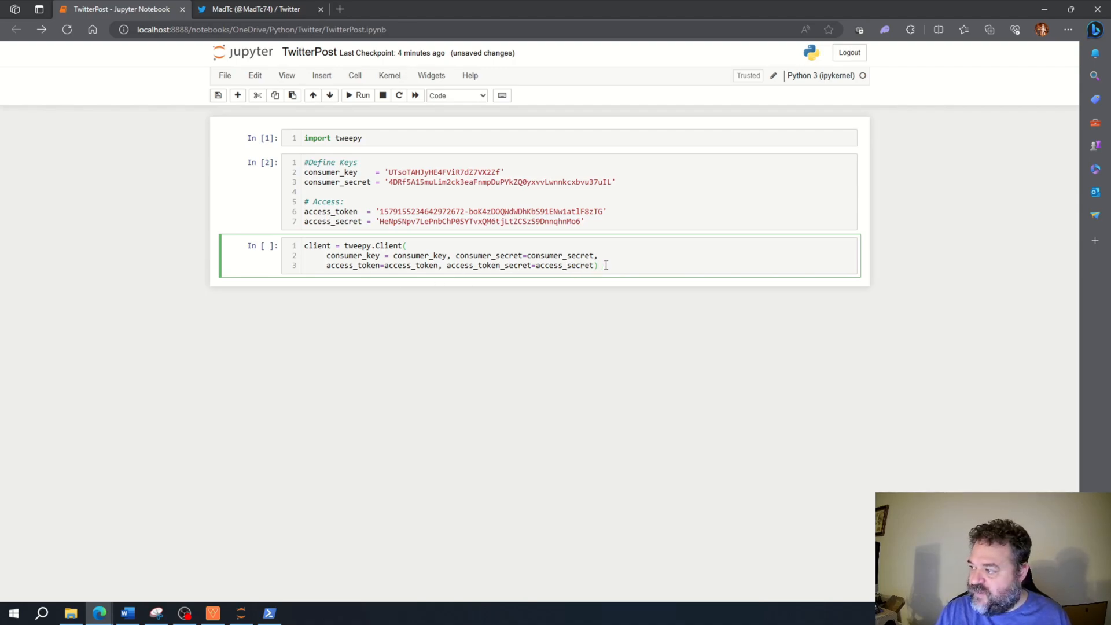
Step: Verify the access_token and access_secret arguments of tweepy.Client, then run it as In [3]
double_click(565, 265)
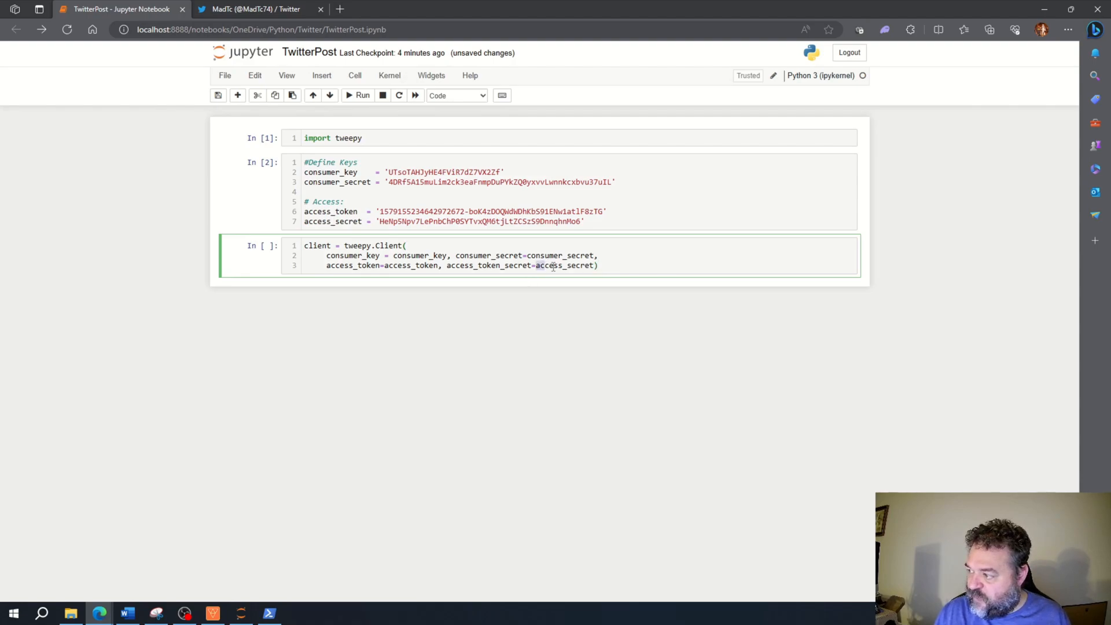
double_click(555, 266)
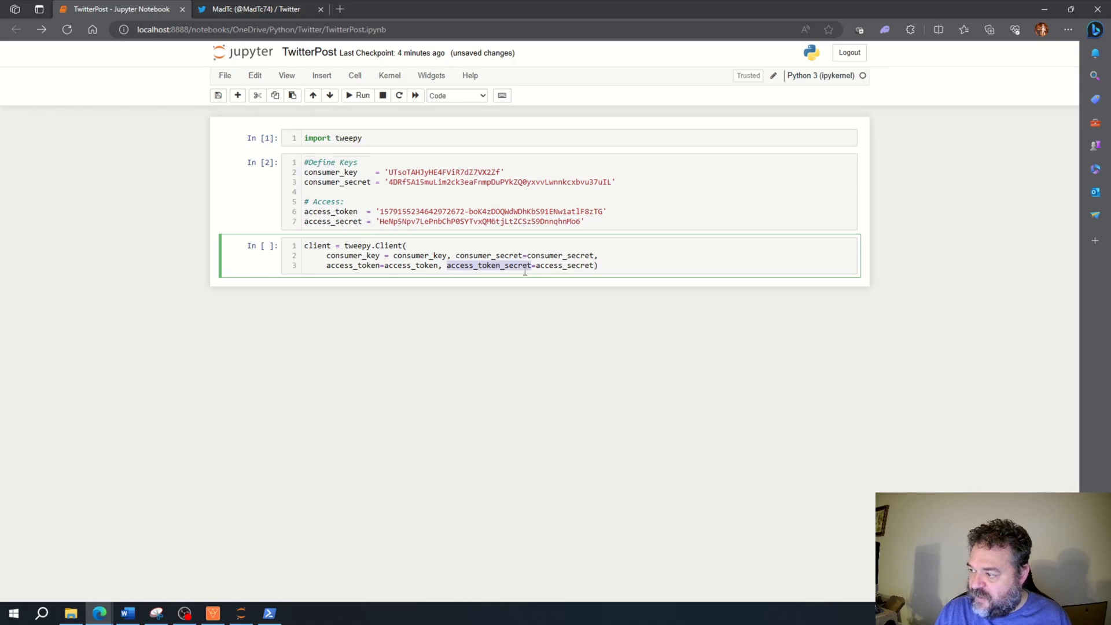
double_click(351, 265)
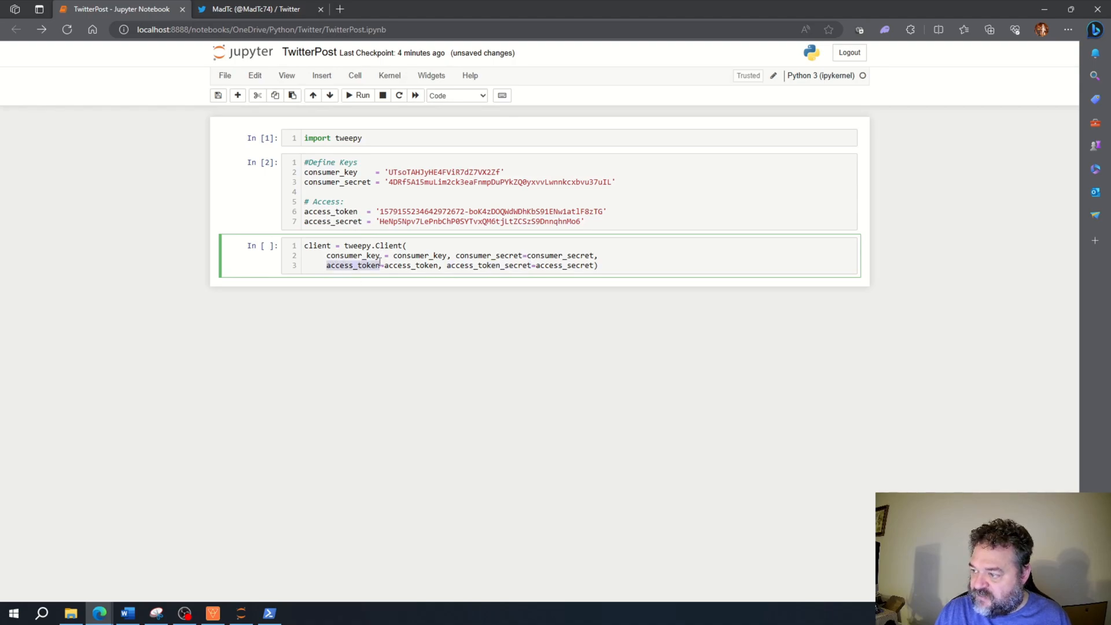
left_click(384, 265)
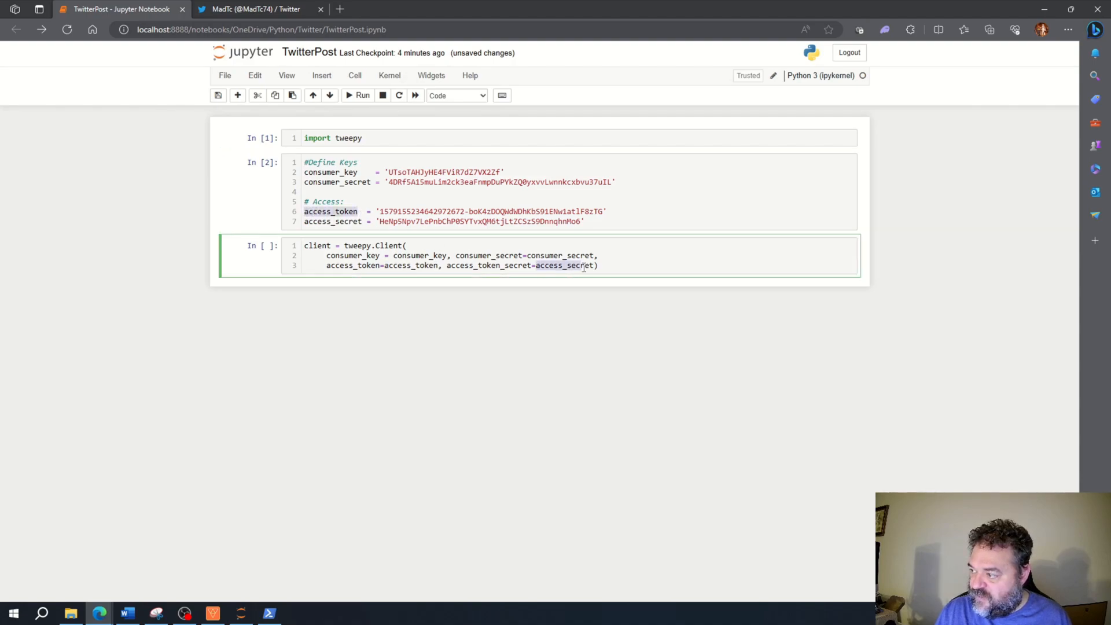
mouse_move(622, 280)
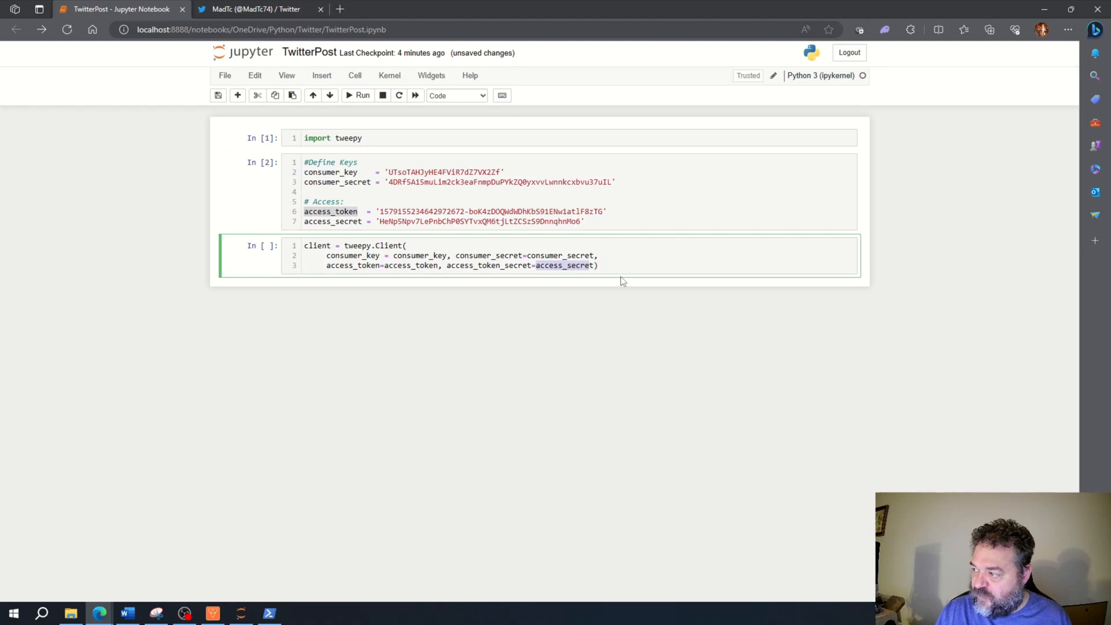
left_click(597, 266)
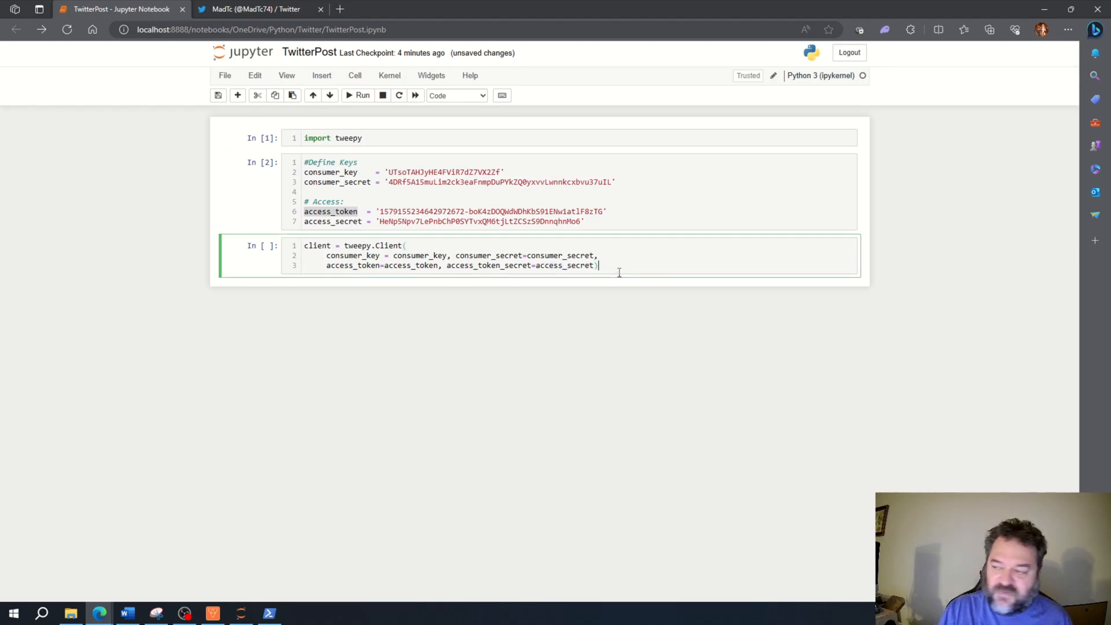
key("Shift+Enter")
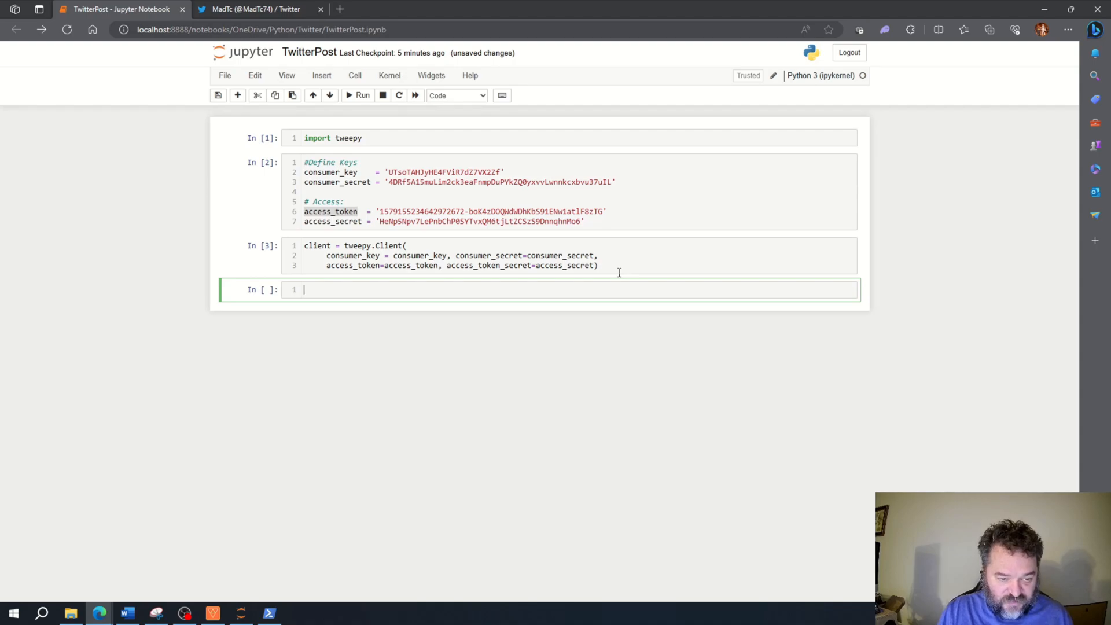
Step: Run response = client.create_tweet(text='hello youtube people') as cell In [4]
type("response")
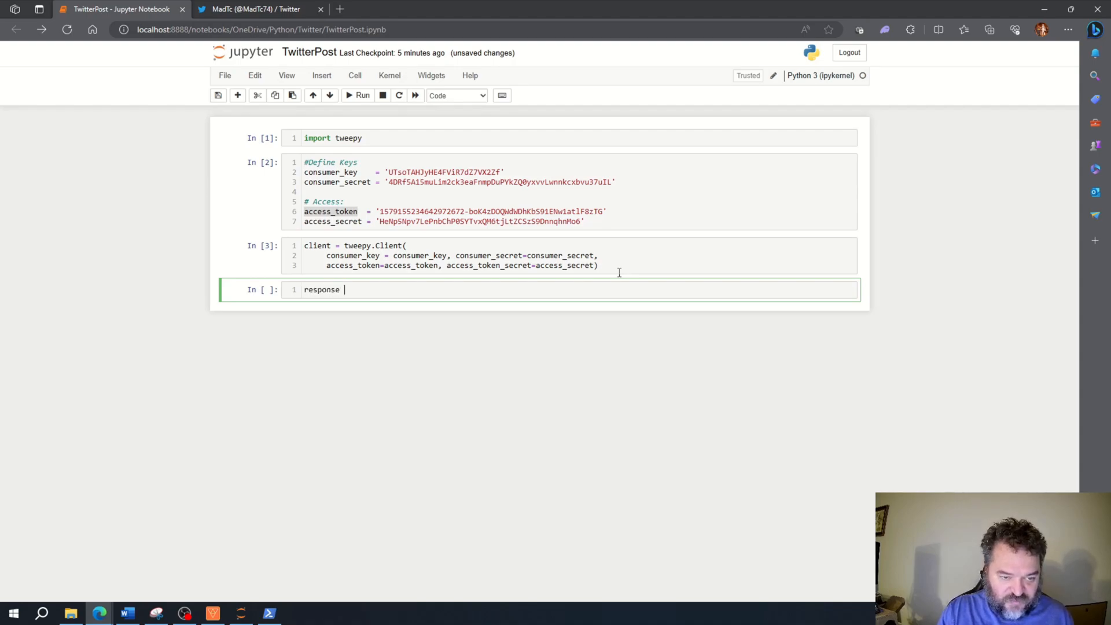
type("= clien")
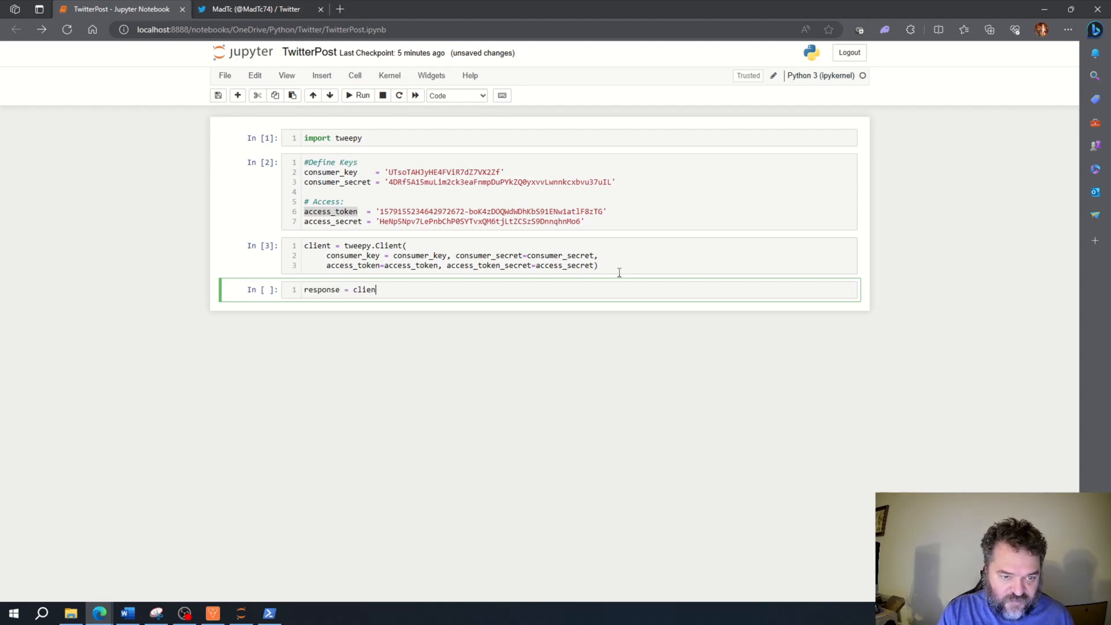
type("t.crea")
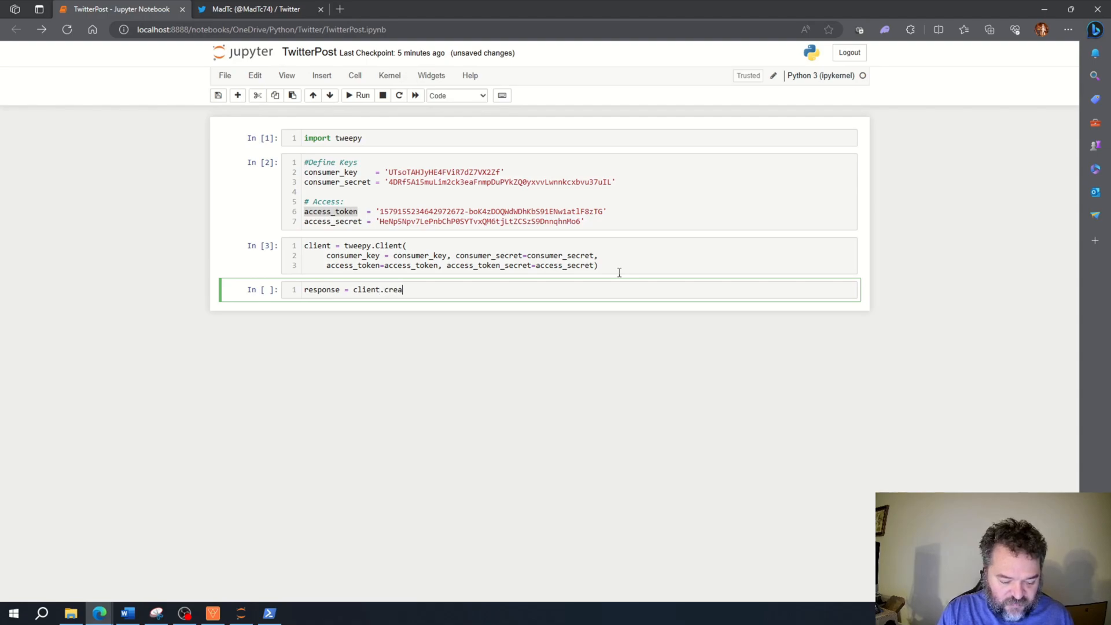
type("te_")
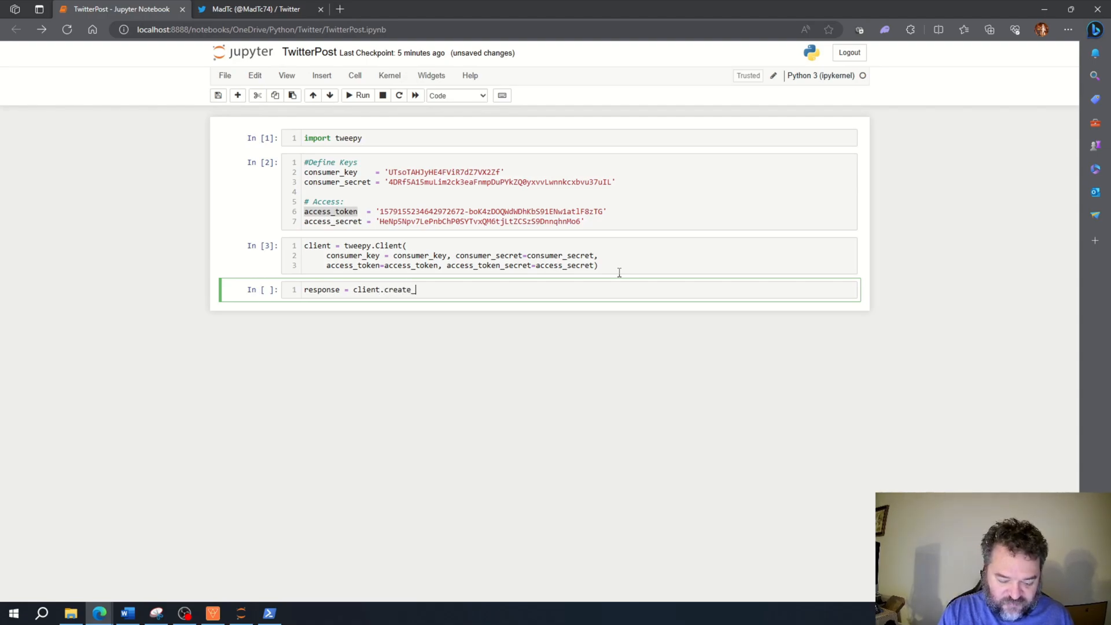
type("tweet")
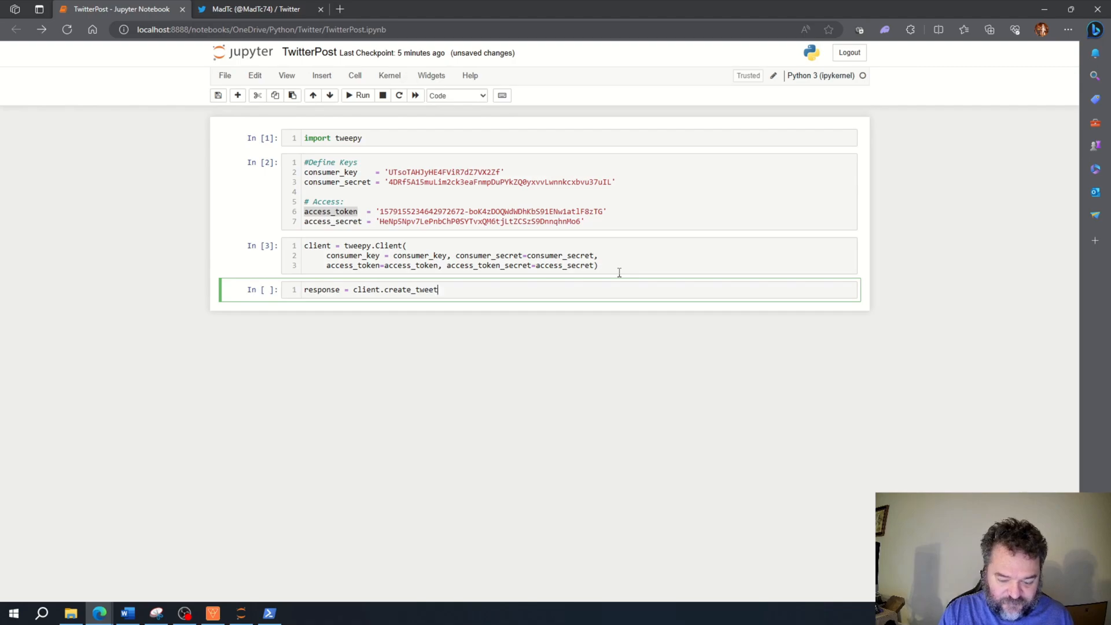
type("()")
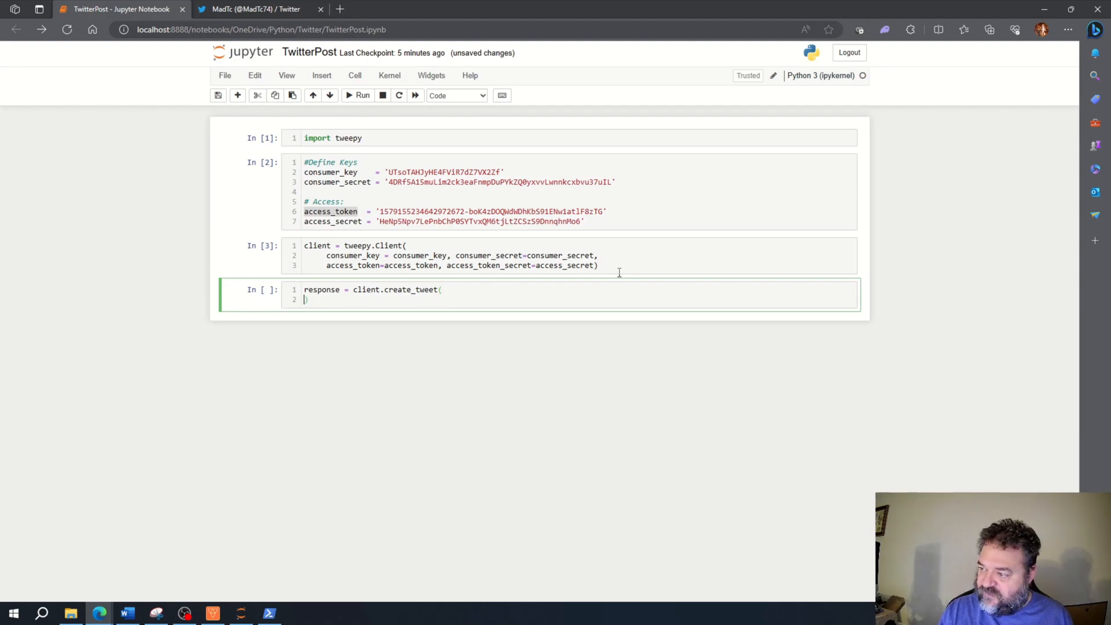
type("t")
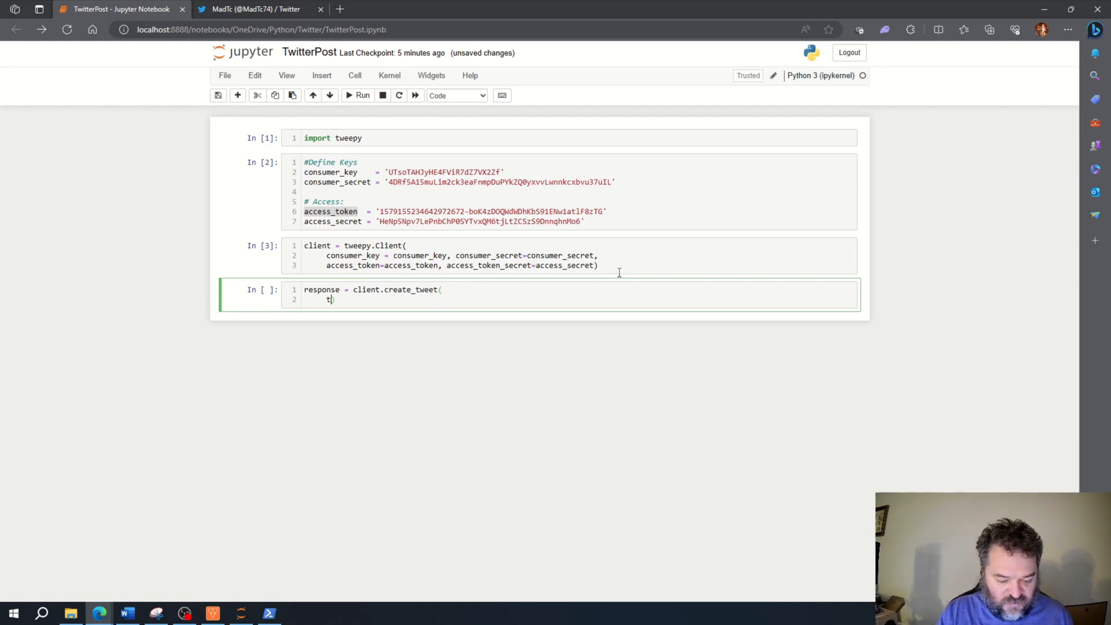
type("ext=")
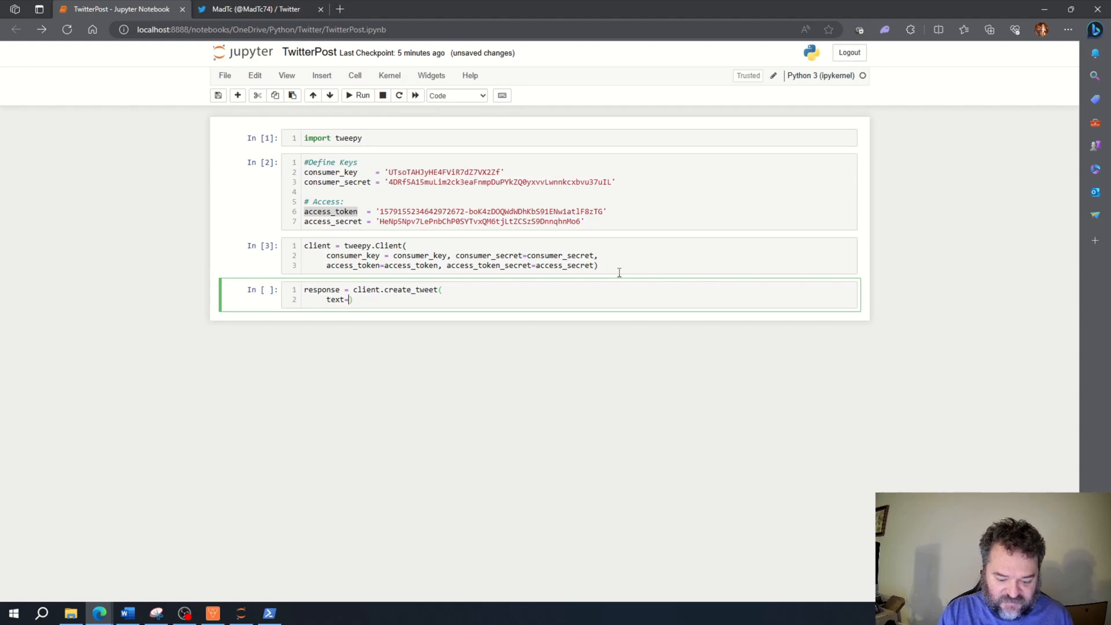
type("'hello'")
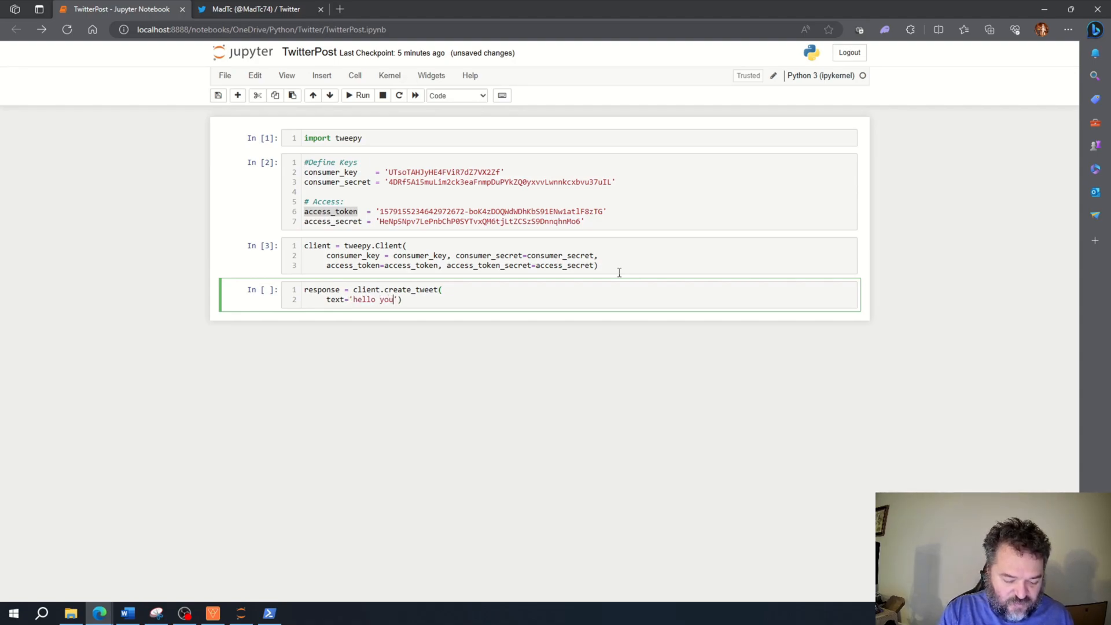
type("tube peo")
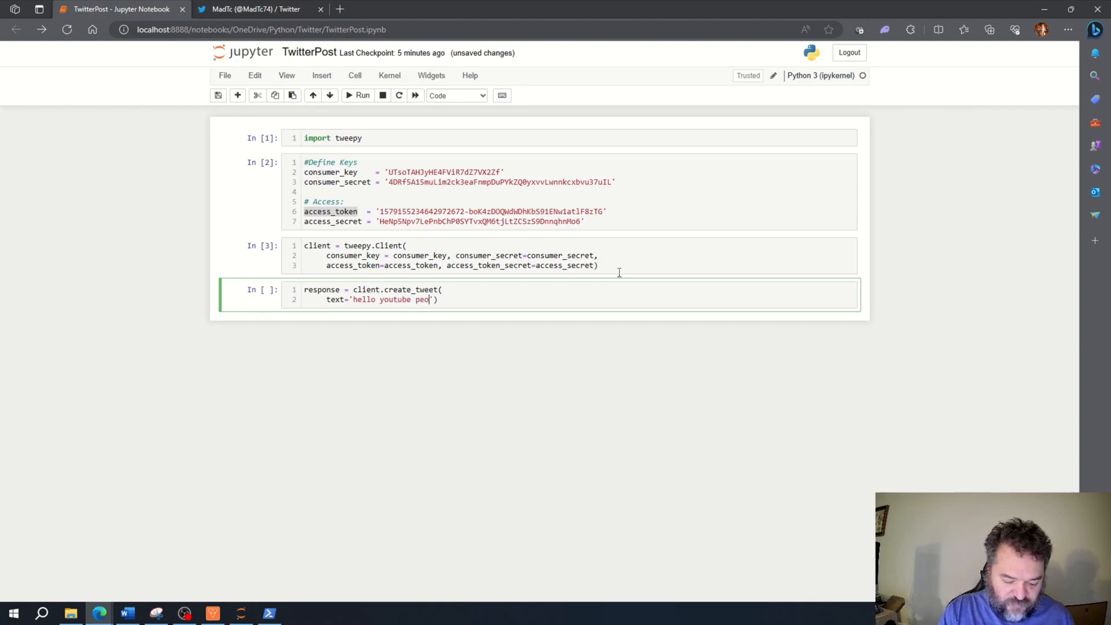
type("ple")
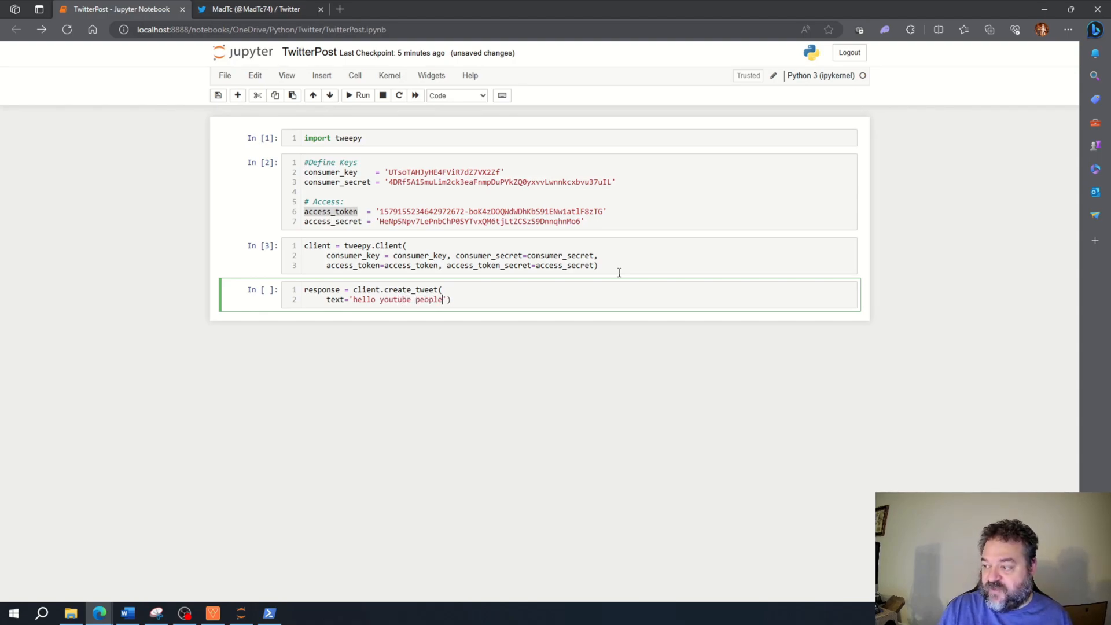
key("Shift+Enter")
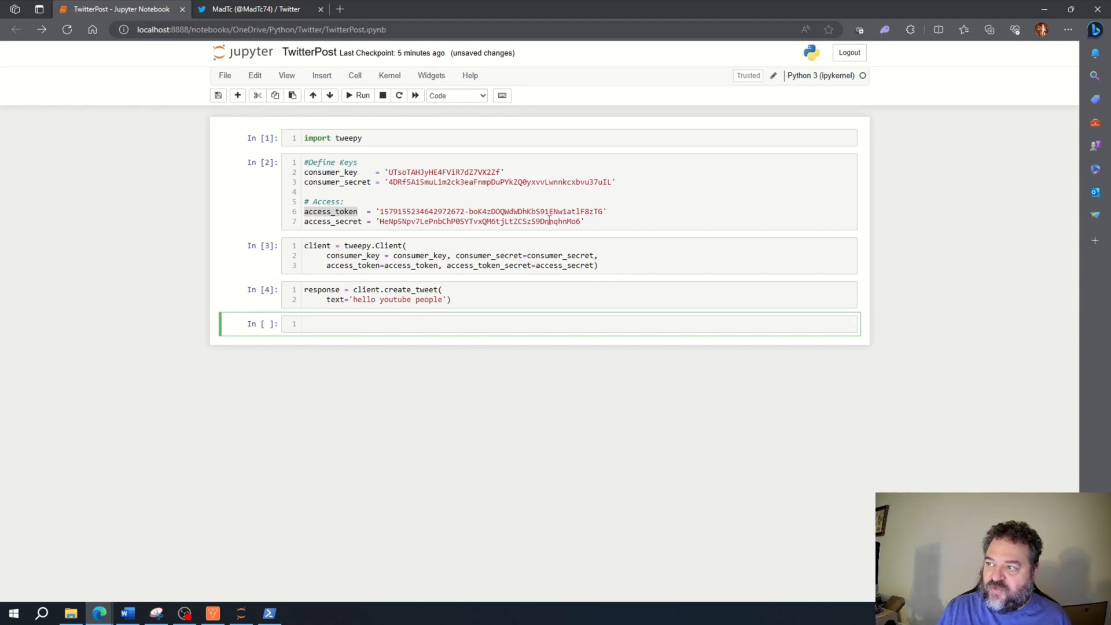
Step: Switch to the MadTc Twitter profile tab and reload it to see the new tweet
left_click(258, 9)
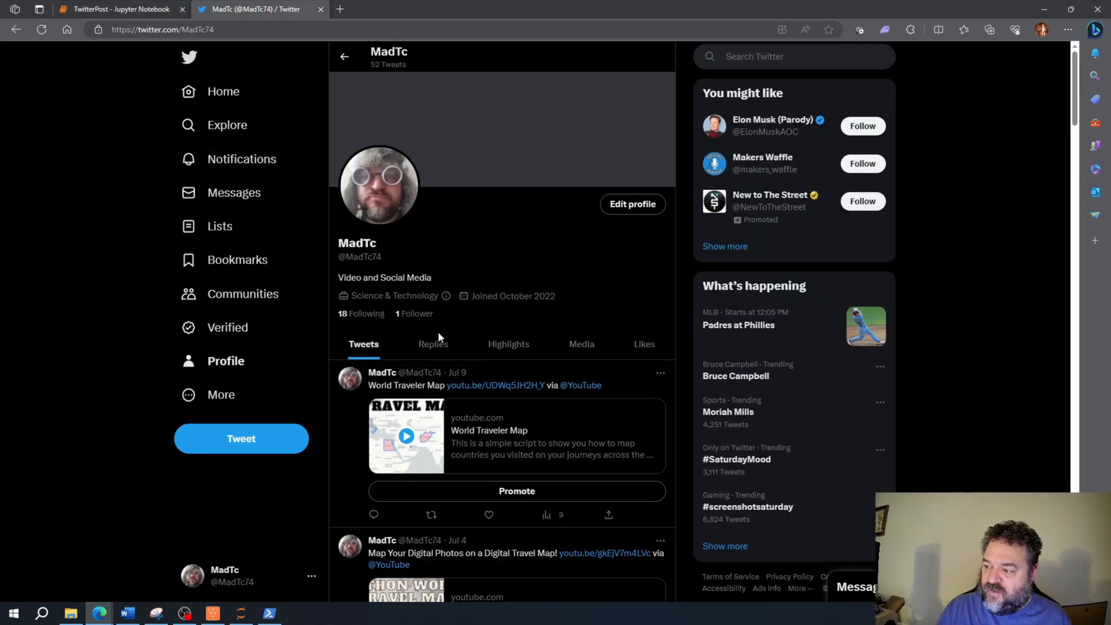
left_click(178, 29)
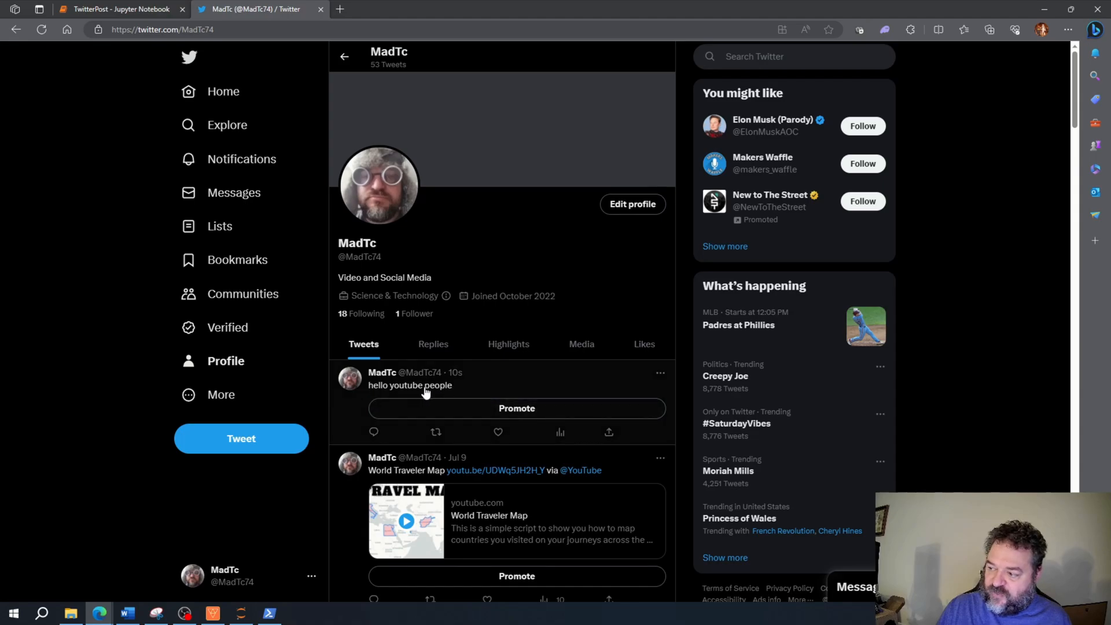
mouse_move(454, 373)
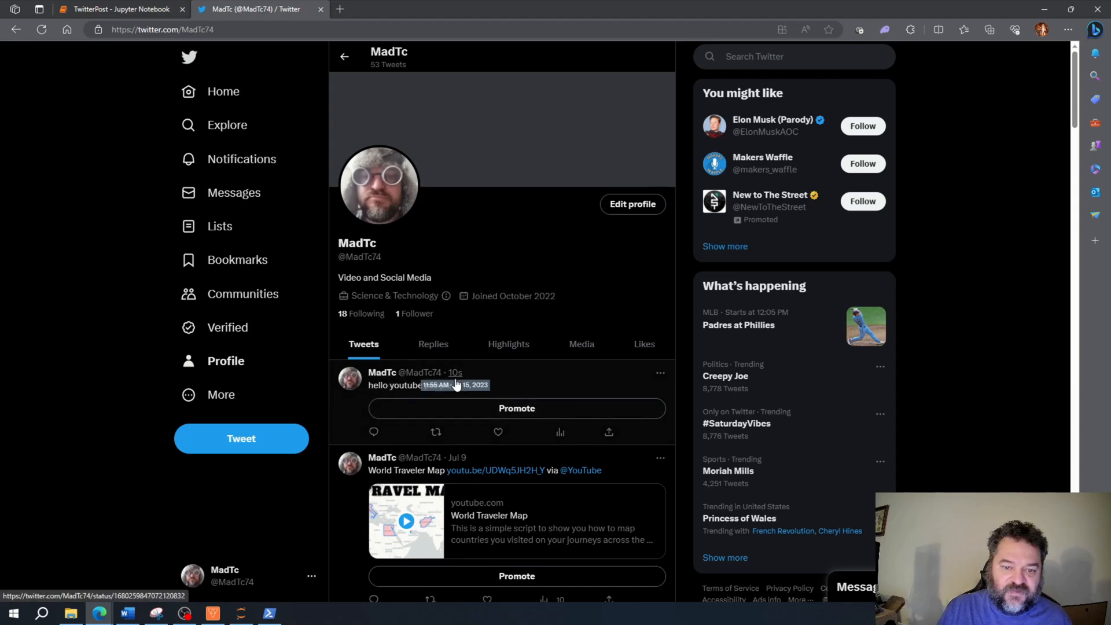